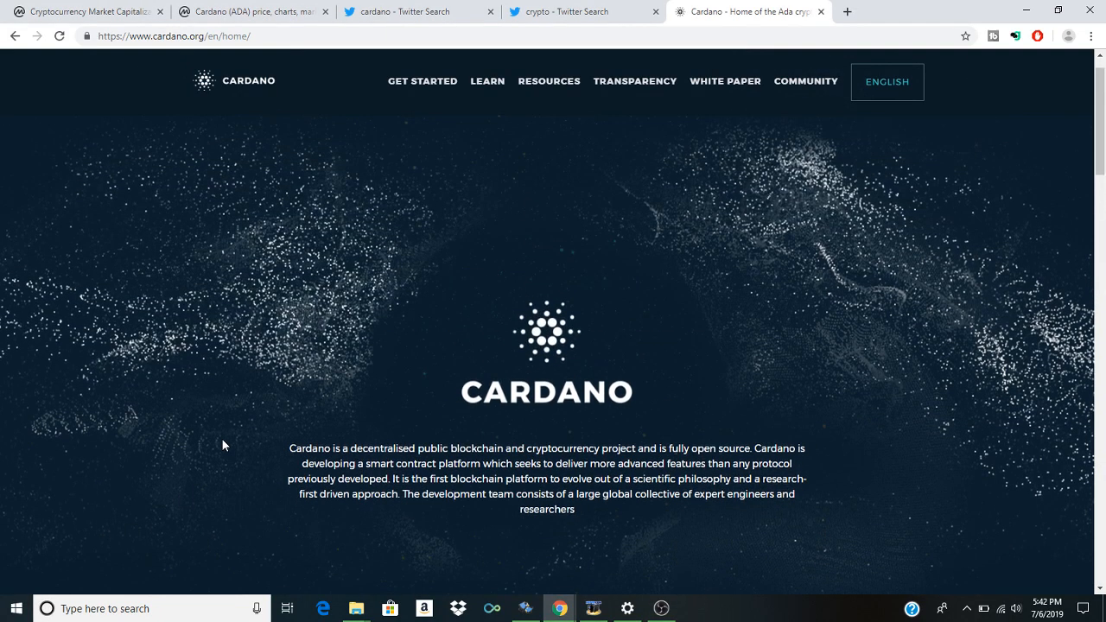
pyautogui.moveTo(266, 440)
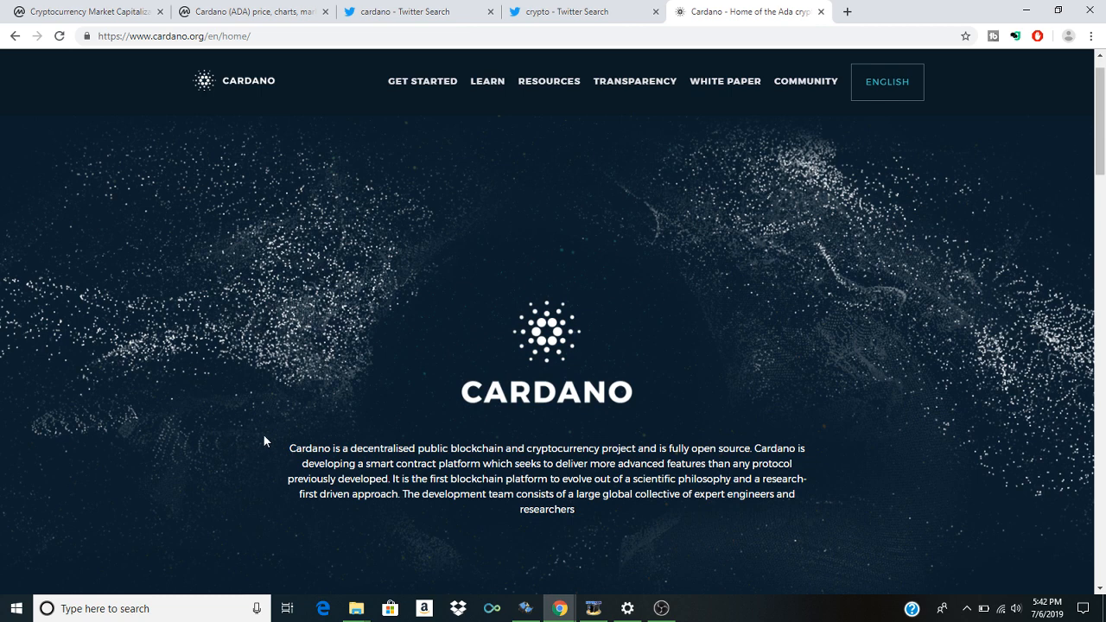
pyautogui.moveTo(758, 403)
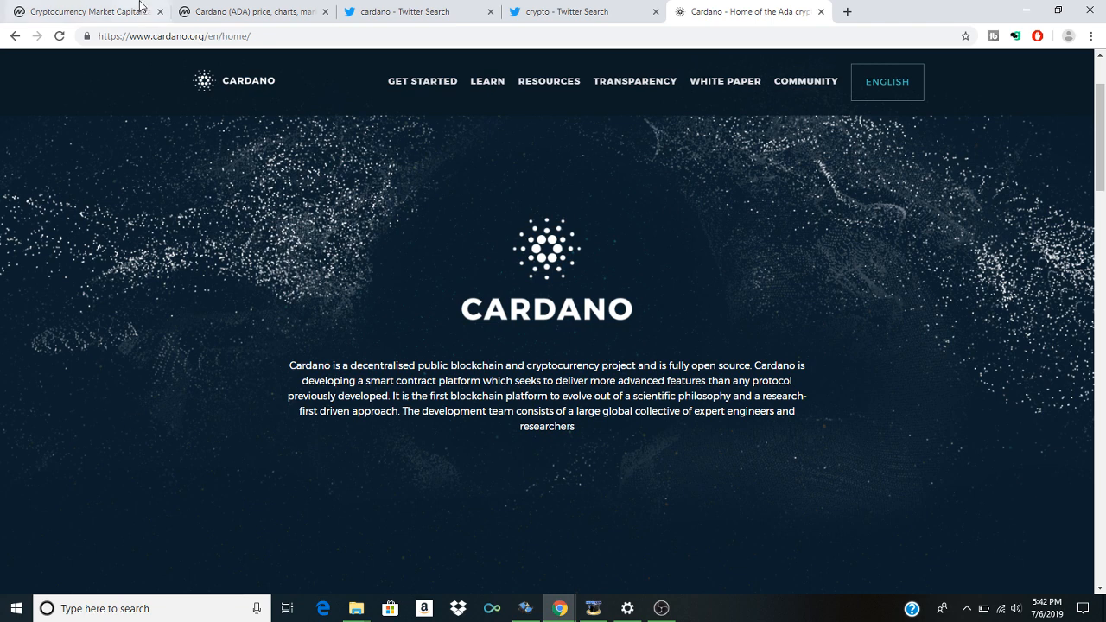
# Step: Scroll the CoinMarketCap Top 100 table down to Cardano at rank 11 below TRON
pyautogui.click(87, 11)
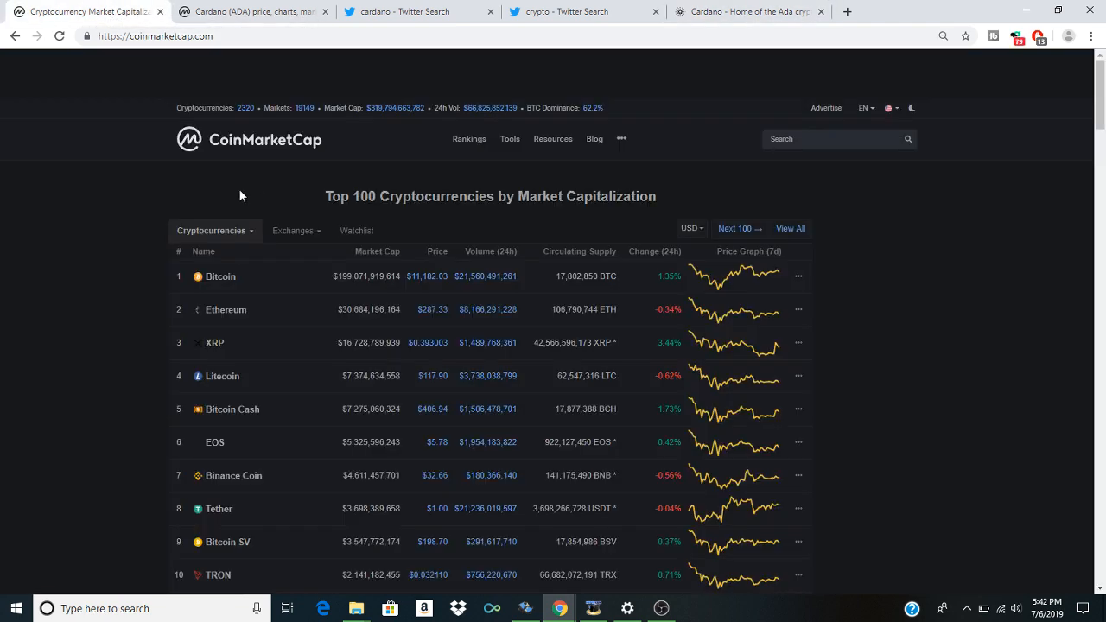
pyautogui.scroll(-3)
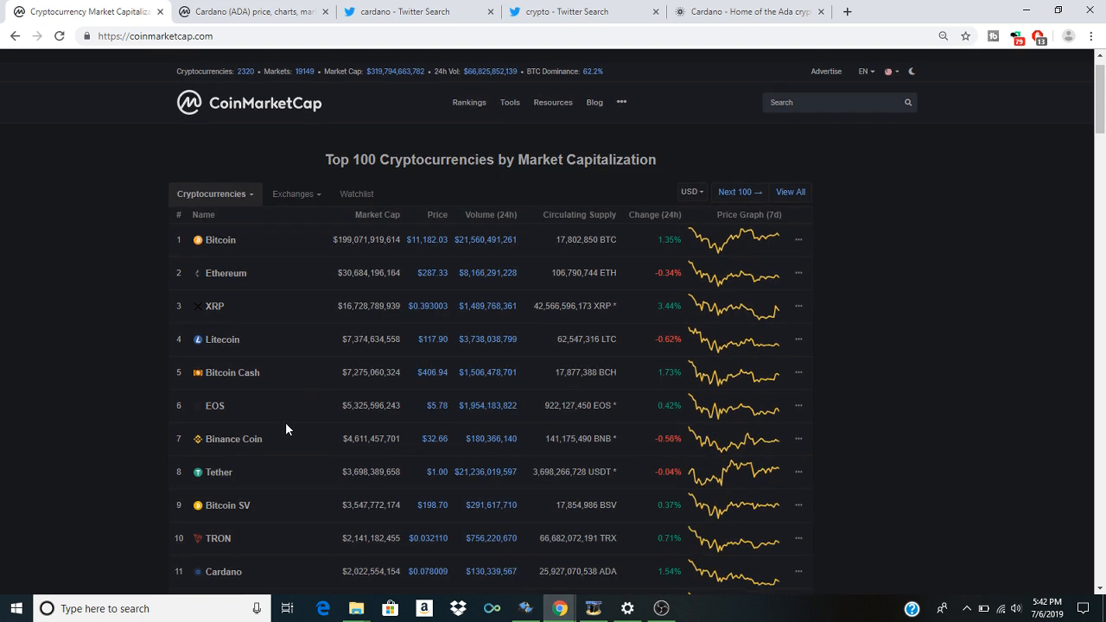
pyautogui.scroll(-3)
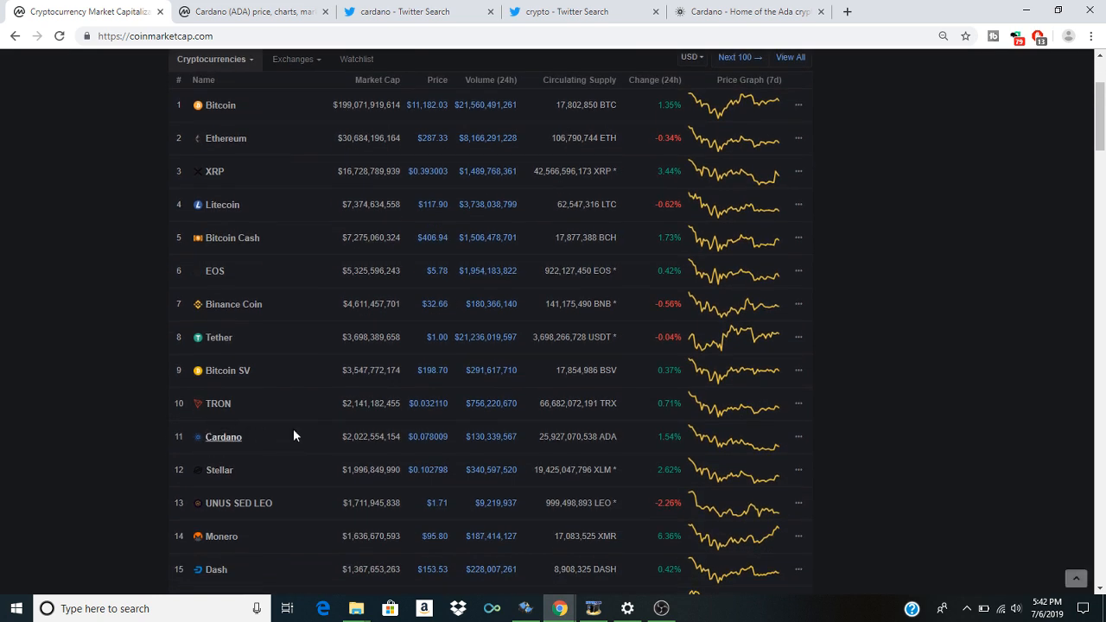
pyautogui.moveTo(280, 449)
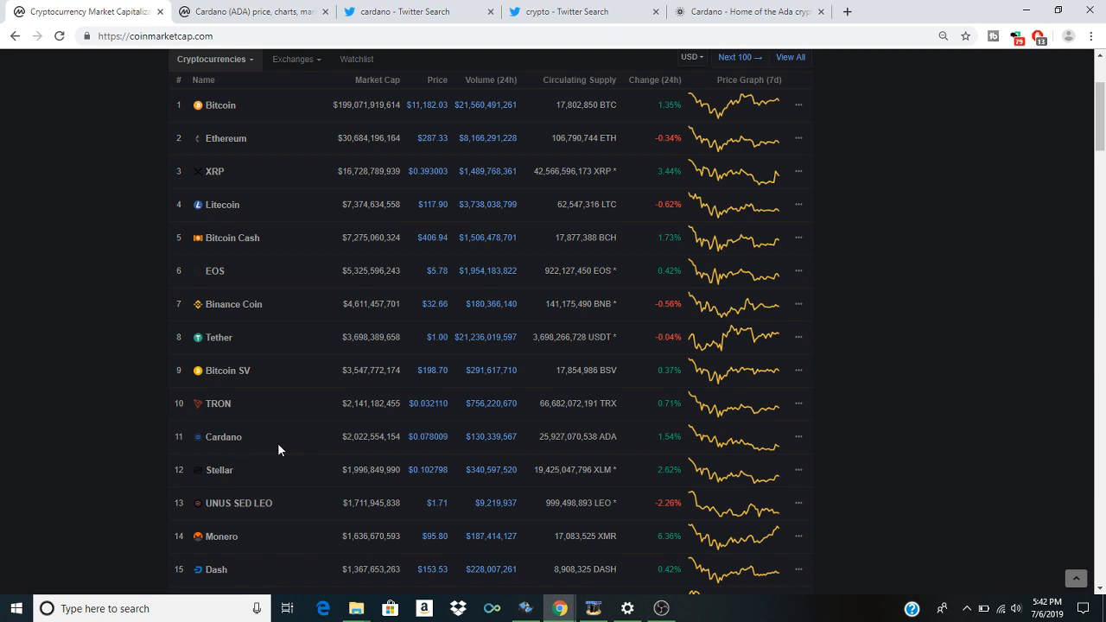
# Step: View Cardano's CoinMarketCap page with price, market cap and historical chart
pyautogui.click(223, 435)
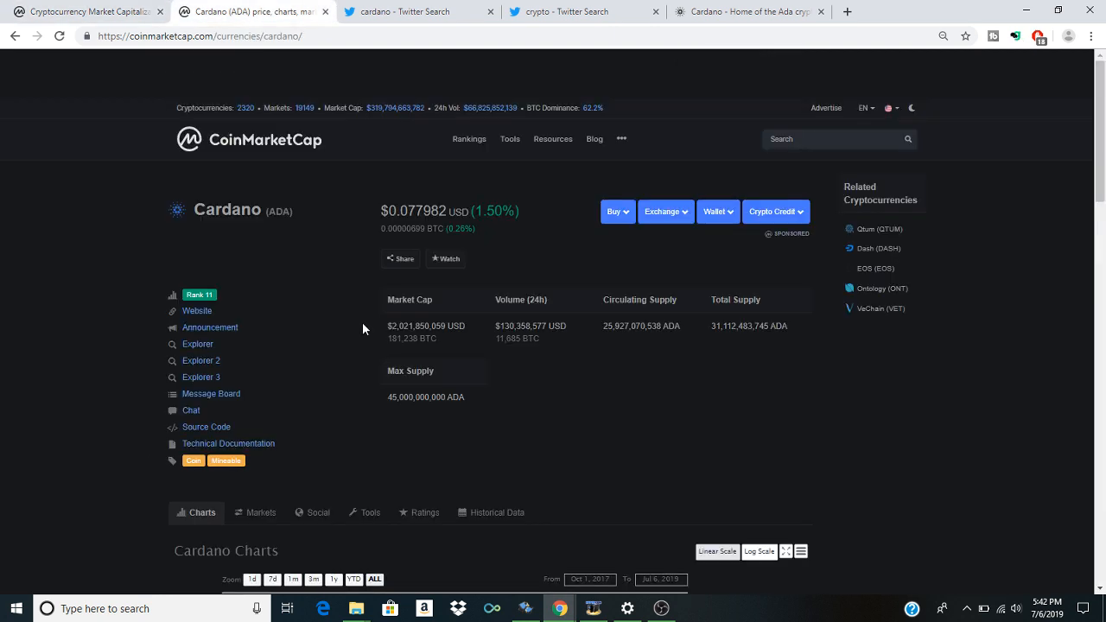
pyautogui.moveTo(313, 242)
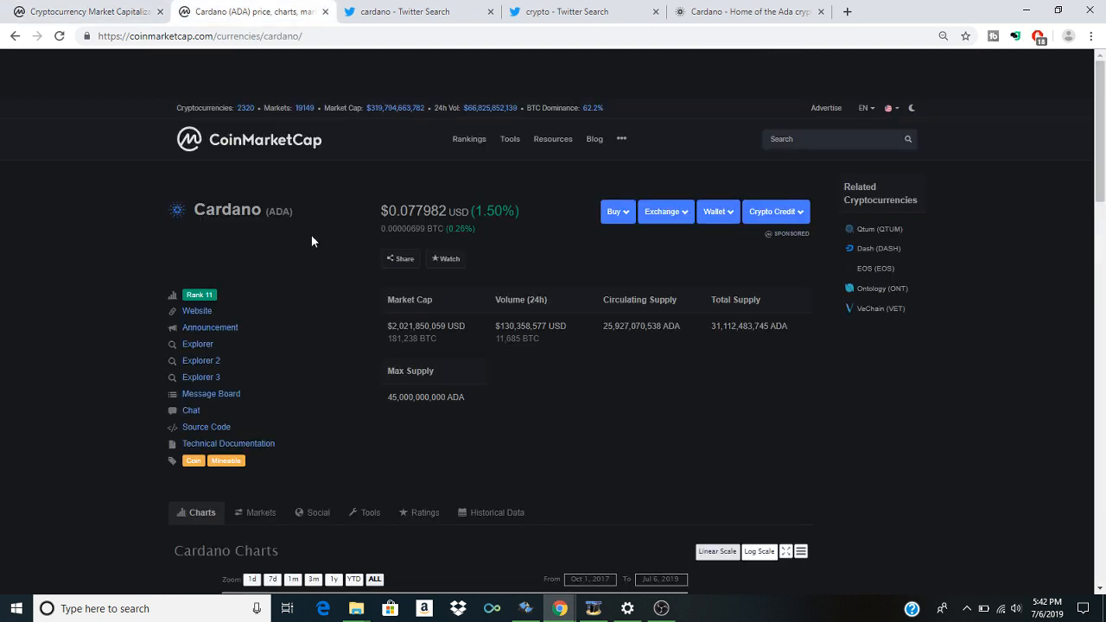
pyautogui.scroll(-3)
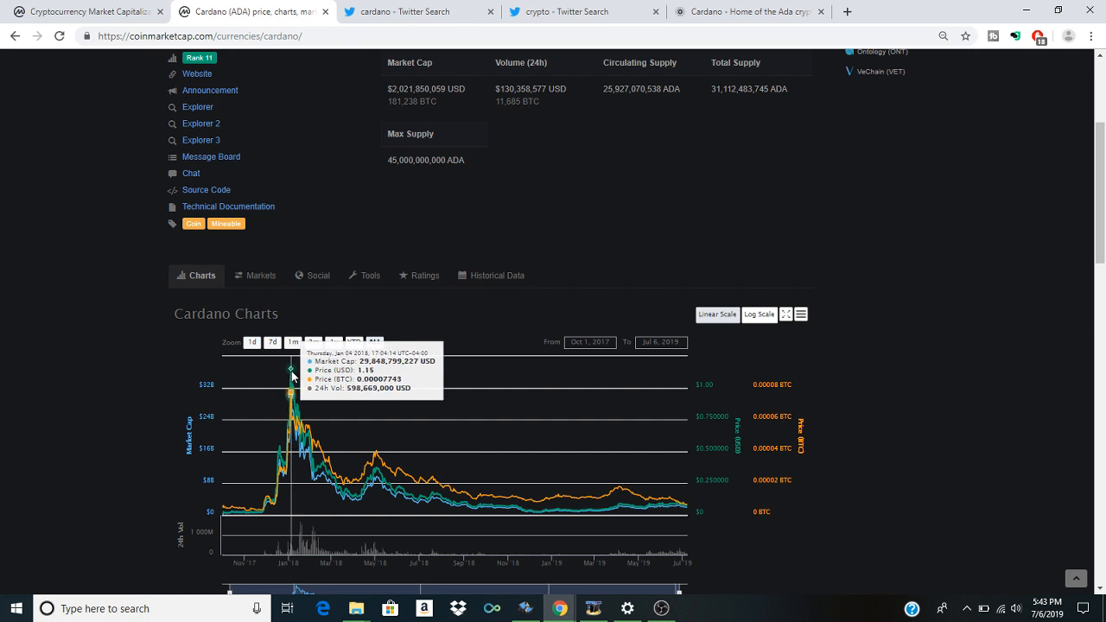
pyautogui.scroll(3)
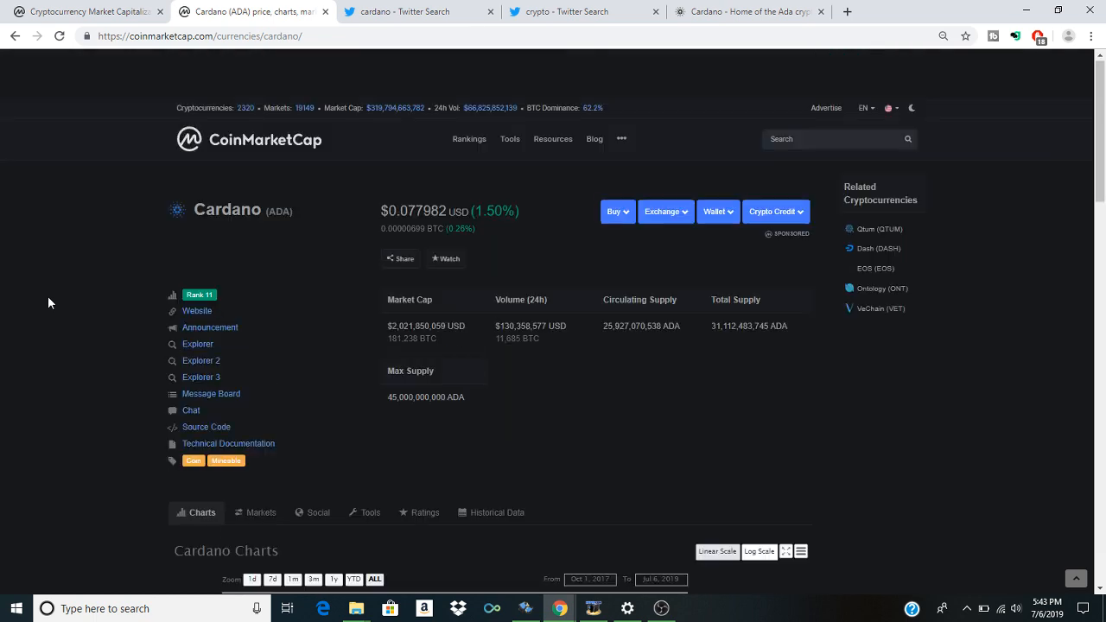
pyautogui.moveTo(374, 7)
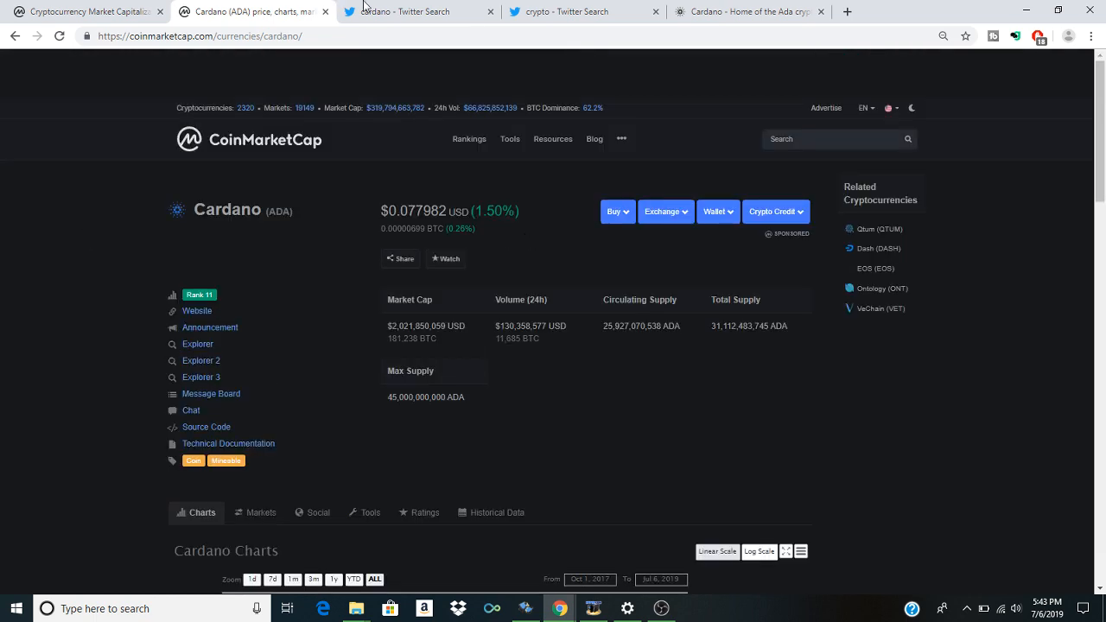
# Step: Return to the Twitter search results for cardano and read down a little
pyautogui.click(418, 10)
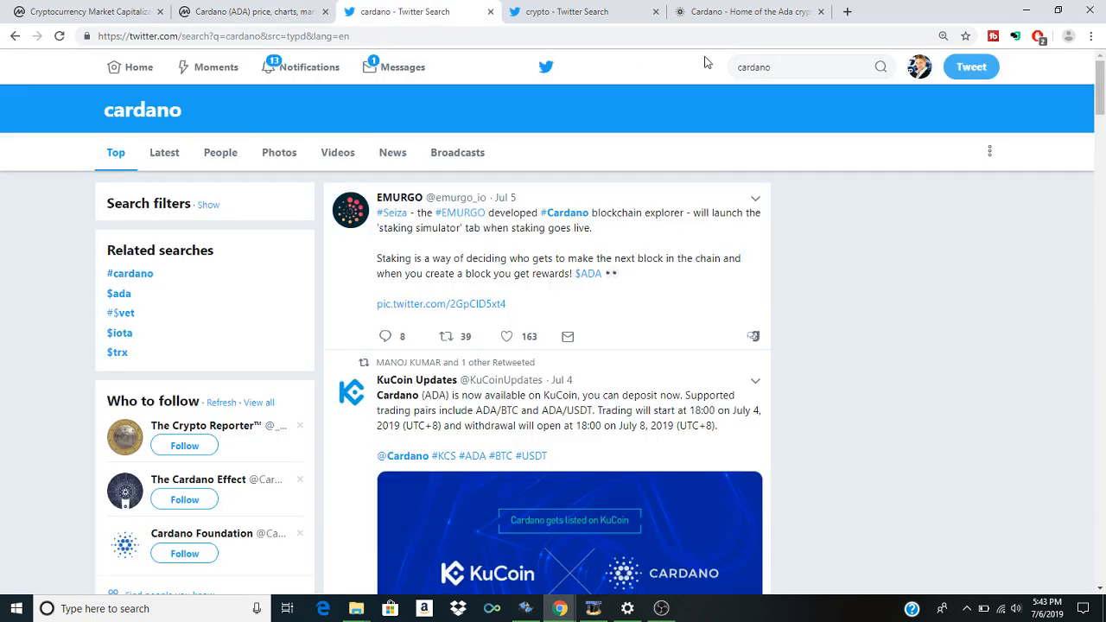
pyautogui.scroll(-3)
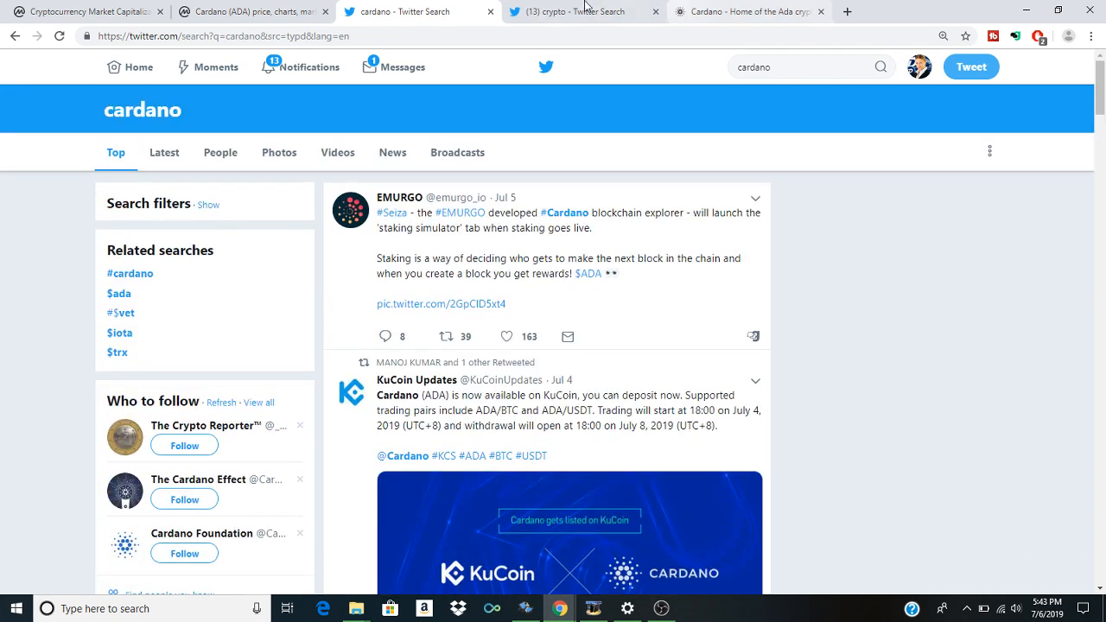
# Step: View the Twitter search results for crypto and read the top tweets
pyautogui.click(588, 11)
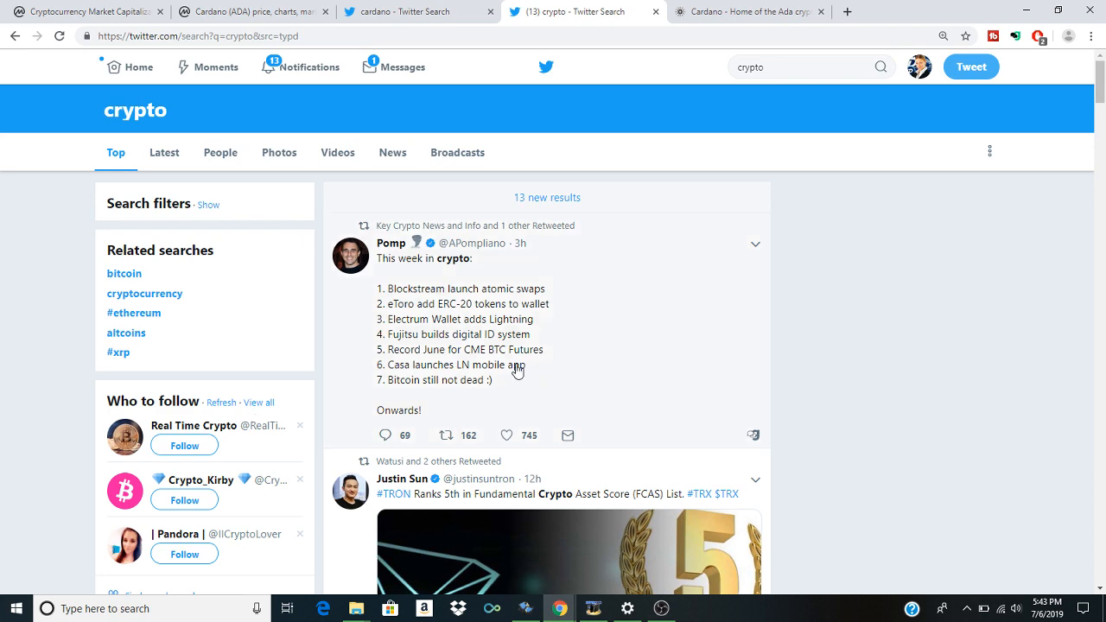
pyautogui.scroll(-3)
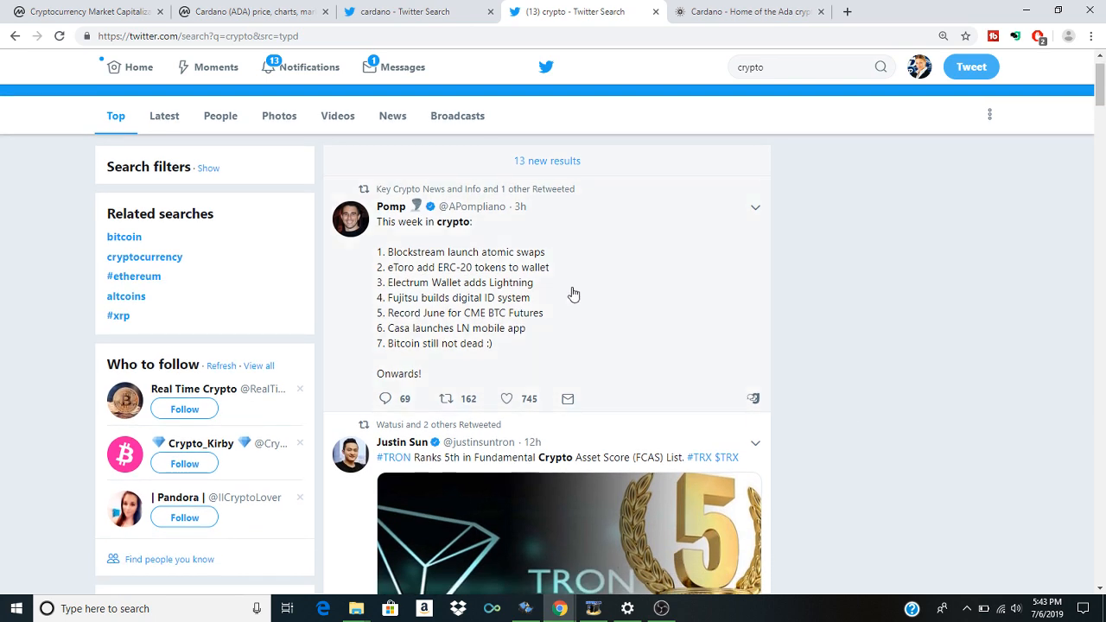
pyautogui.moveTo(446, 266)
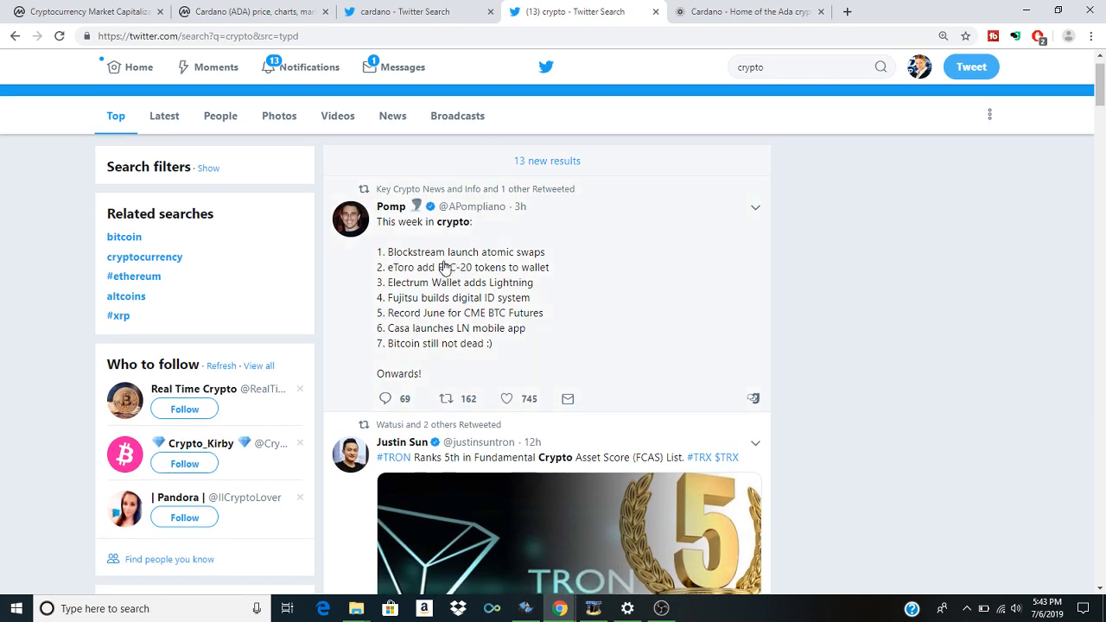
pyautogui.moveTo(453, 261)
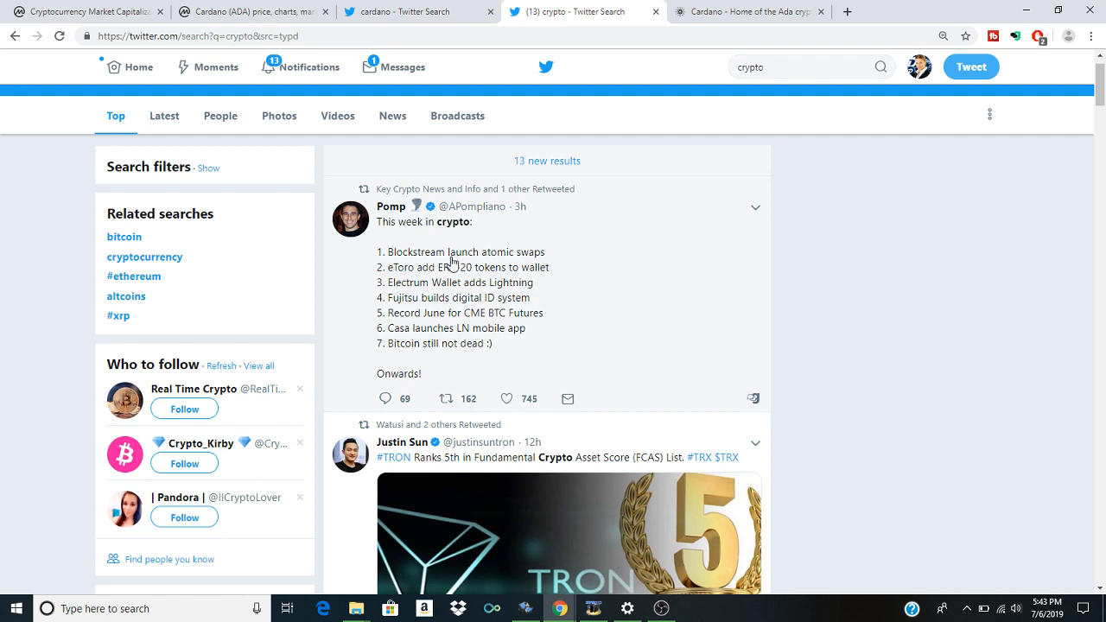
pyautogui.moveTo(397, 297)
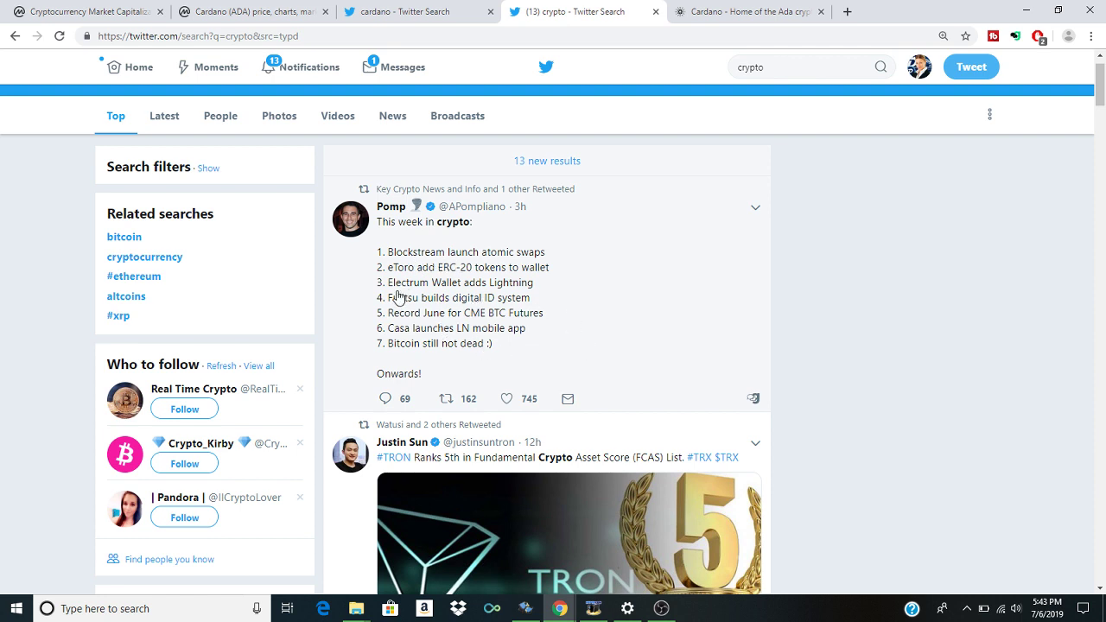
pyautogui.moveTo(918, 349)
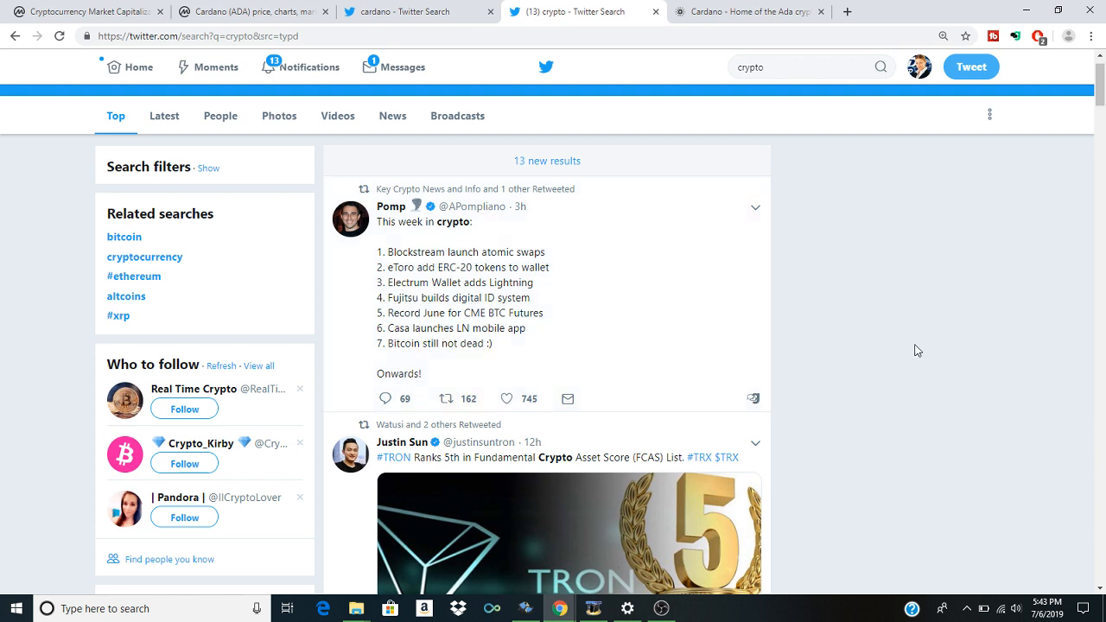
pyautogui.scroll(-3)
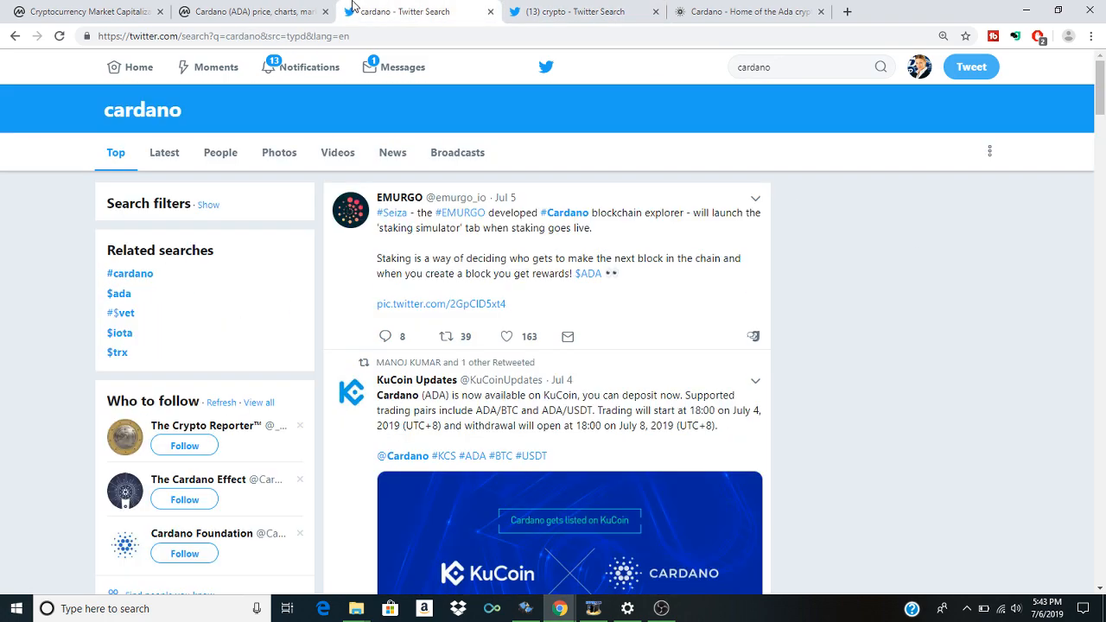
# Step: Read down the cardano tweets past the Netflix crypto documentary post
pyautogui.scroll(-3)
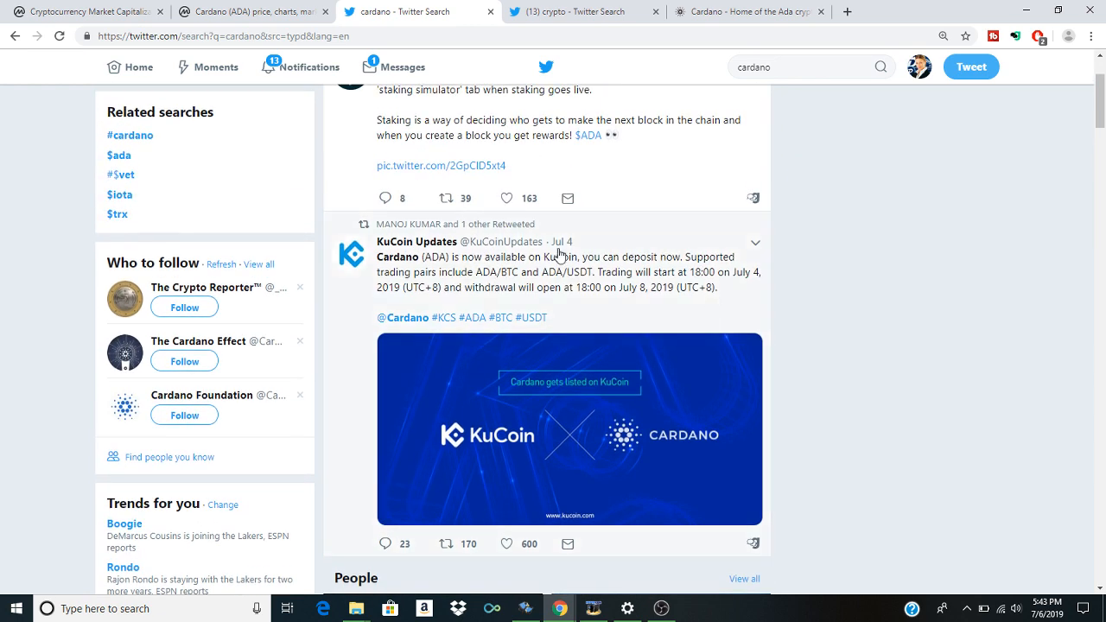
pyautogui.moveTo(547, 268)
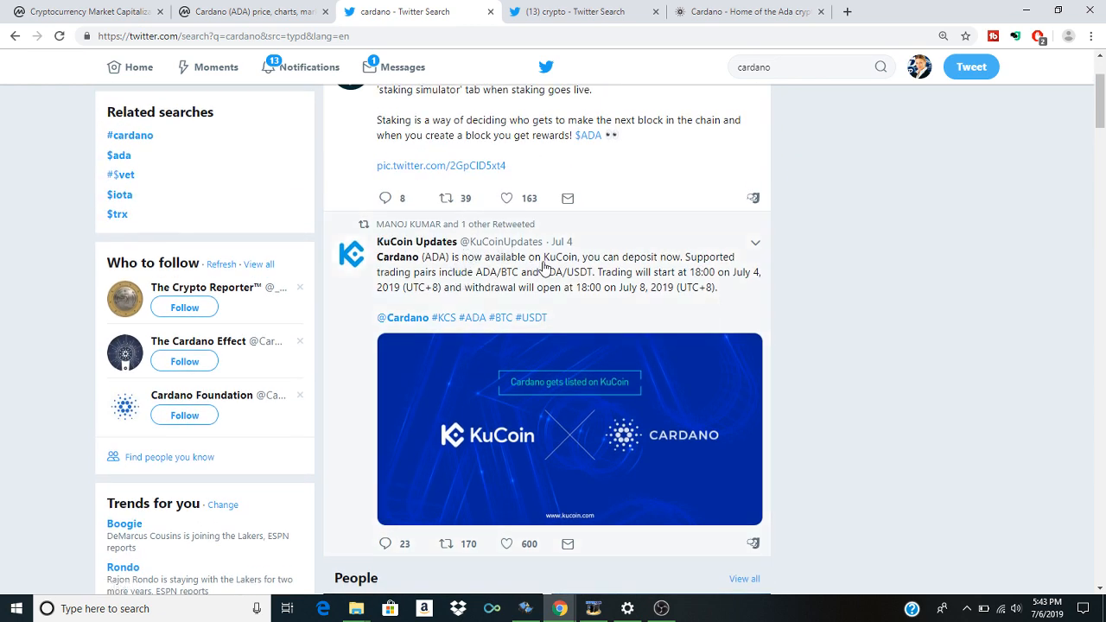
pyautogui.moveTo(666, 274)
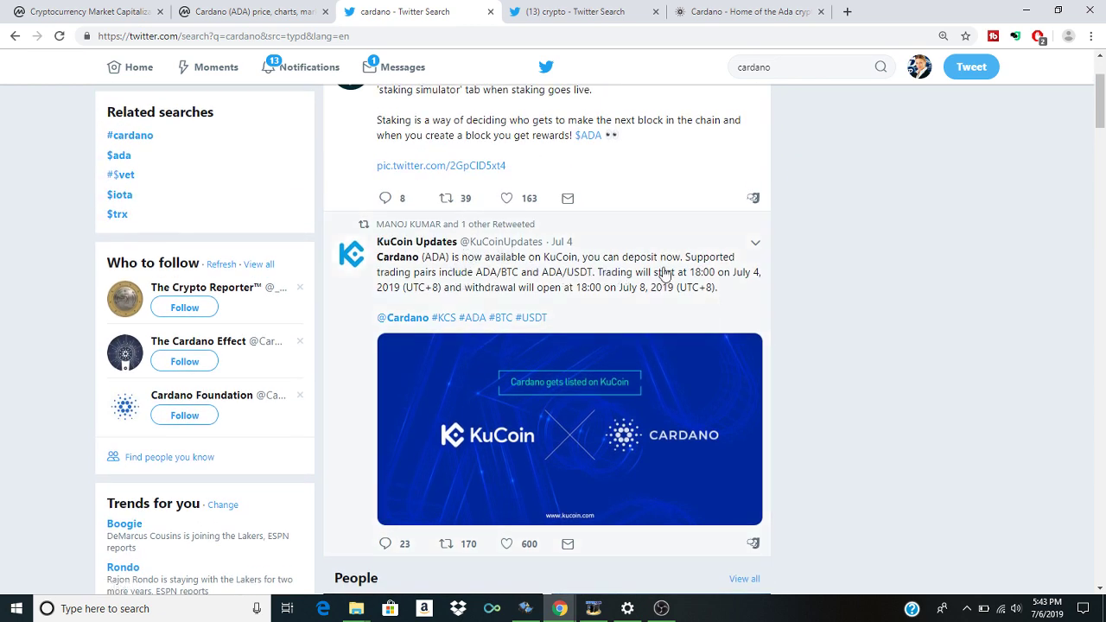
pyautogui.moveTo(603, 276)
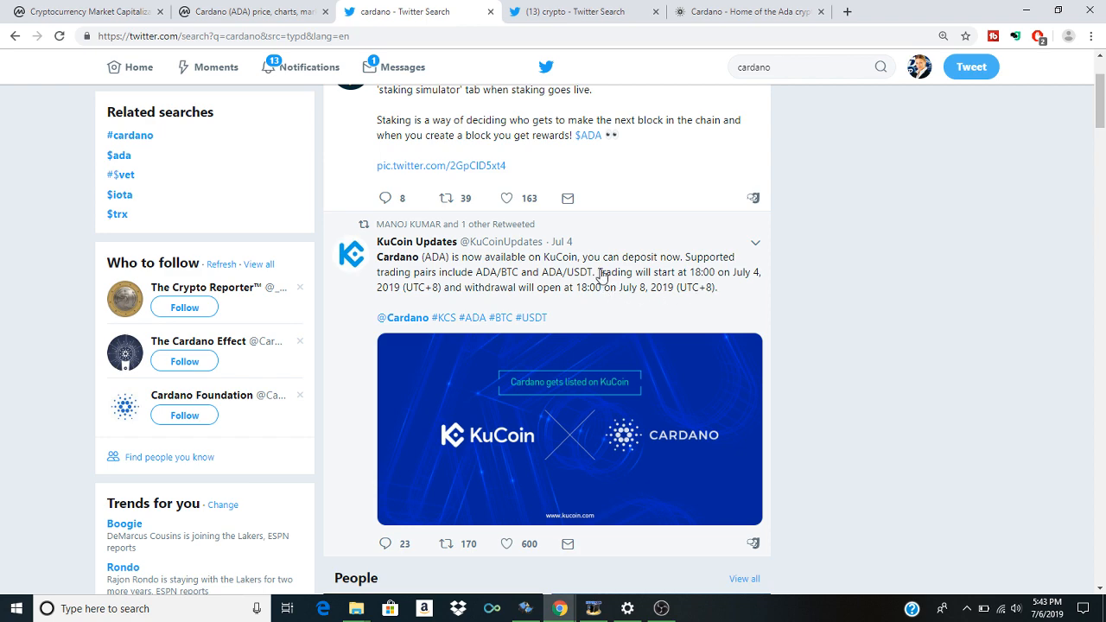
pyautogui.scroll(-3)
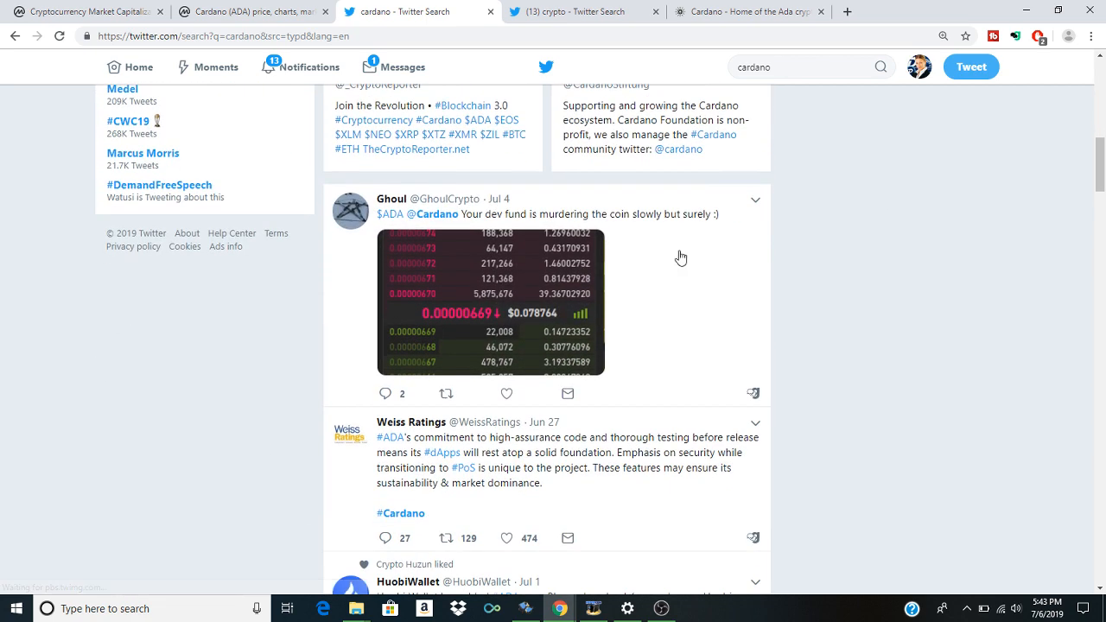
pyautogui.click(479, 301)
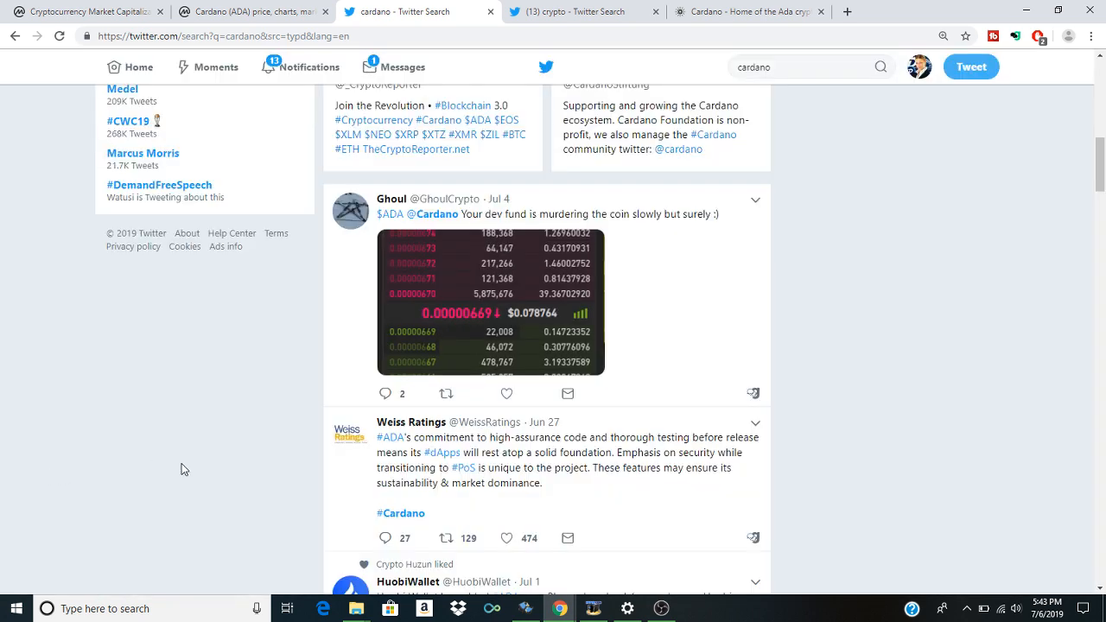
pyautogui.scroll(-3)
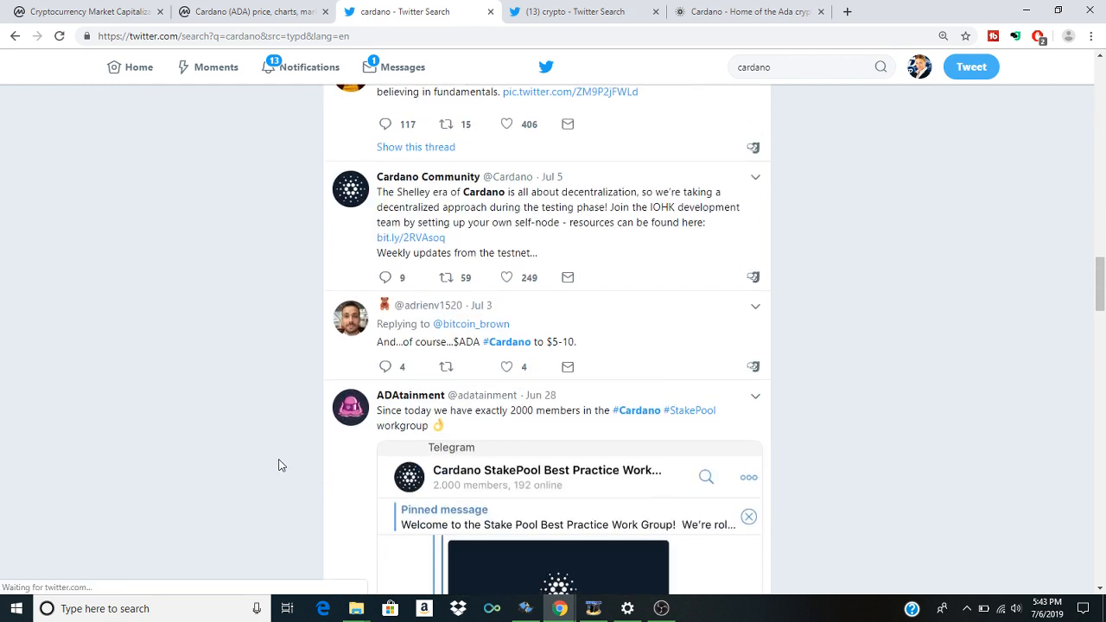
pyautogui.scroll(-3)
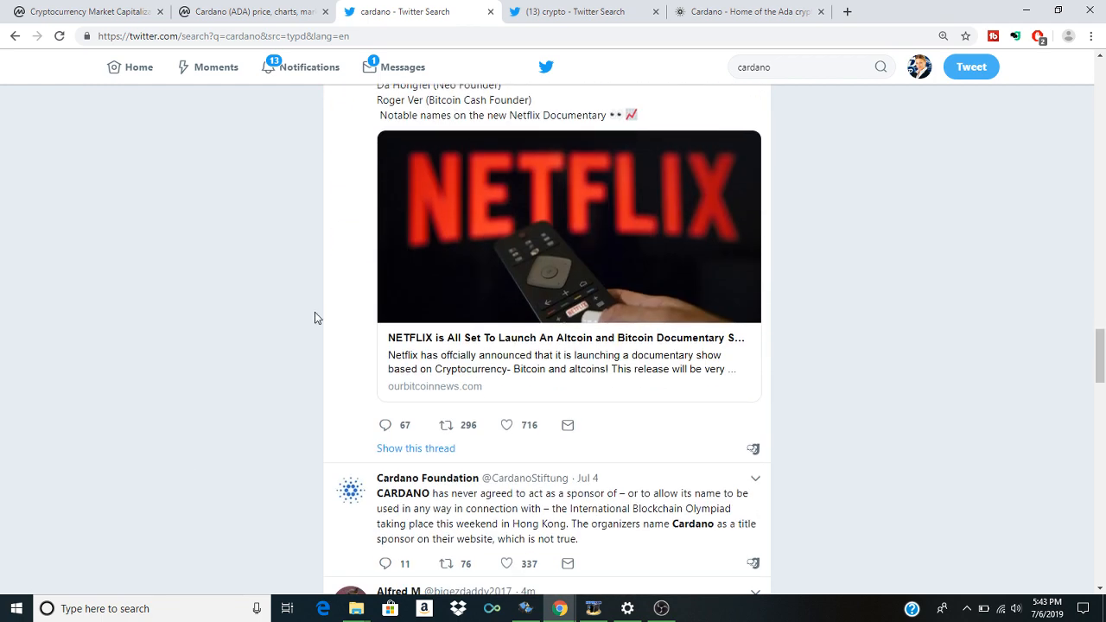
# Step: Continue to the Blockchain Media Indonesia article tweet and show its link options
pyautogui.scroll(3)
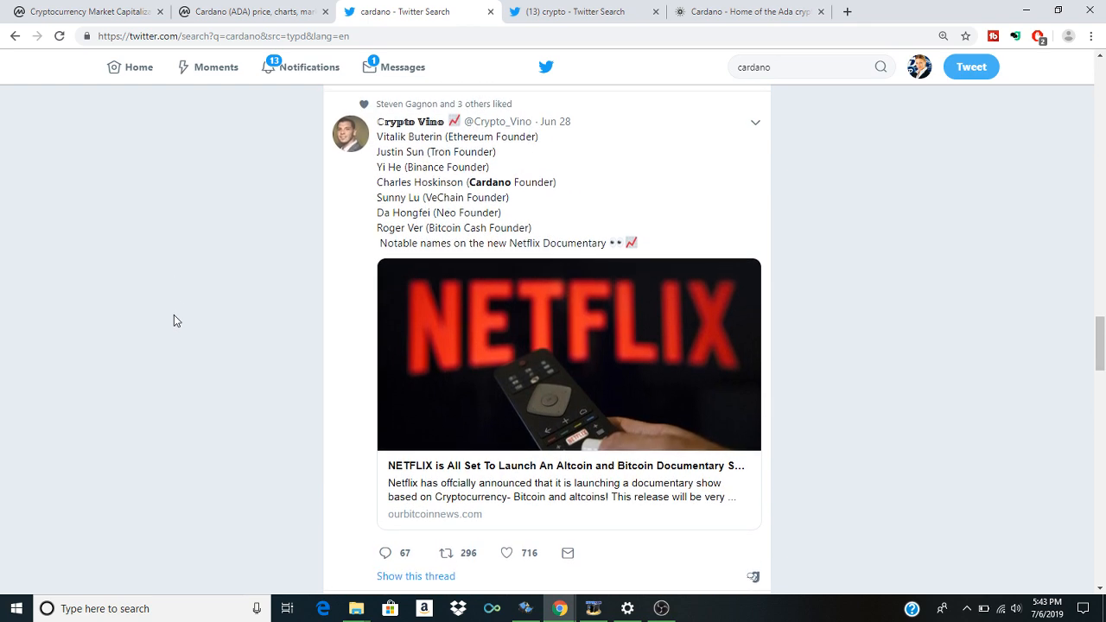
pyautogui.moveTo(390, 197)
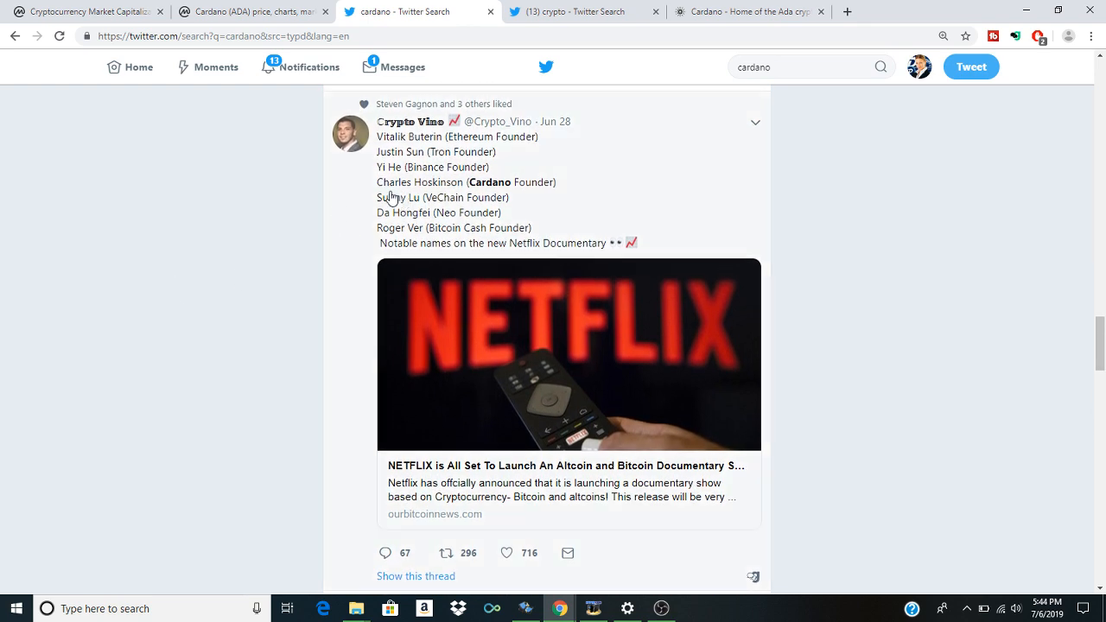
pyautogui.scroll(-3)
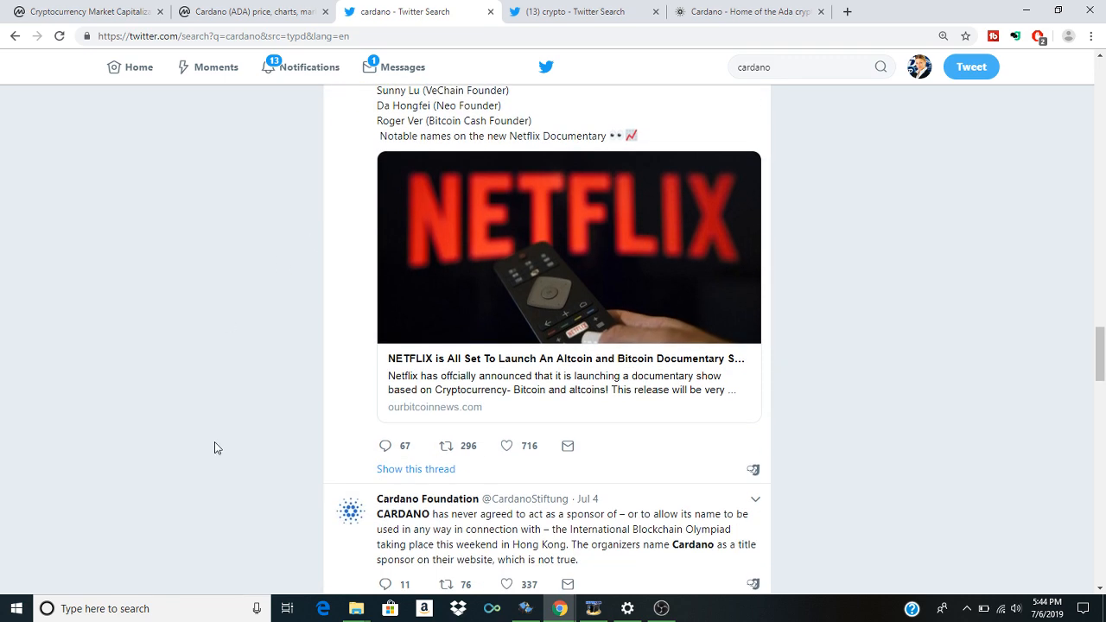
pyautogui.scroll(-3)
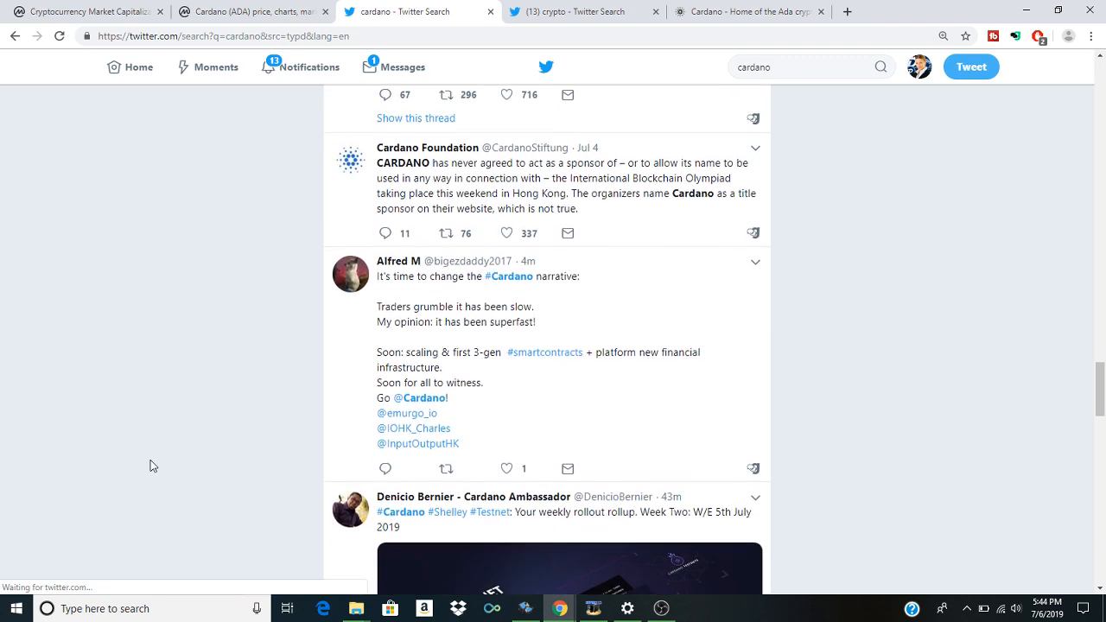
pyautogui.scroll(-3)
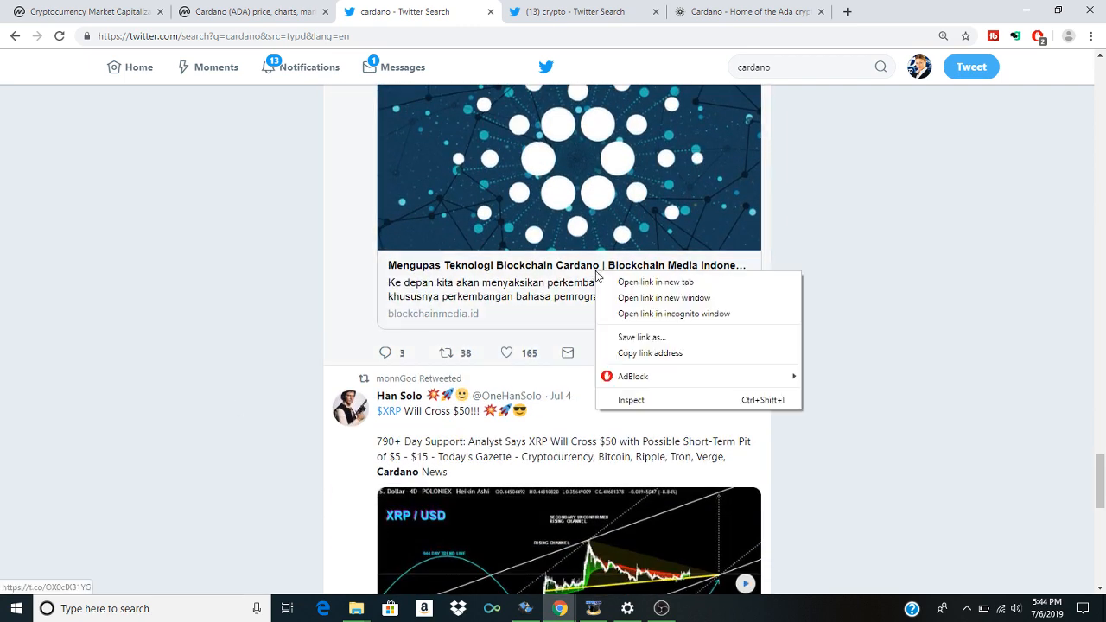
# Step: Open the Blockchain Media Indonesia Cardano article in a new tab, staying on the results
pyautogui.click(653, 281)
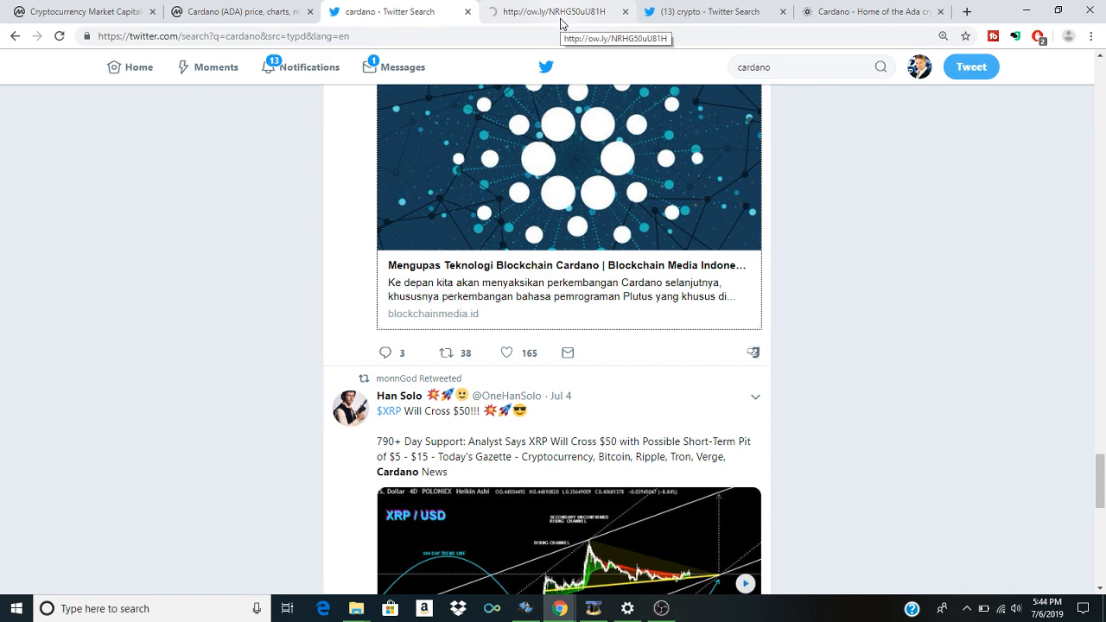
pyautogui.click(660, 608)
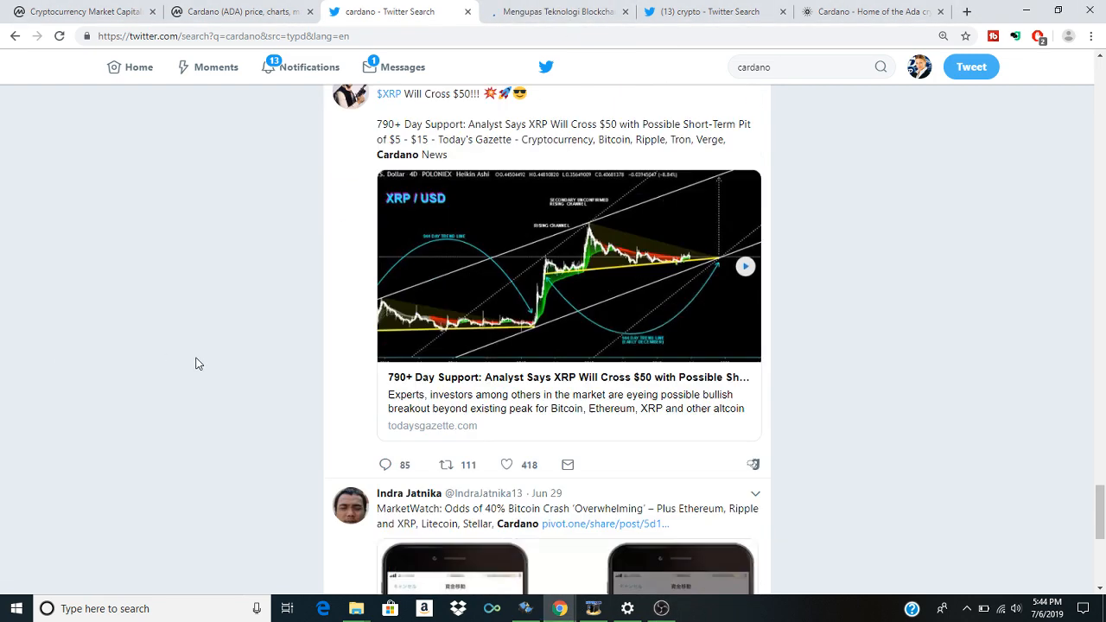
pyautogui.scroll(3)
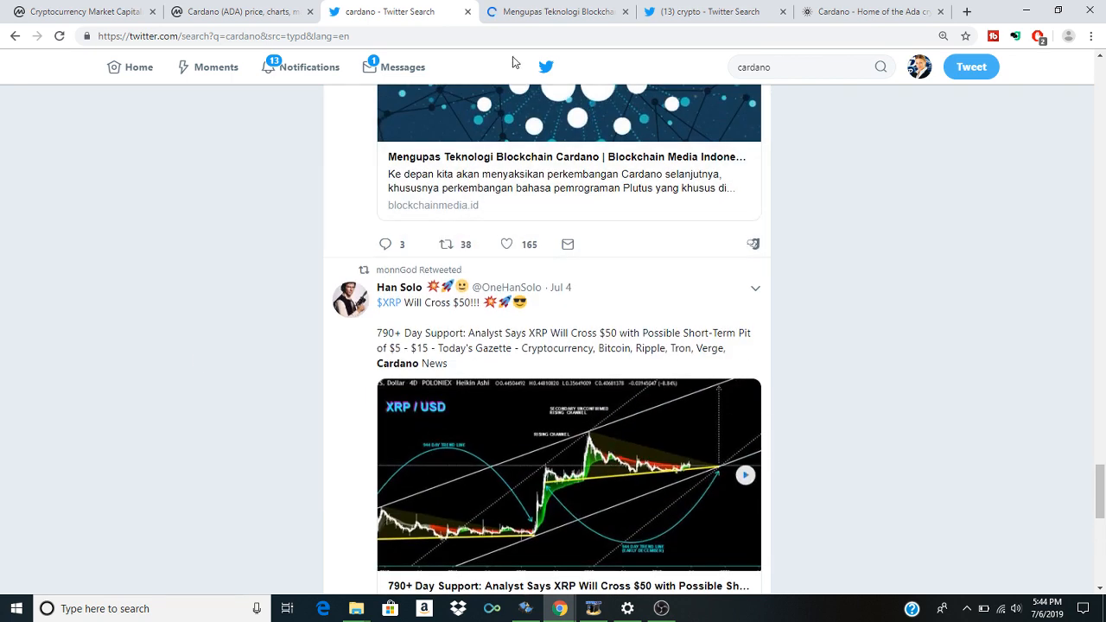
# Step: Read the Mengupas Teknologi Blockchain Cardano article through the Bitcoin comparison, Hoskinson and EMURGO sections
pyautogui.click(556, 11)
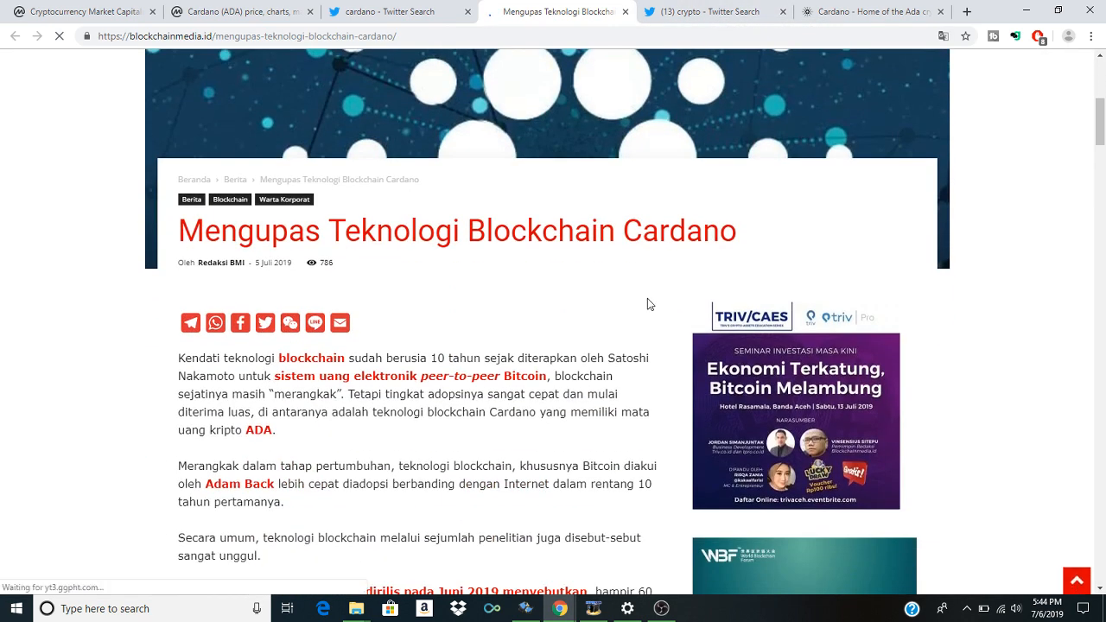
pyautogui.scroll(-3)
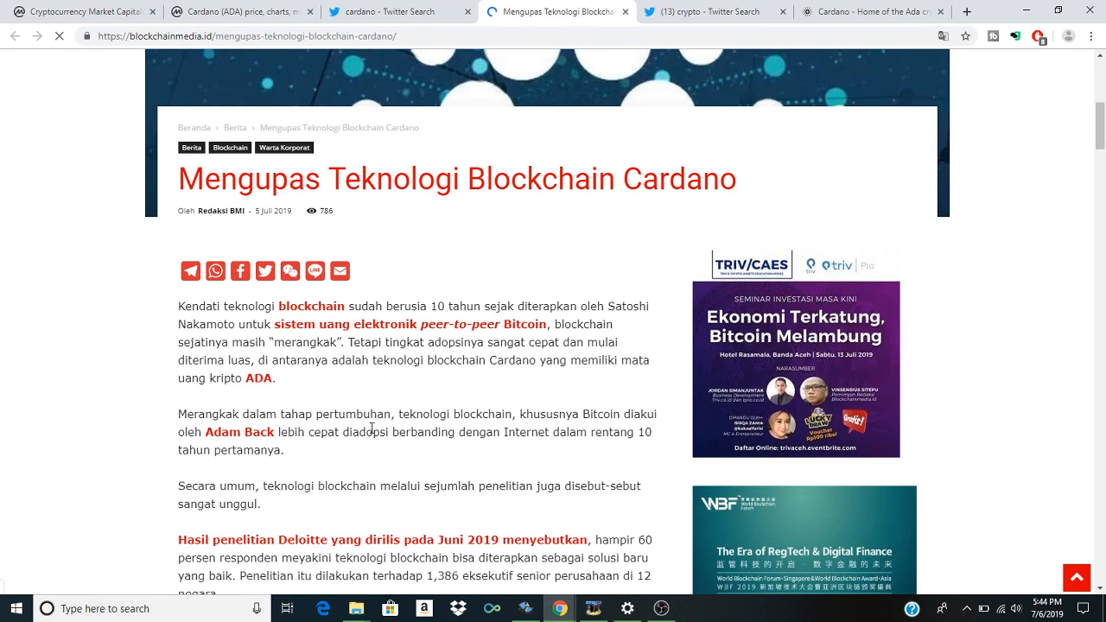
pyautogui.scroll(-3)
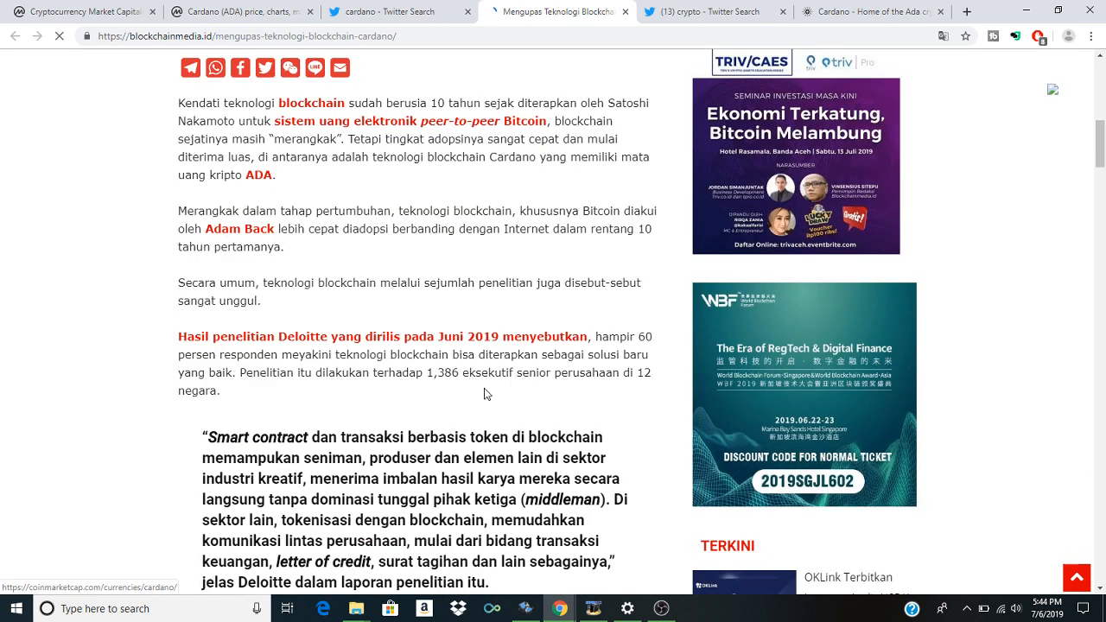
pyautogui.scroll(-3)
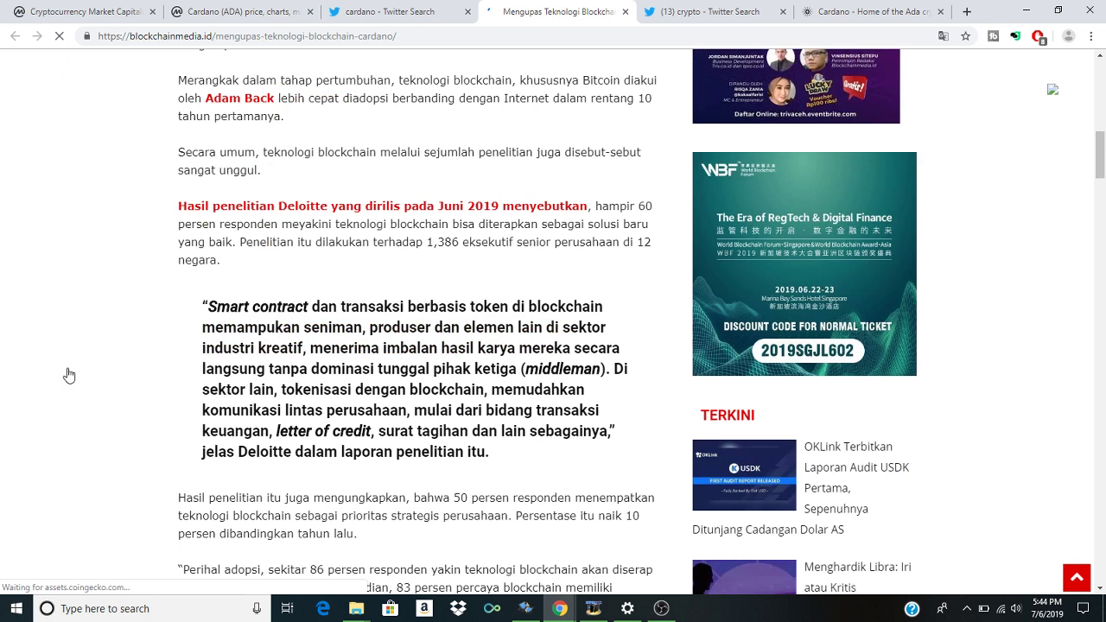
pyautogui.scroll(-3)
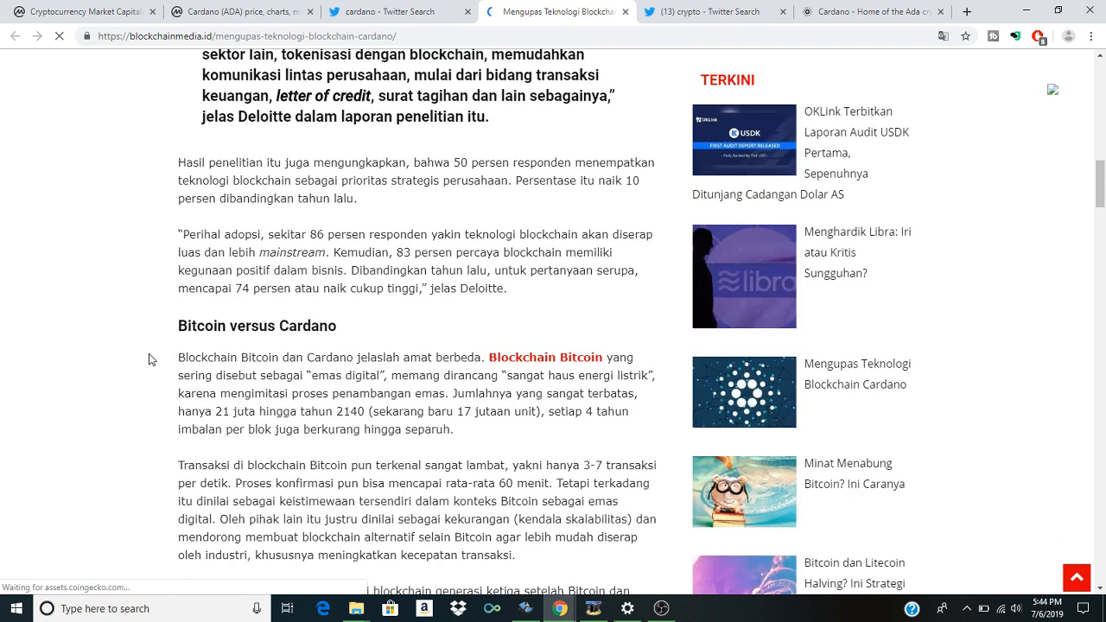
pyautogui.scroll(-3)
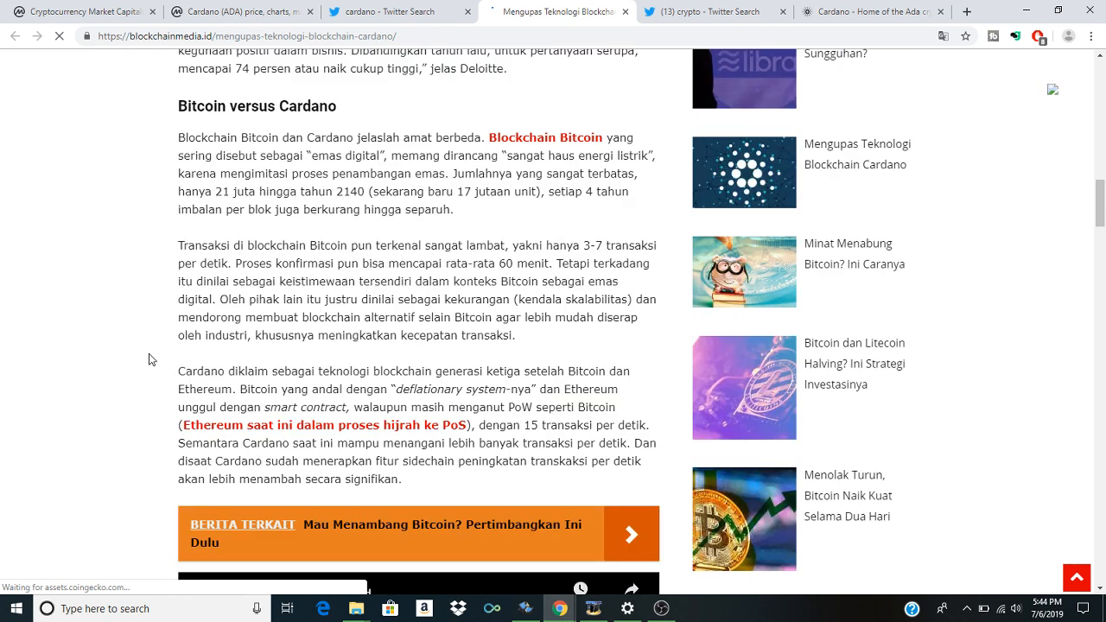
pyautogui.scroll(-3)
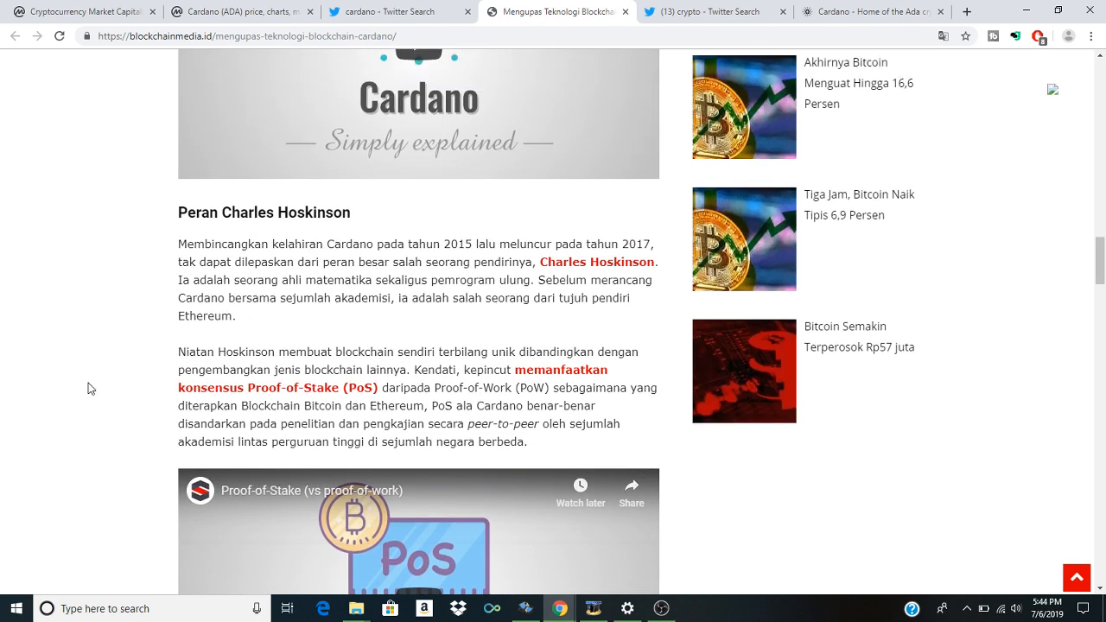
pyautogui.scroll(-3)
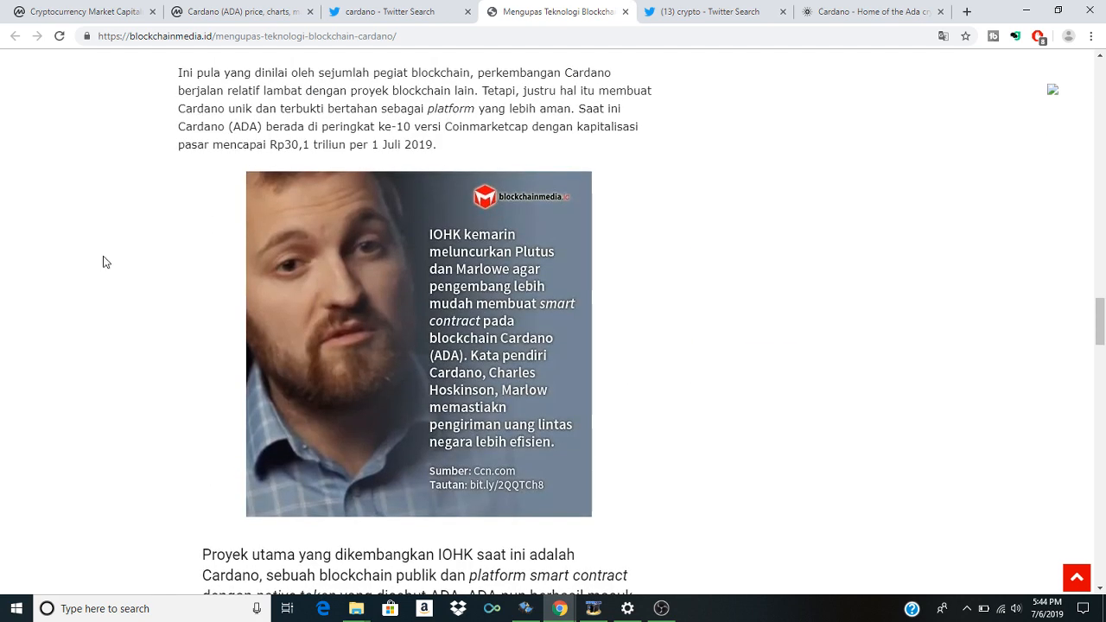
pyautogui.scroll(-3)
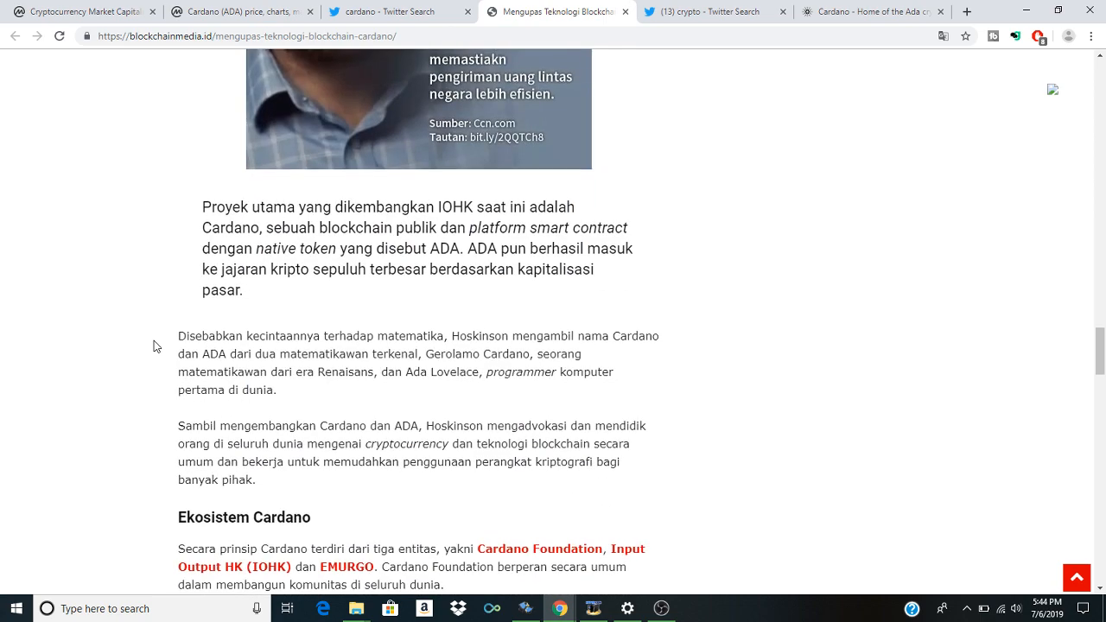
pyautogui.scroll(-3)
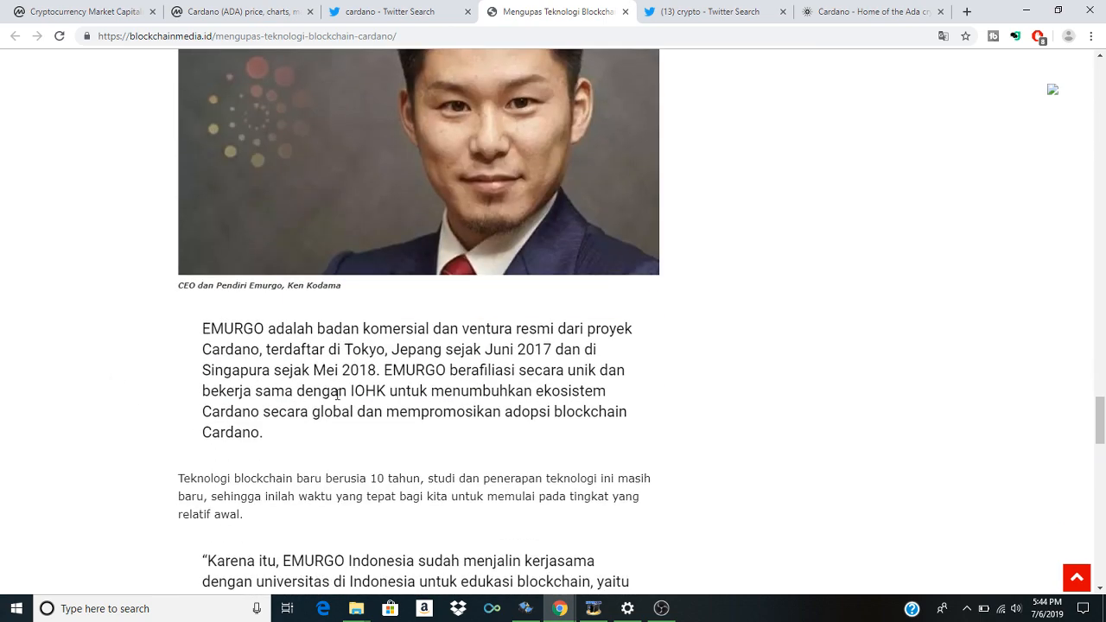
# Step: Return to the cardano Twitter results and read on to the Whale Agent price prediction post
pyautogui.click(401, 10)
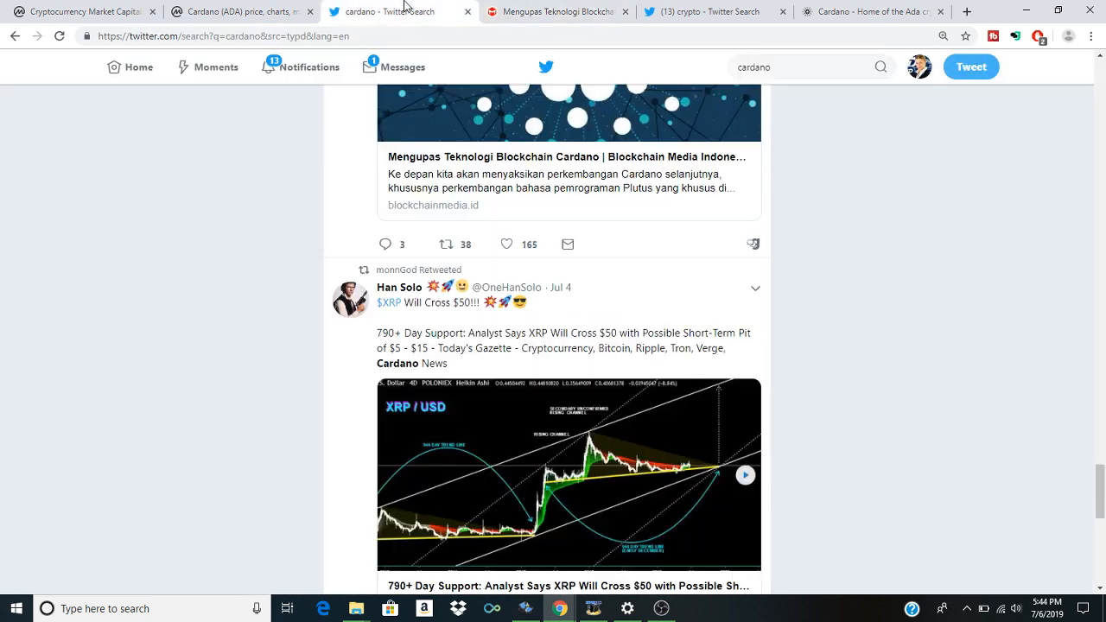
pyautogui.scroll(-3)
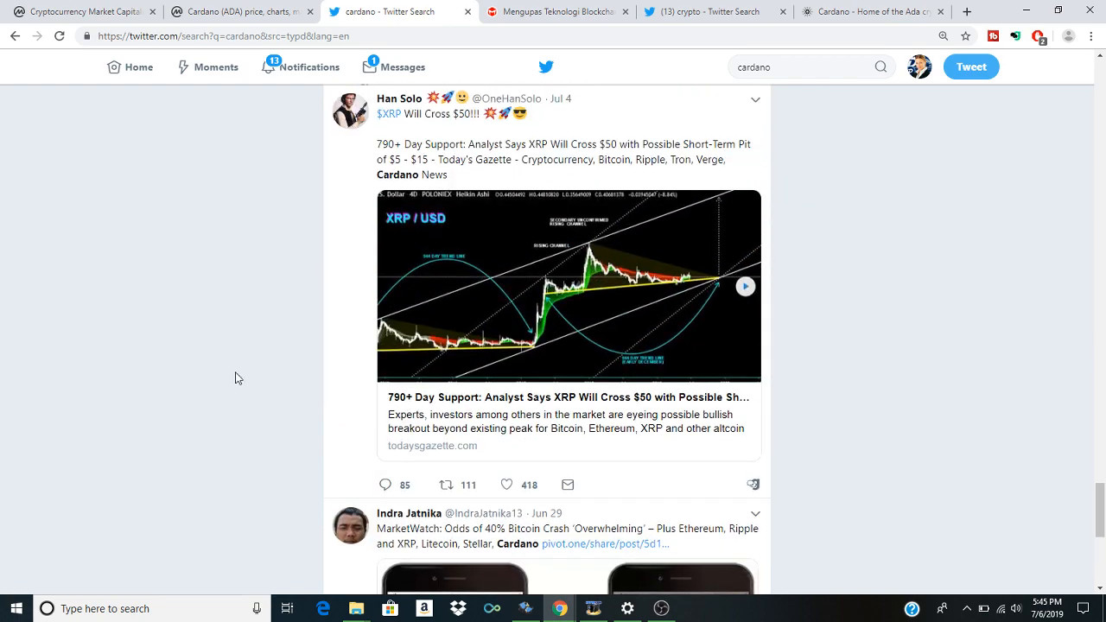
pyautogui.scroll(-3)
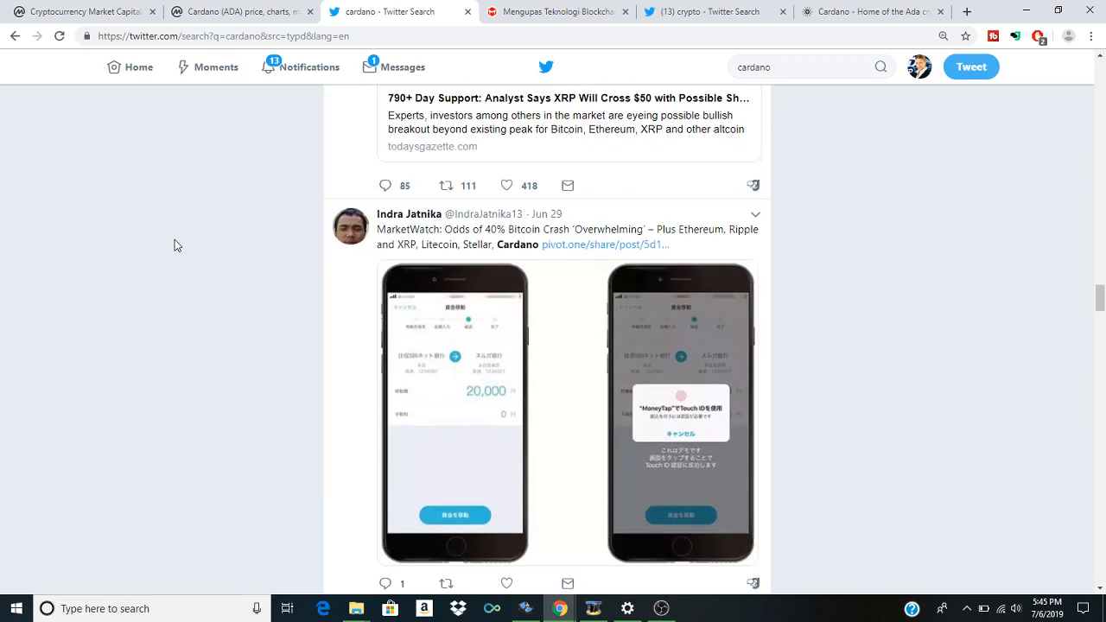
pyautogui.scroll(-3)
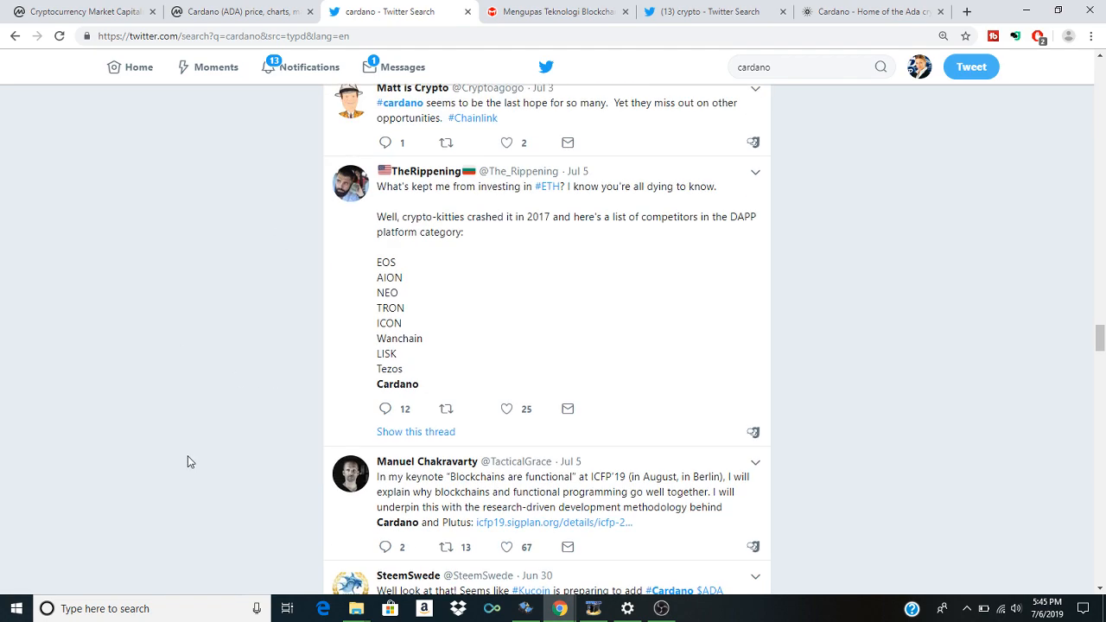
pyautogui.scroll(3)
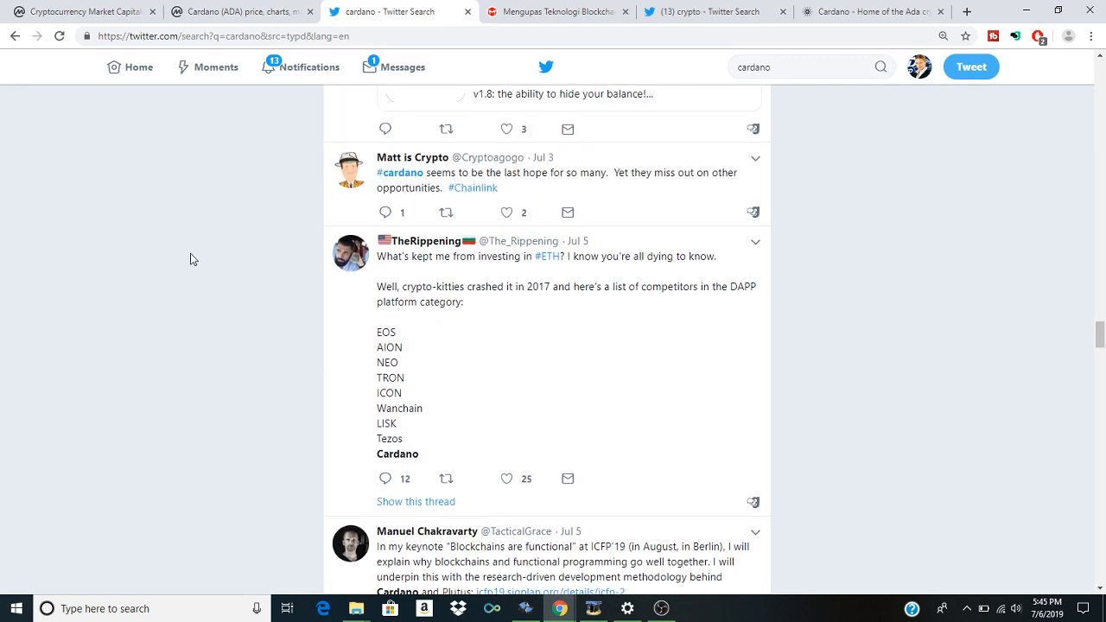
pyautogui.scroll(-3)
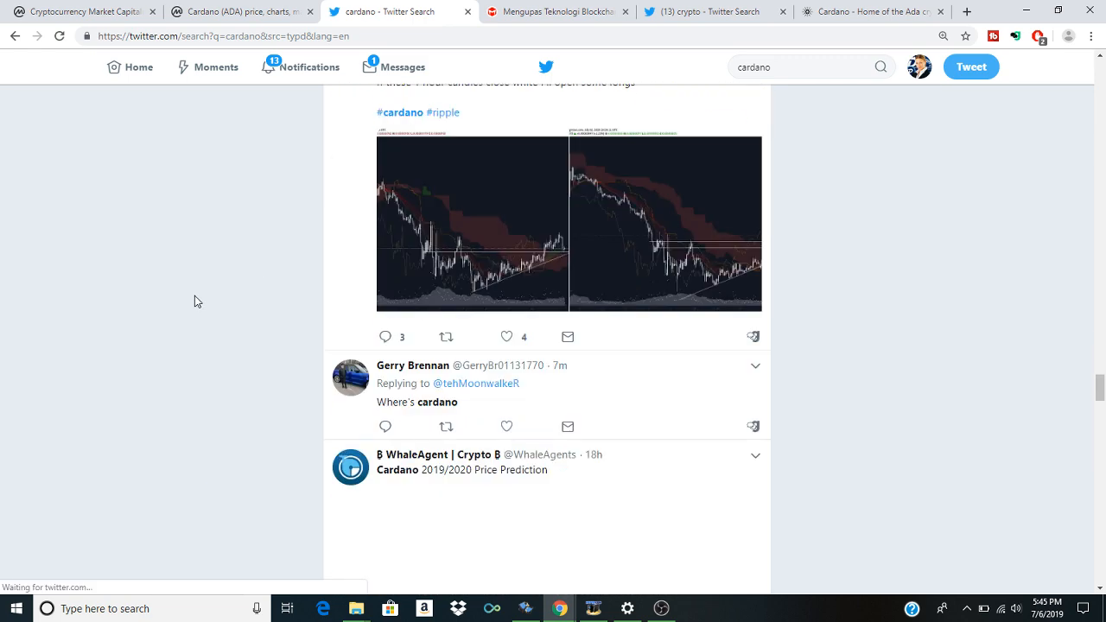
pyautogui.scroll(-3)
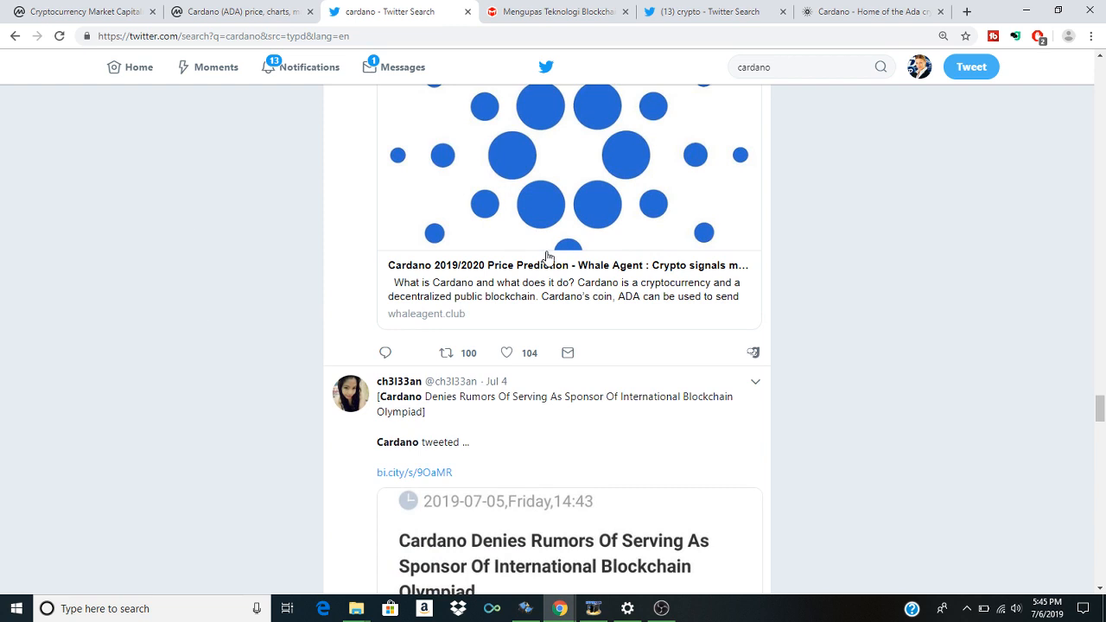
pyautogui.moveTo(733, 376)
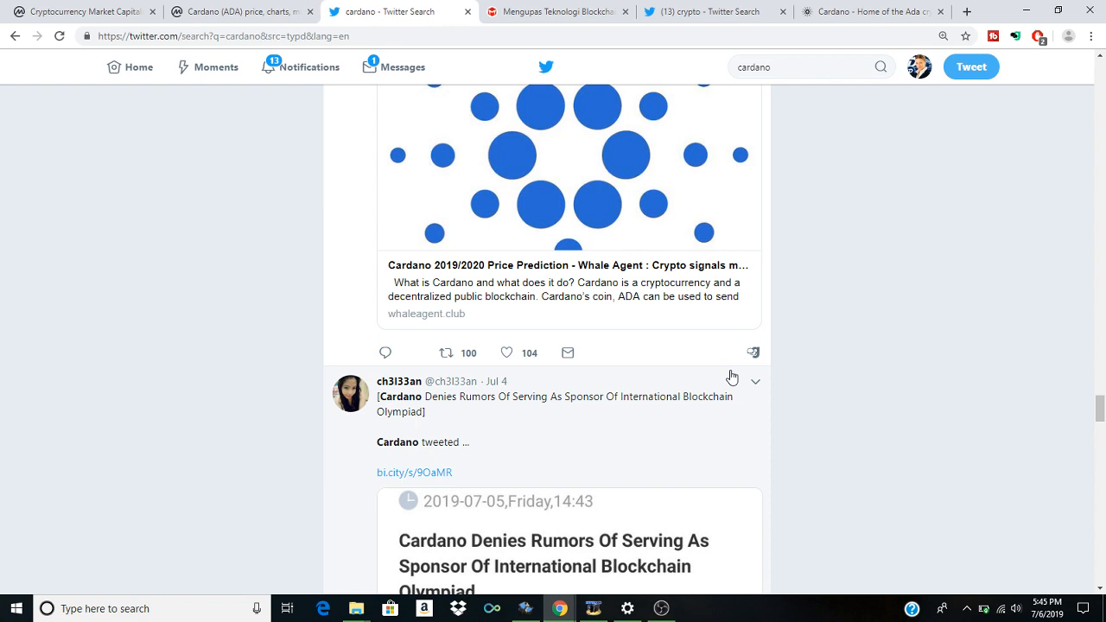
pyautogui.scroll(-3)
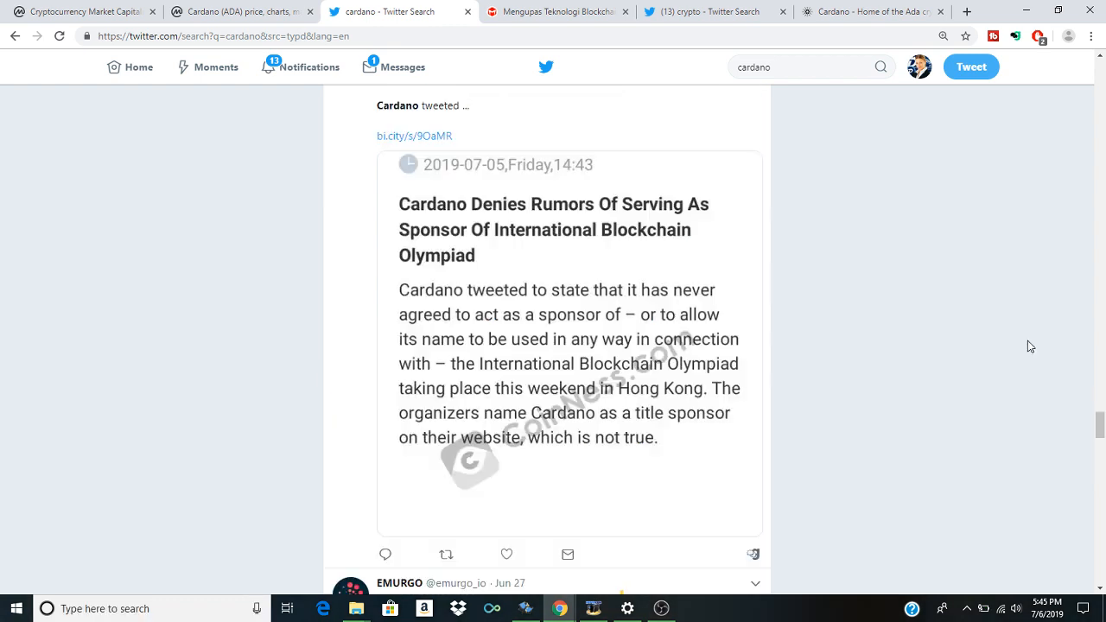
pyautogui.scroll(-3)
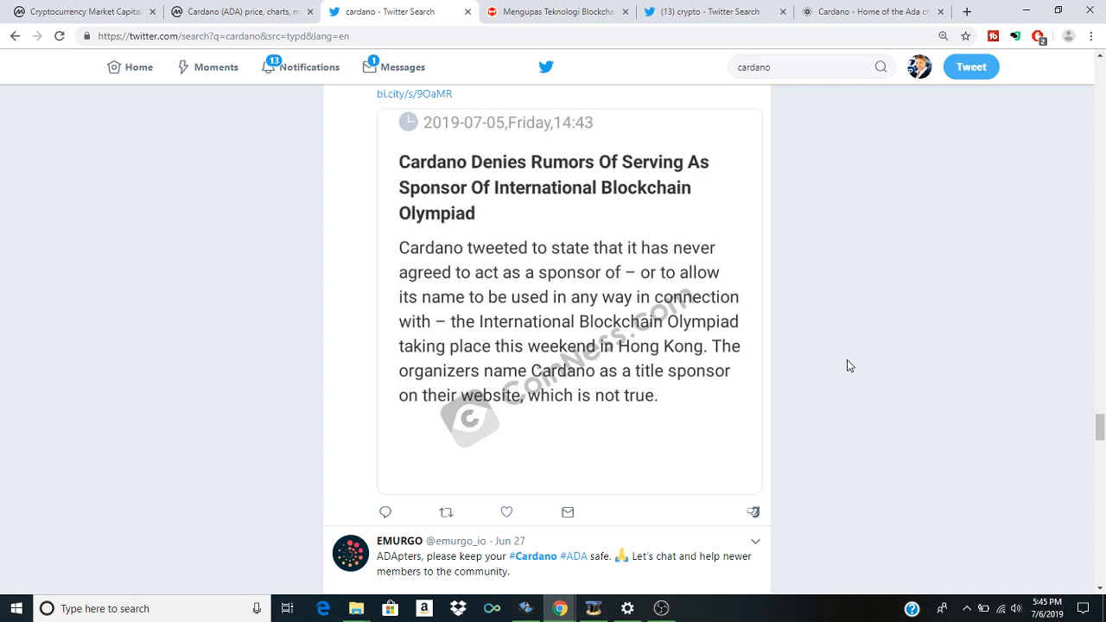
pyautogui.moveTo(612, 272)
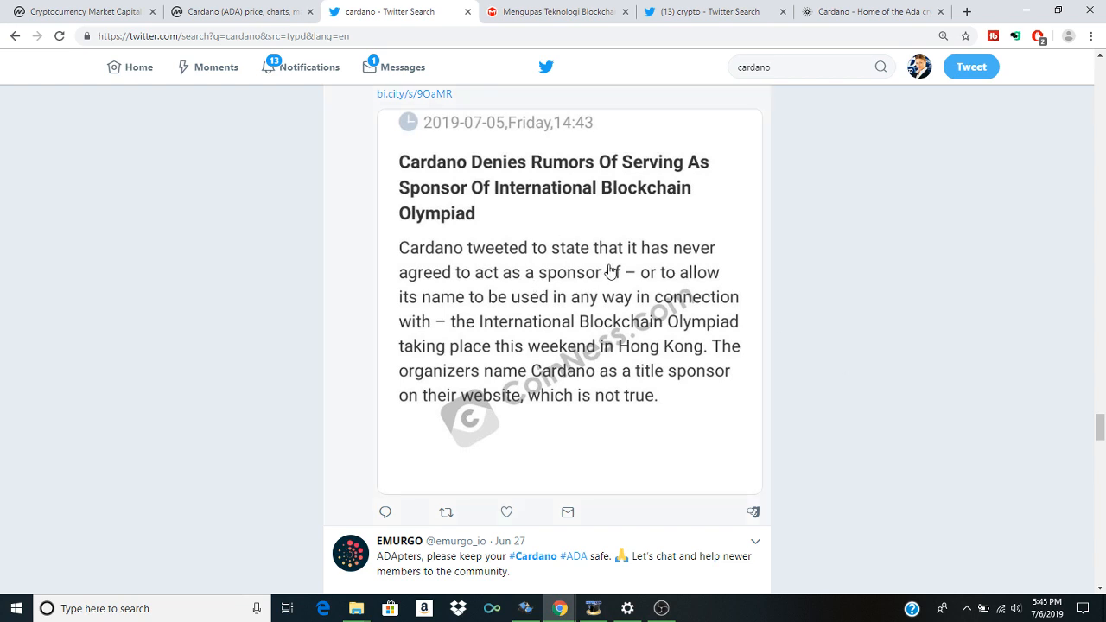
pyautogui.moveTo(493, 291)
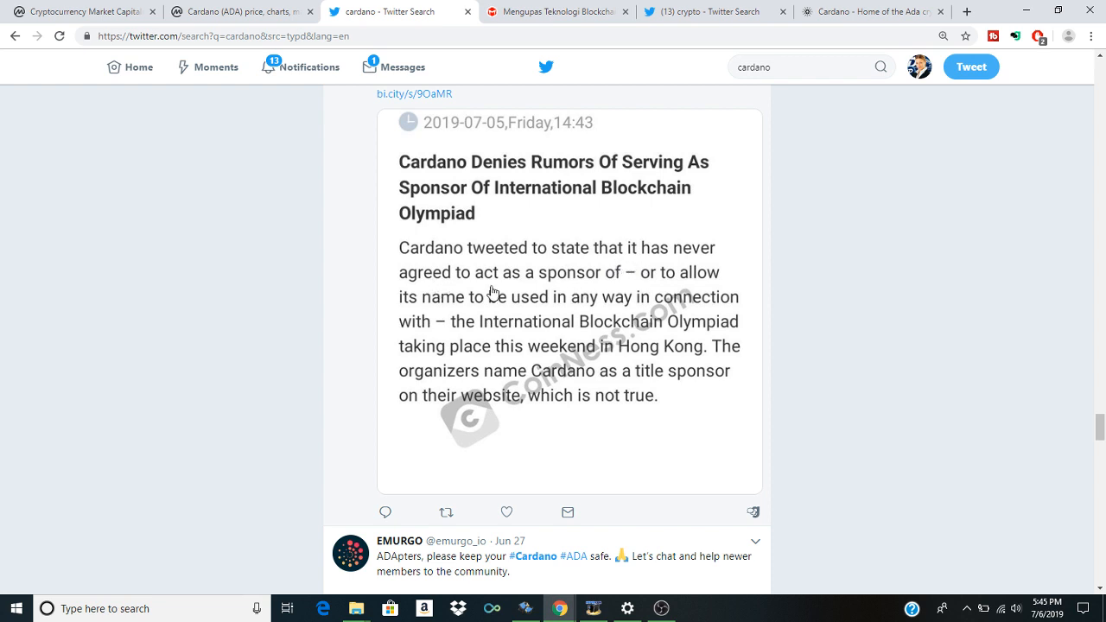
pyautogui.moveTo(677, 288)
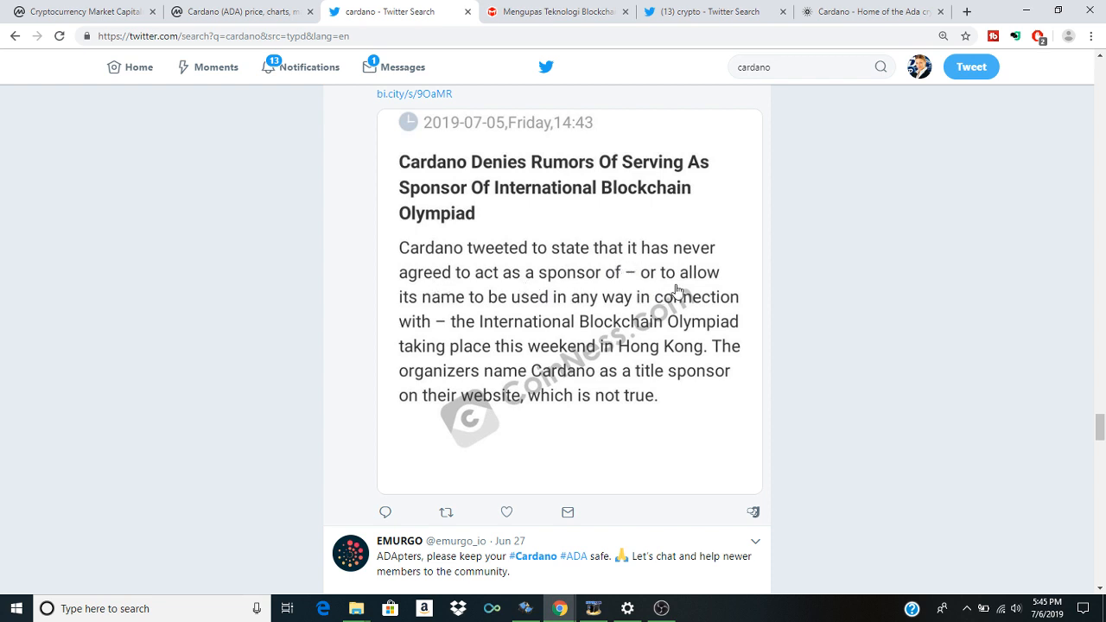
pyautogui.moveTo(448, 313)
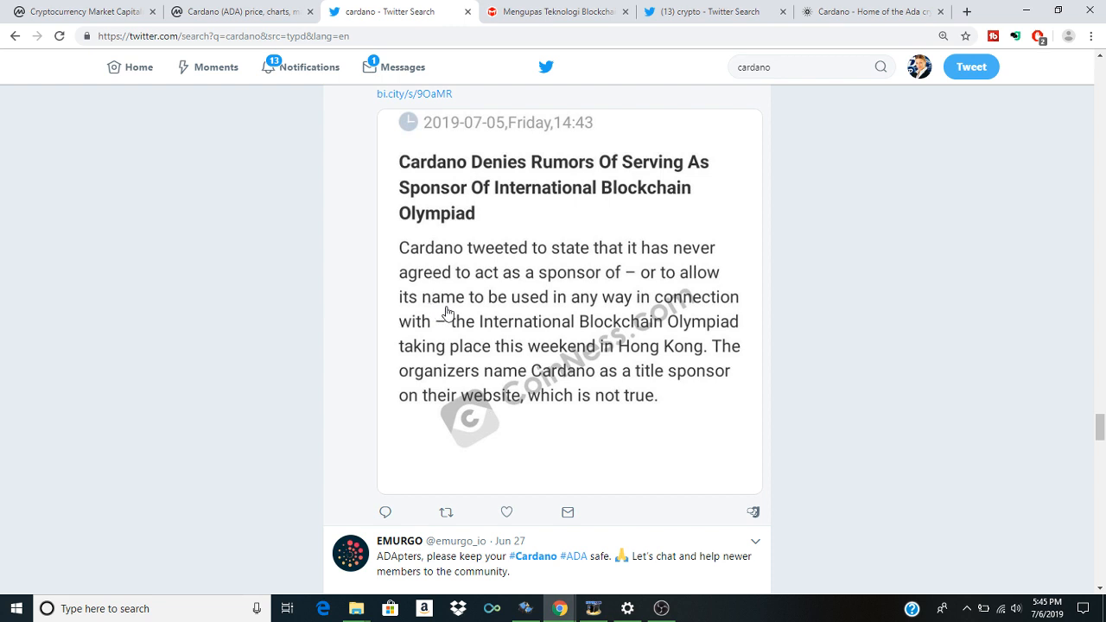
pyautogui.moveTo(492, 337)
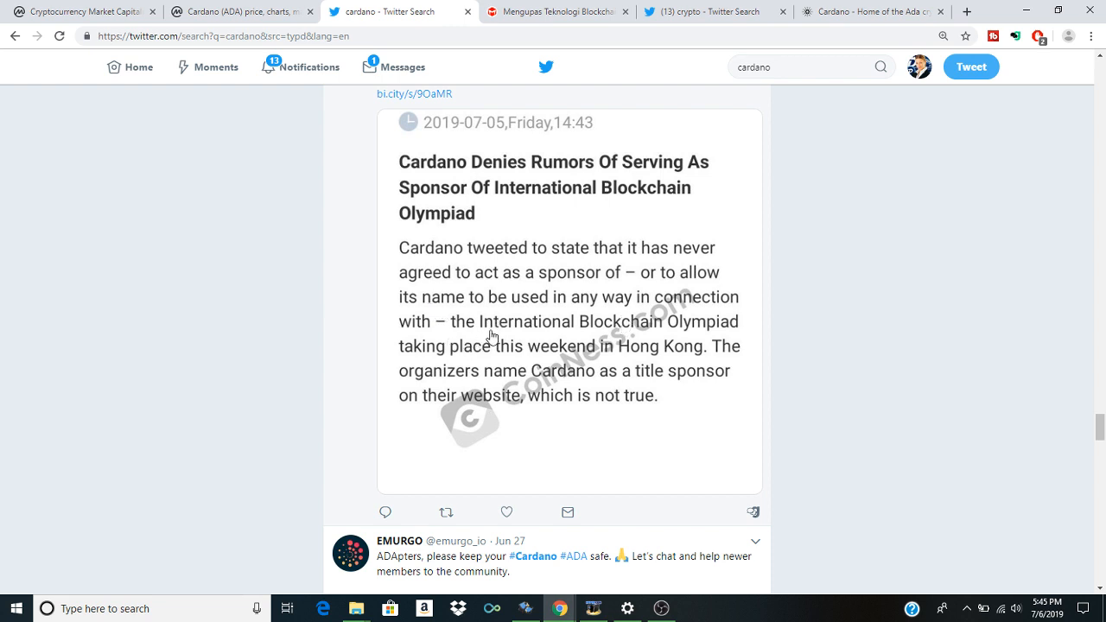
pyautogui.moveTo(615, 351)
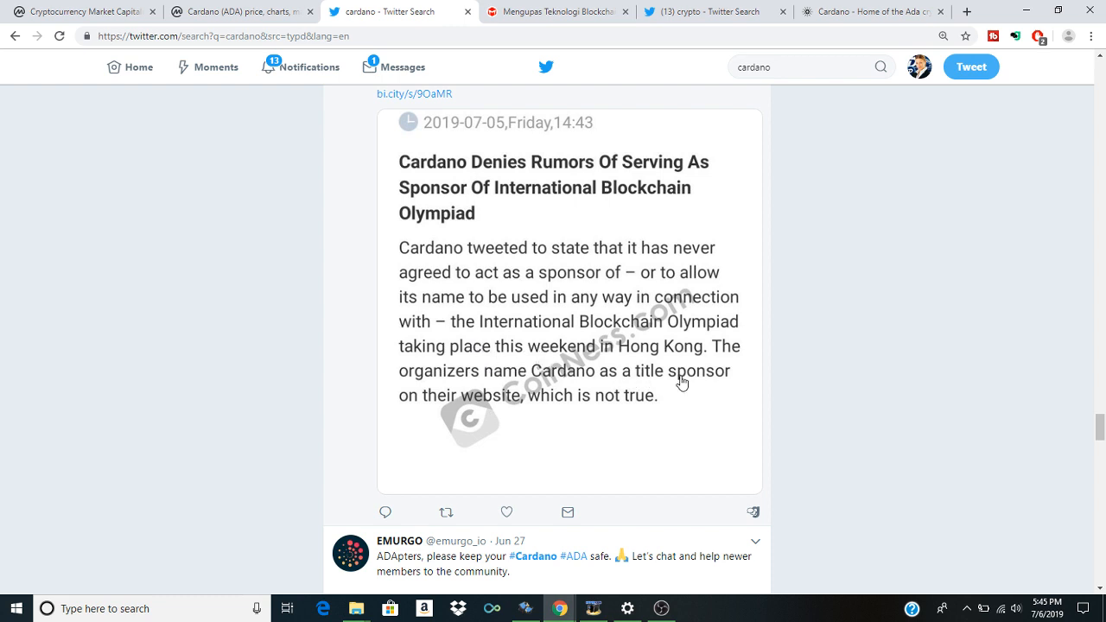
pyautogui.moveTo(598, 380)
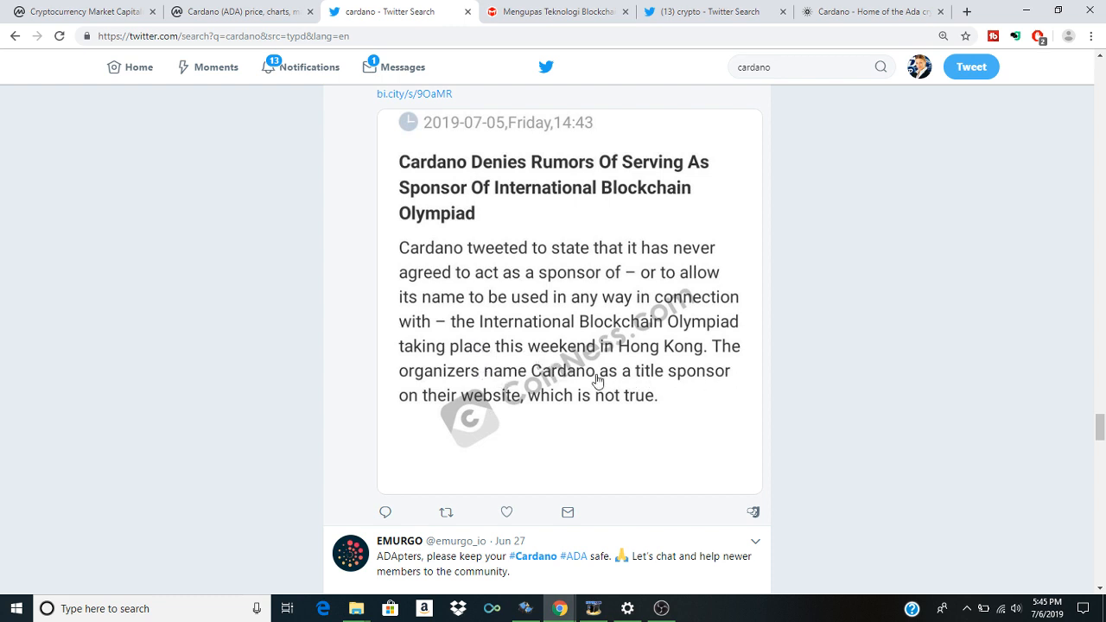
pyautogui.moveTo(467, 410)
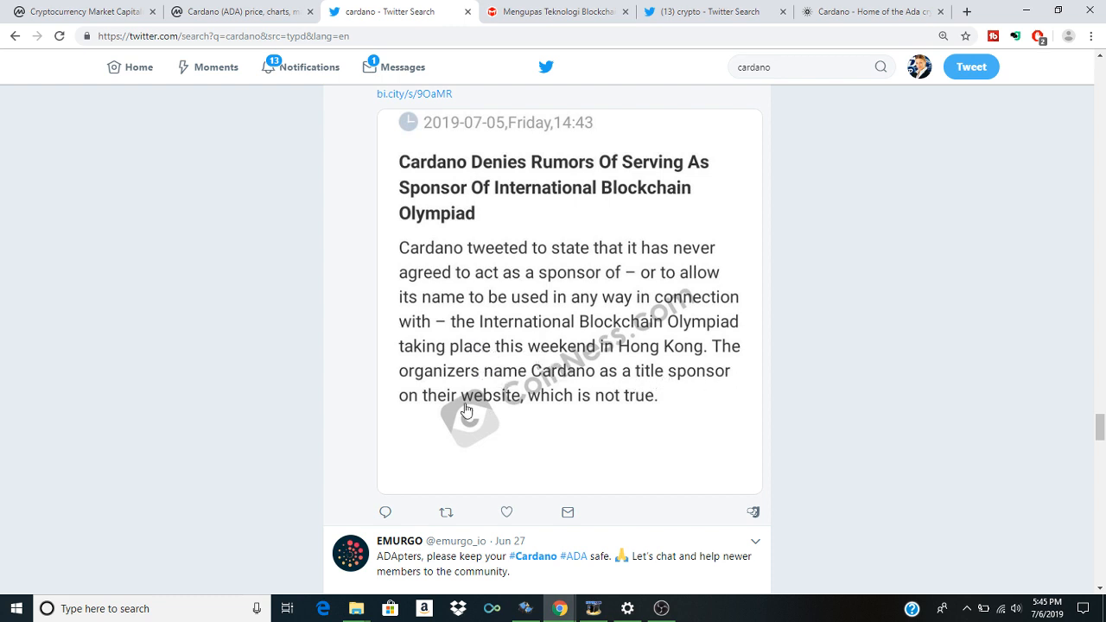
pyautogui.scroll(3)
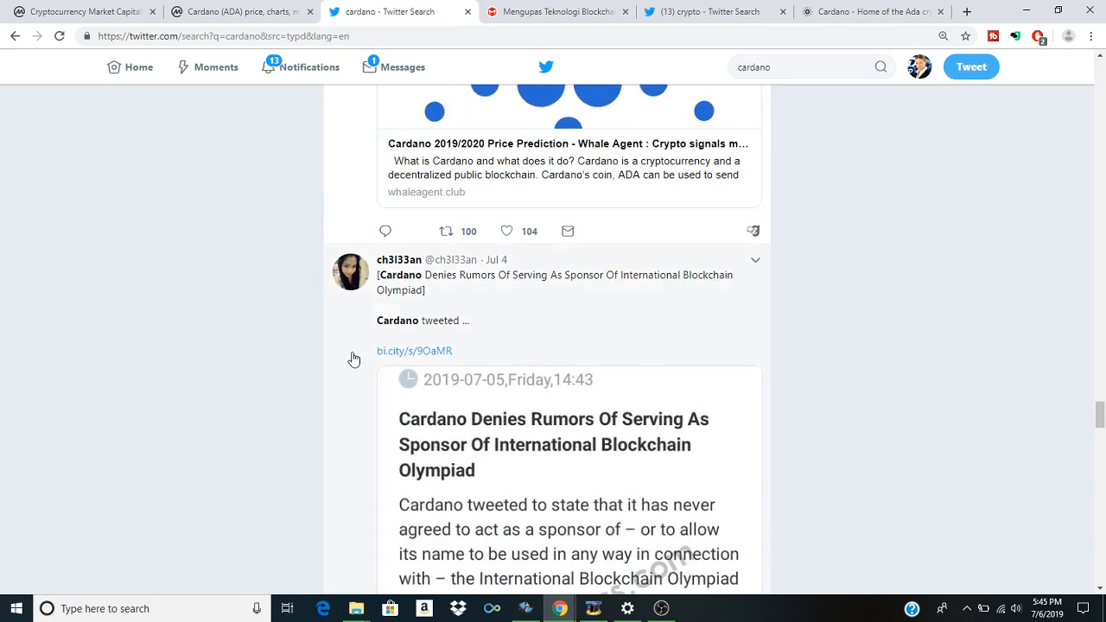
pyautogui.scroll(-3)
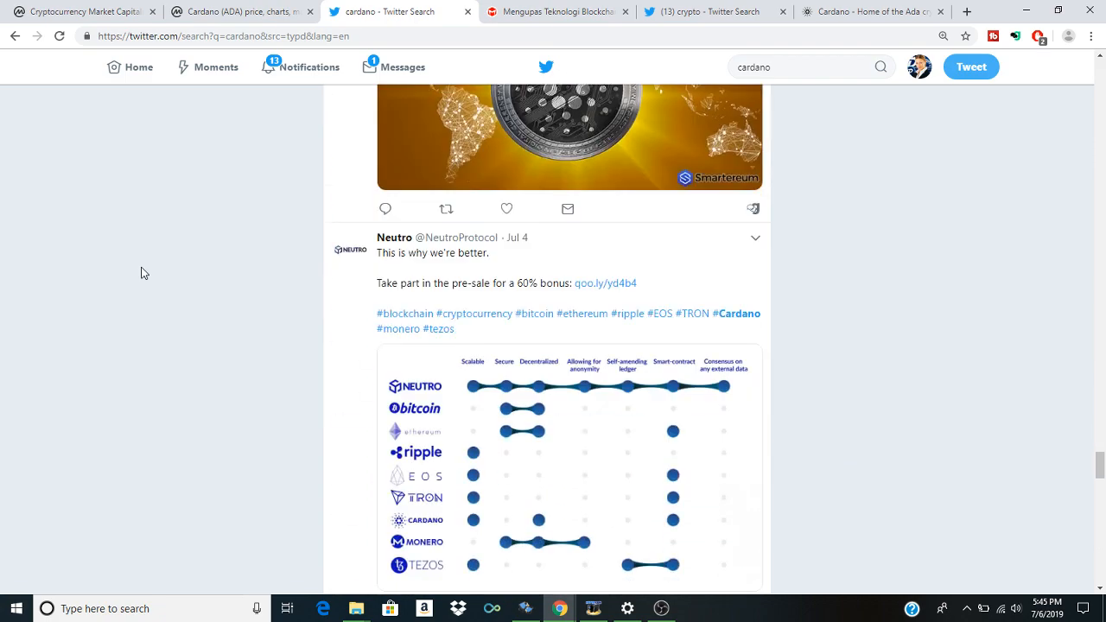
pyautogui.scroll(-3)
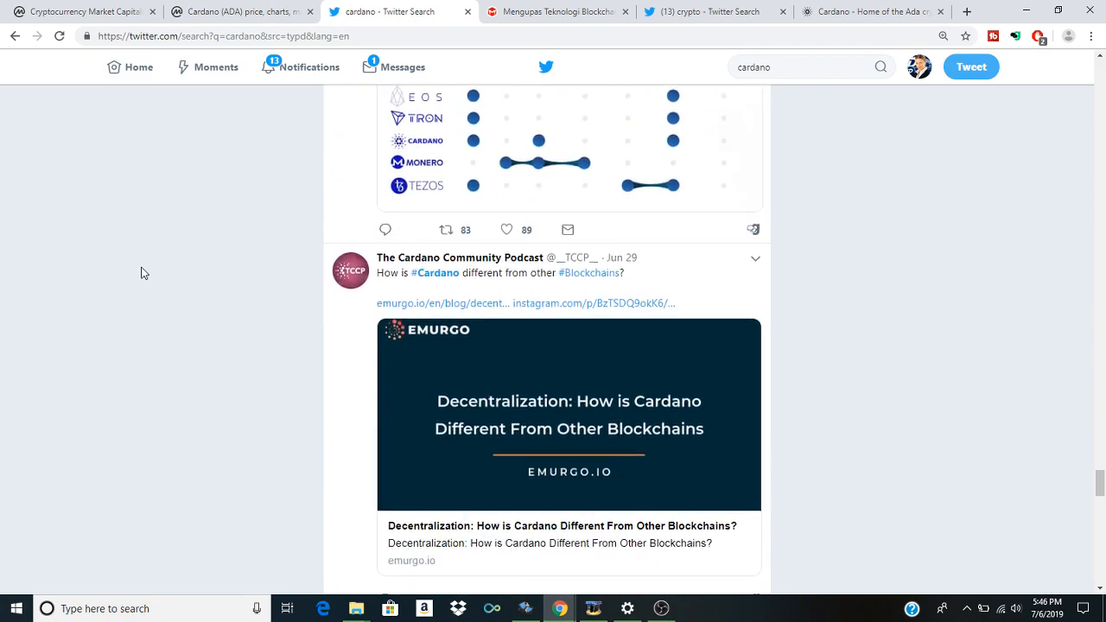
pyautogui.scroll(-3)
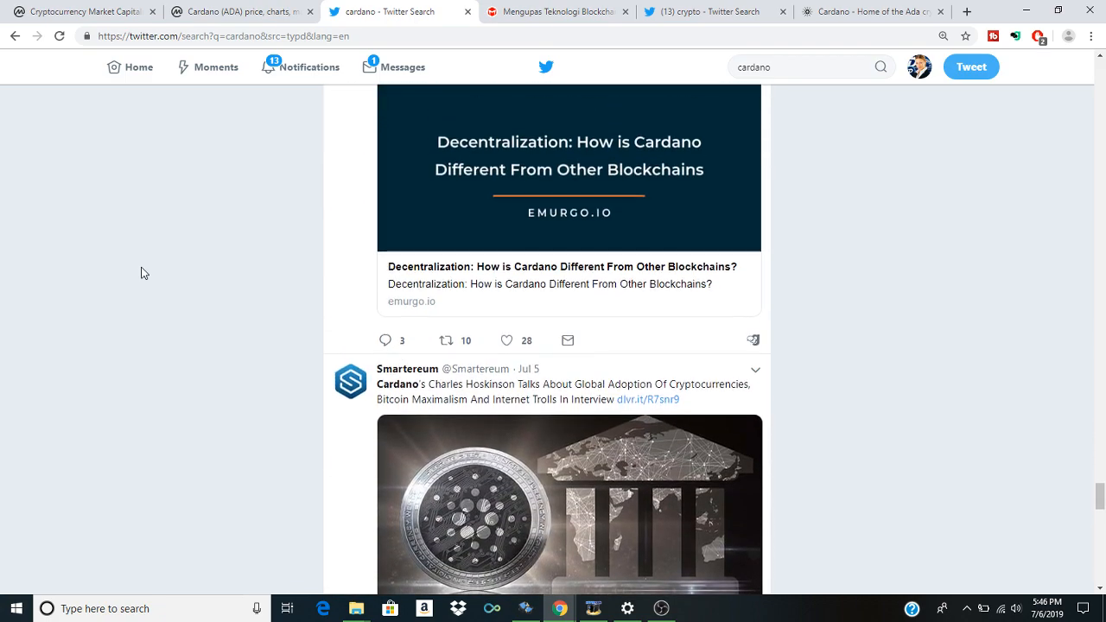
pyautogui.scroll(-3)
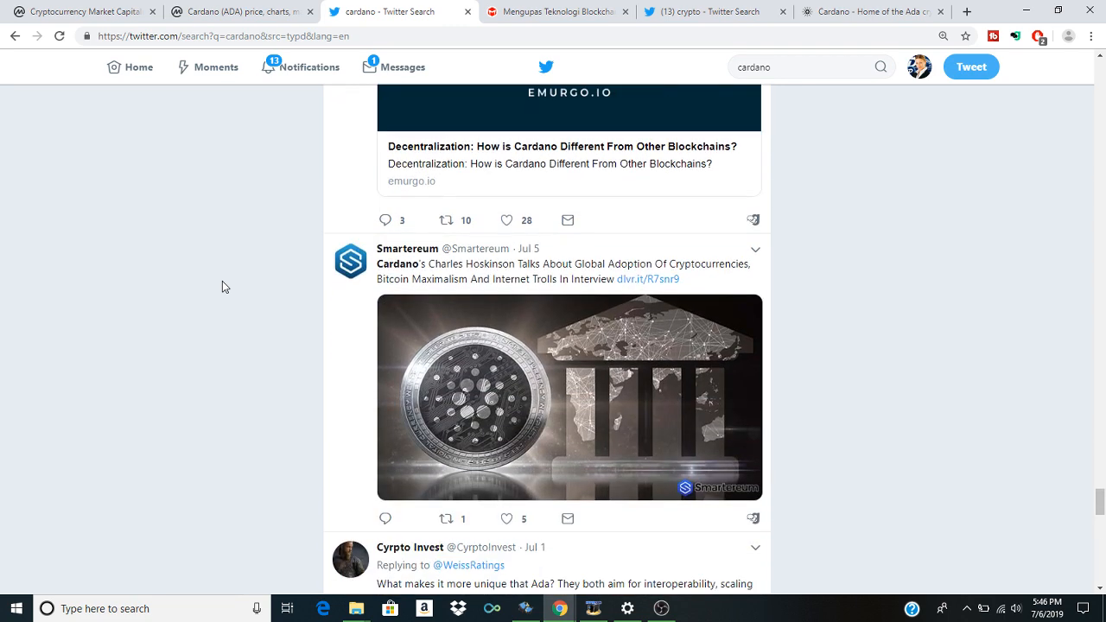
pyautogui.click(660, 605)
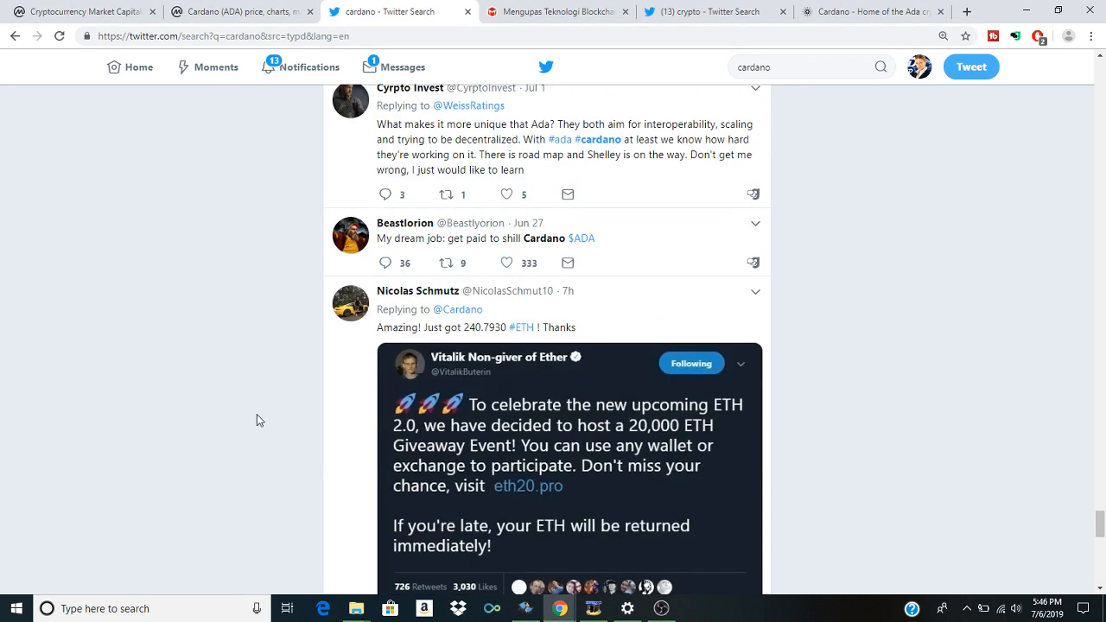
pyautogui.scroll(-3)
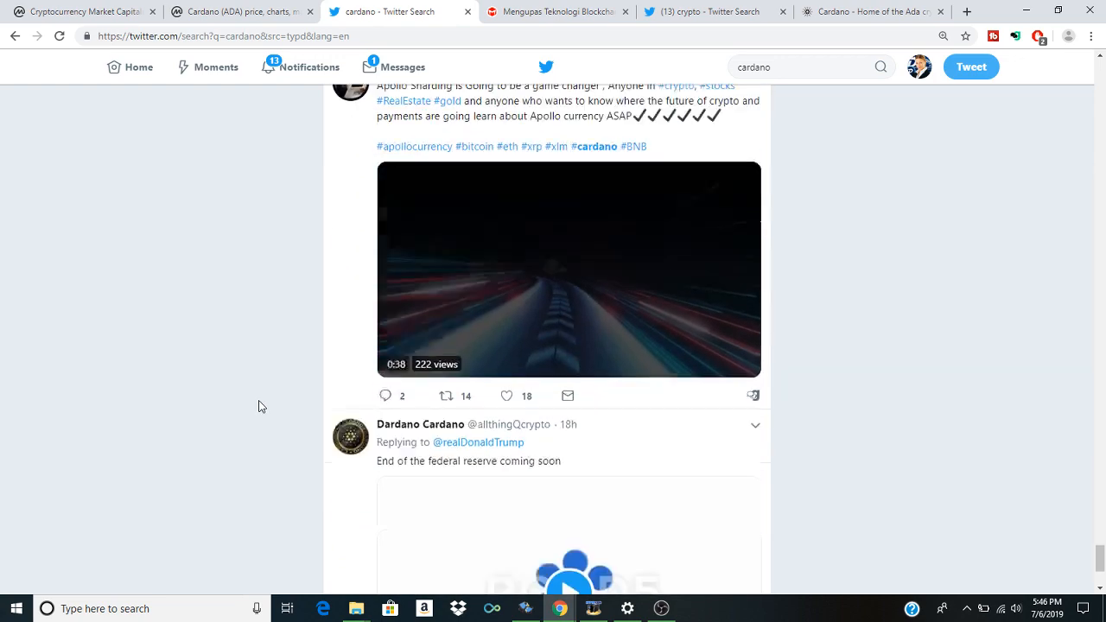
pyautogui.scroll(-3)
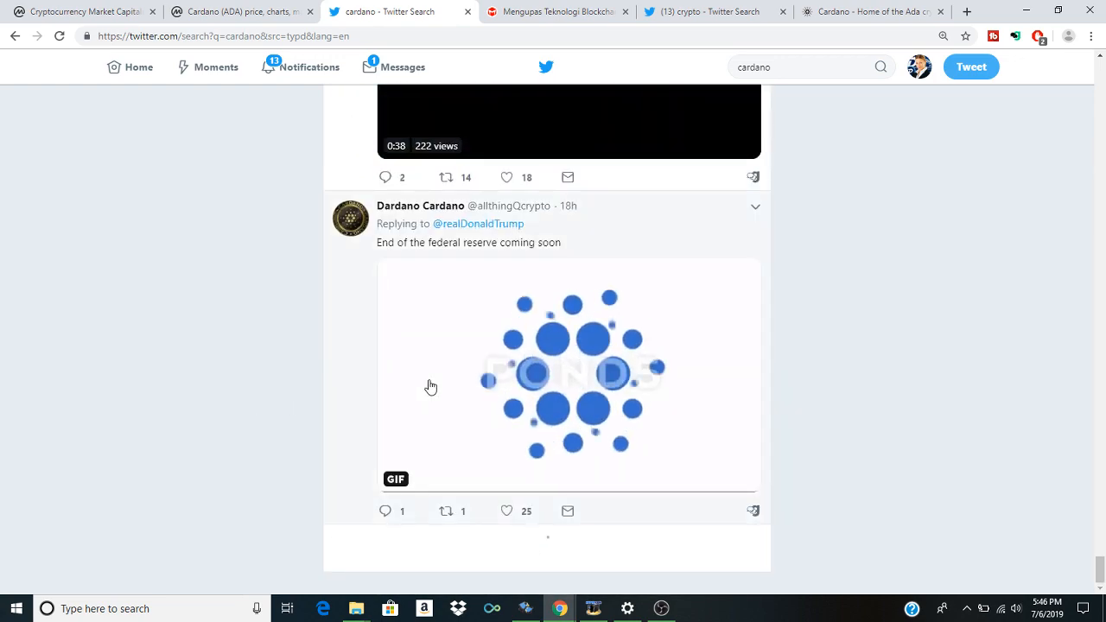
pyautogui.scroll(-3)
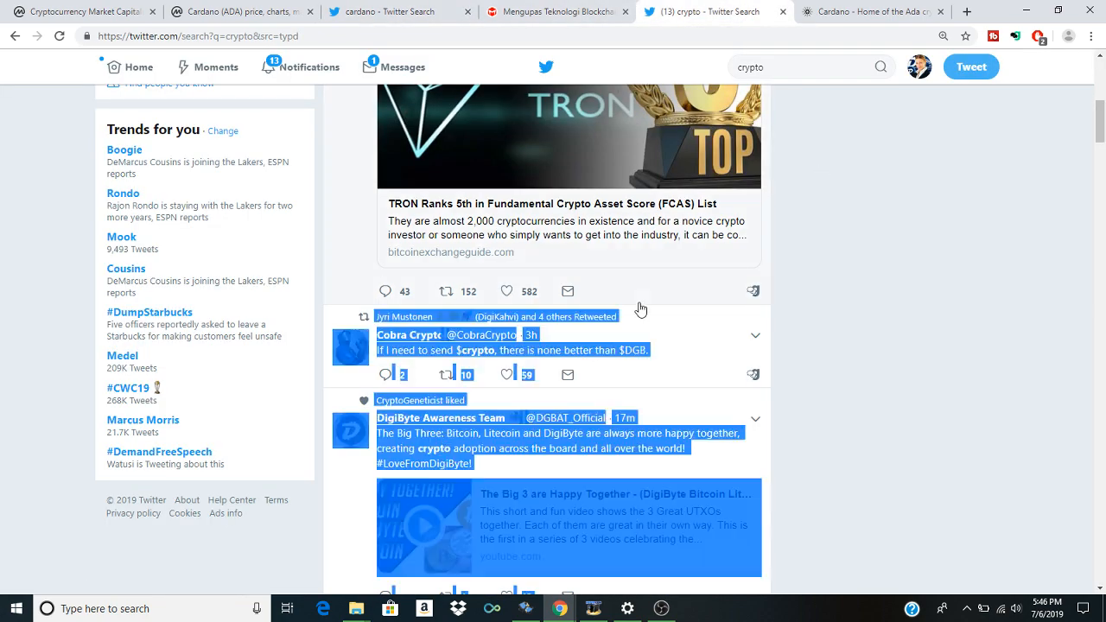
# Step: Read down the crypto tweets past memes and the John McAfee warning
pyautogui.scroll(-3)
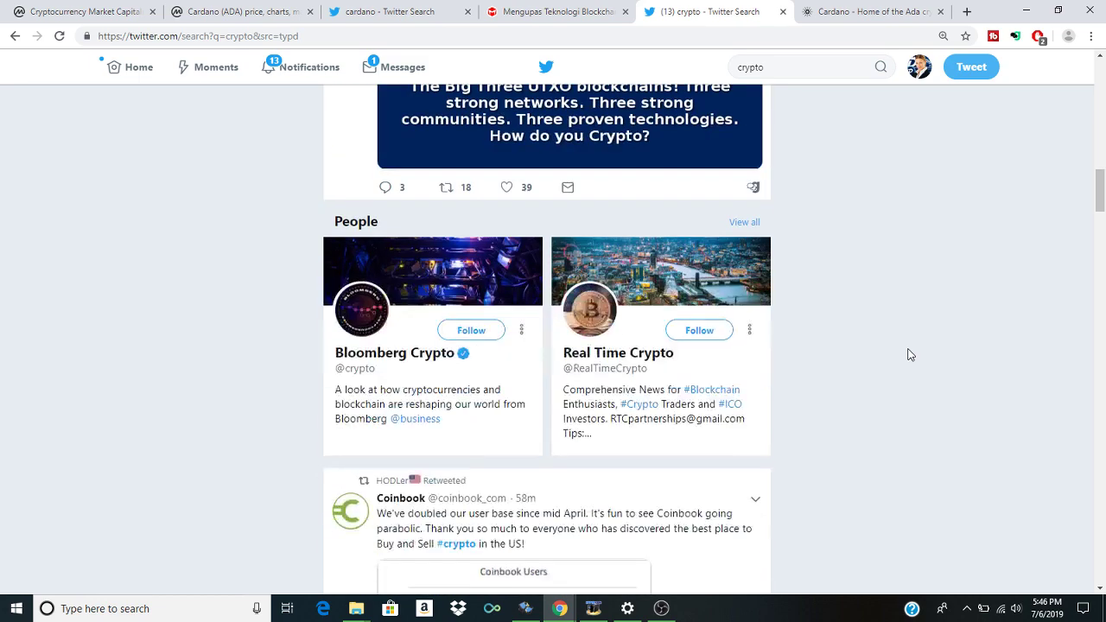
pyautogui.scroll(-3)
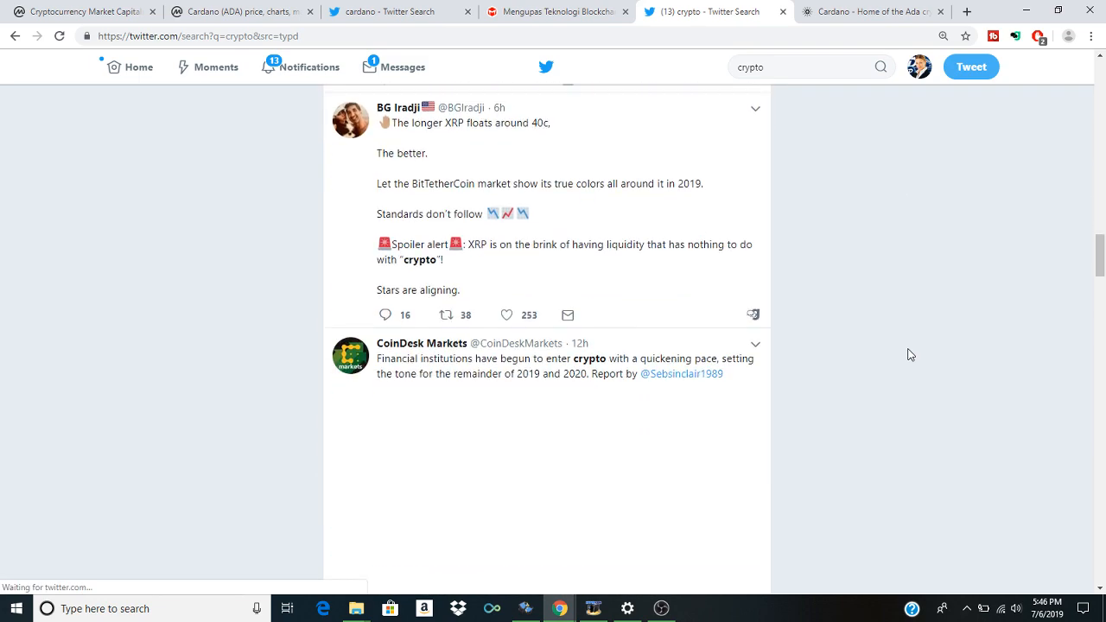
pyautogui.scroll(-3)
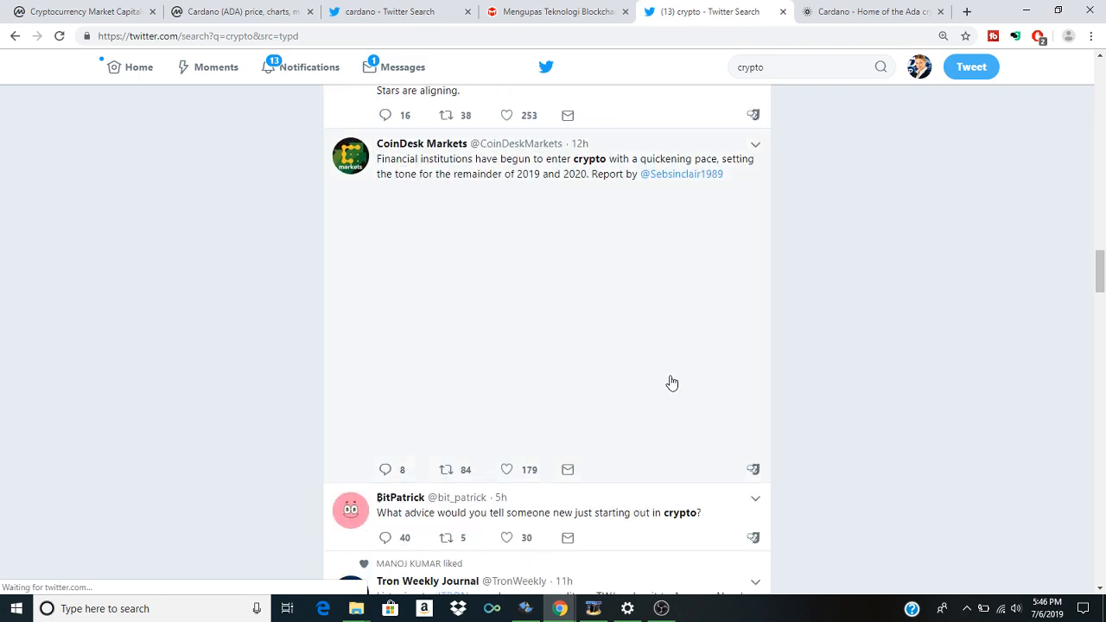
pyautogui.click(664, 609)
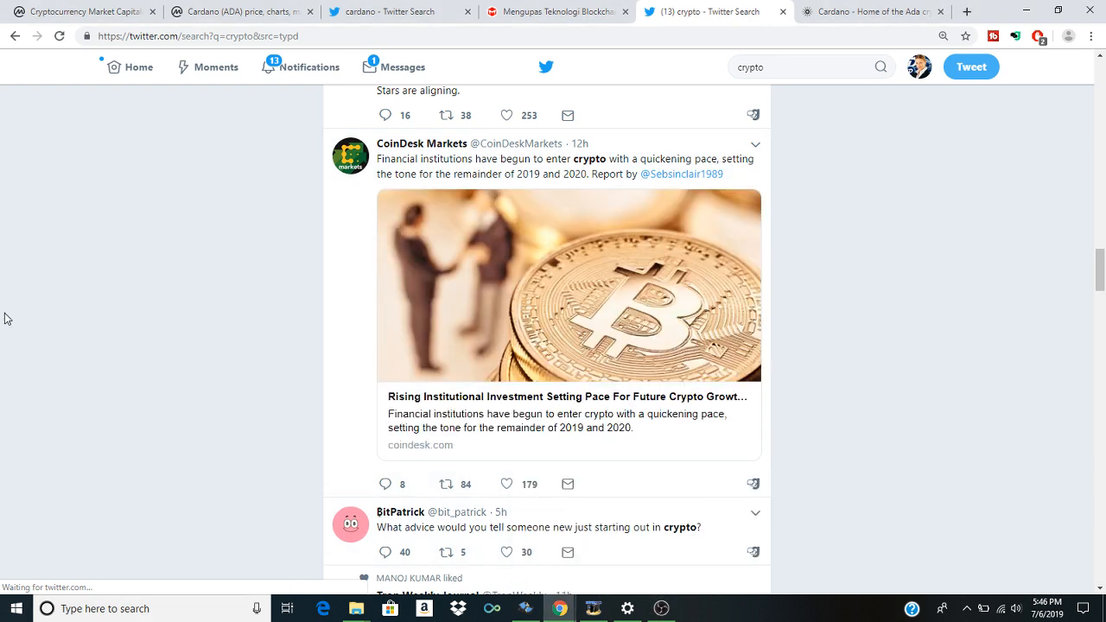
pyautogui.moveTo(328, 491)
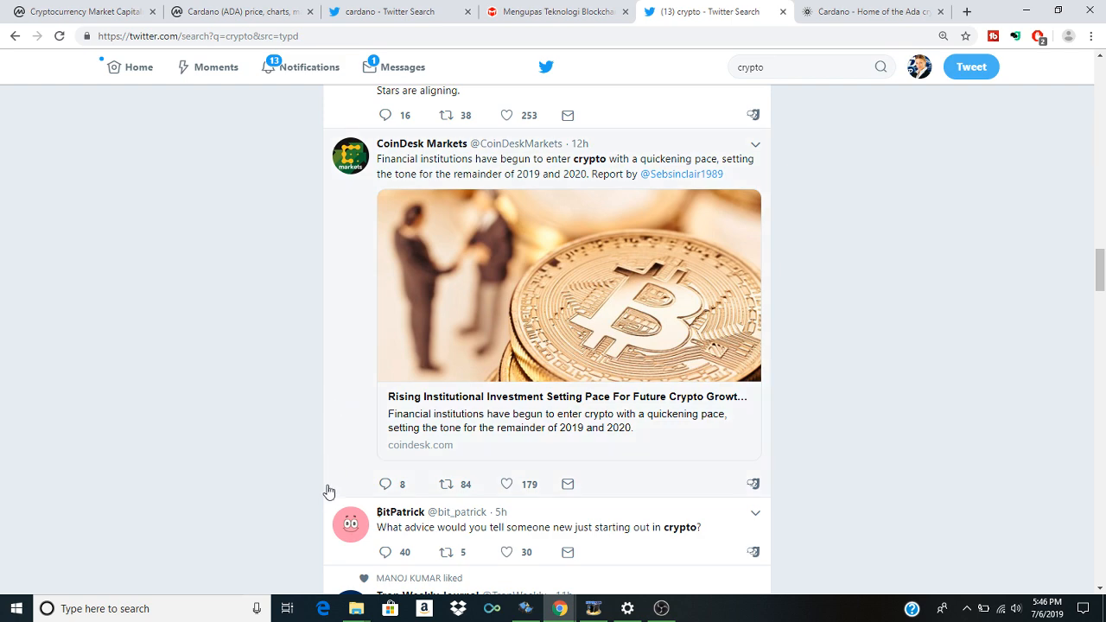
pyautogui.scroll(-3)
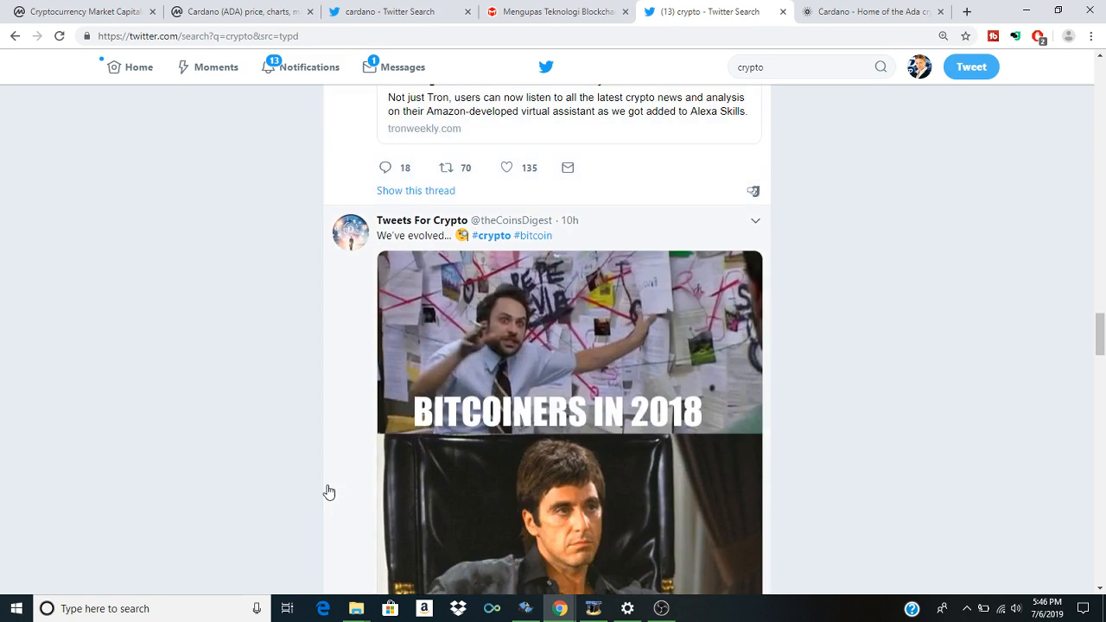
pyautogui.scroll(-3)
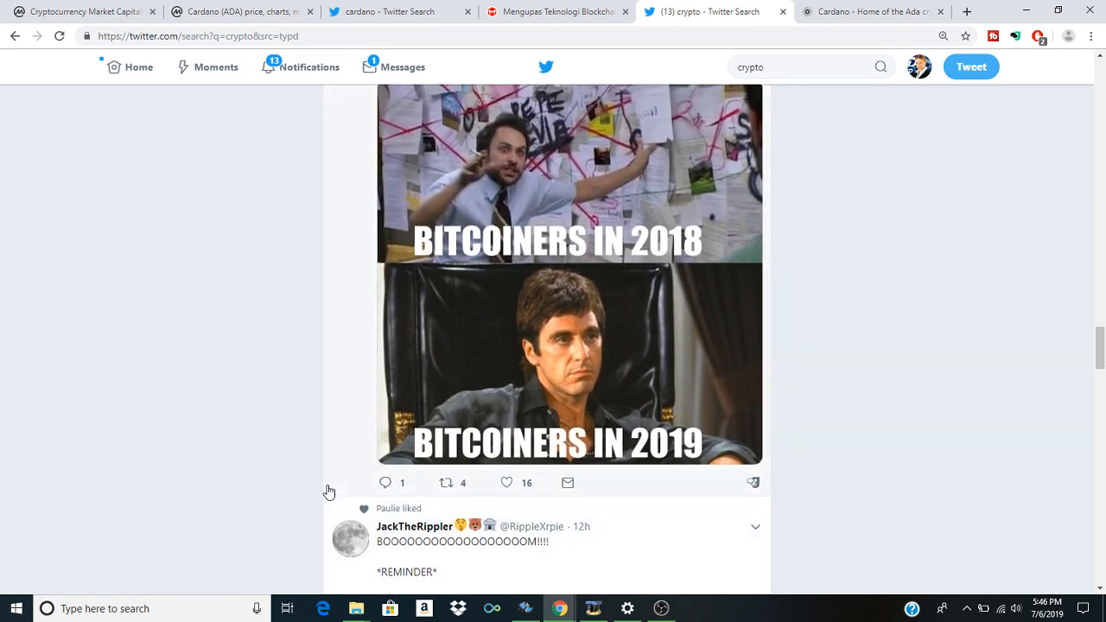
pyautogui.scroll(3)
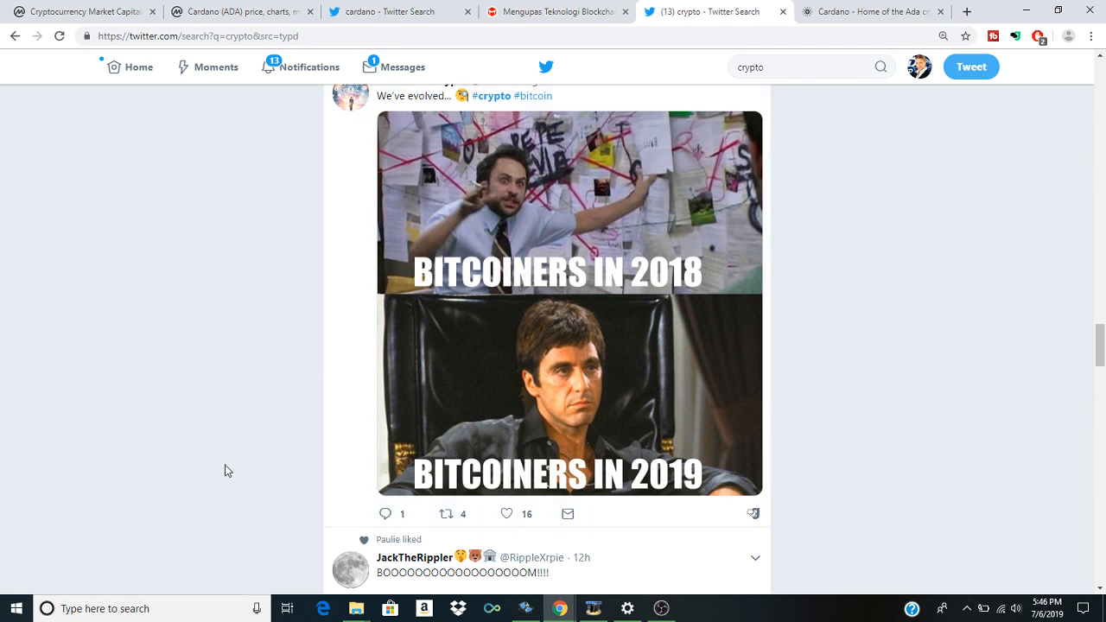
pyautogui.moveTo(232, 456)
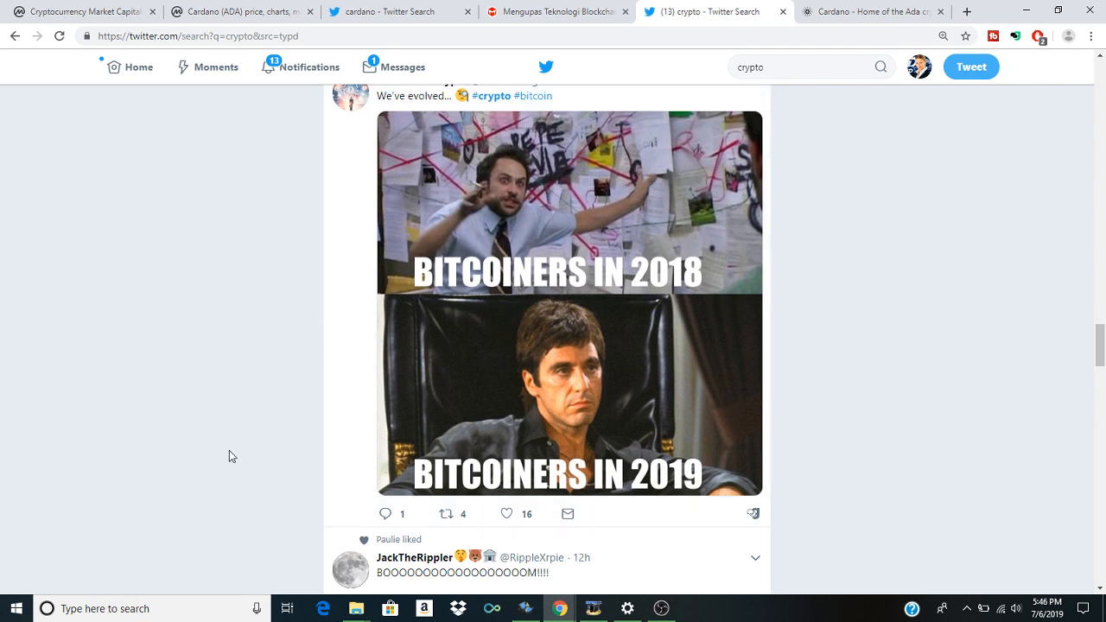
pyautogui.moveTo(401, 276)
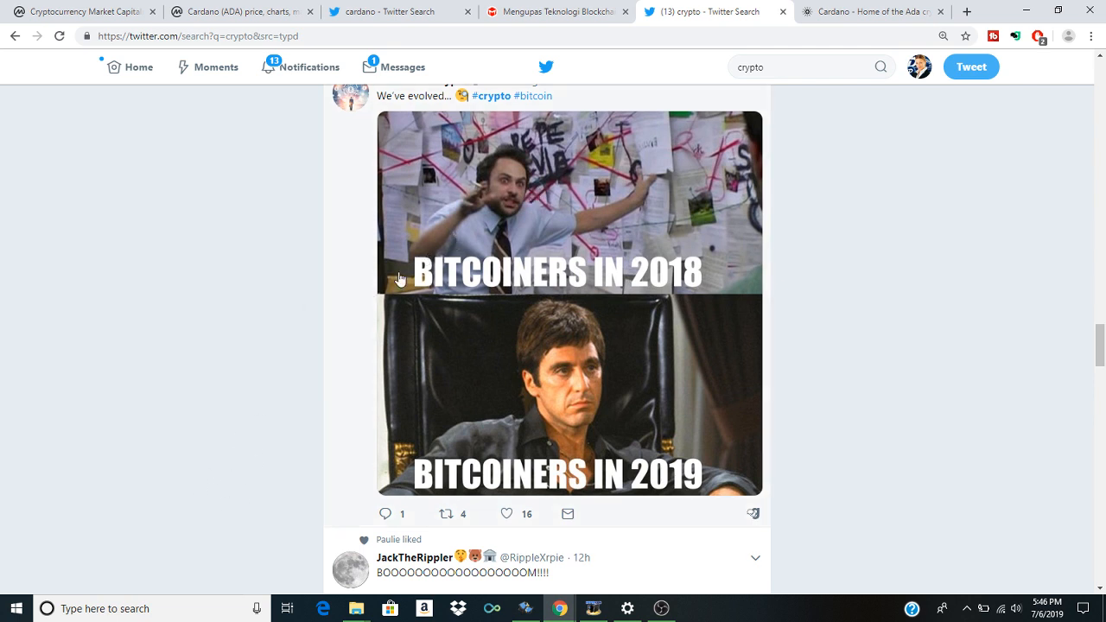
pyautogui.moveTo(498, 211)
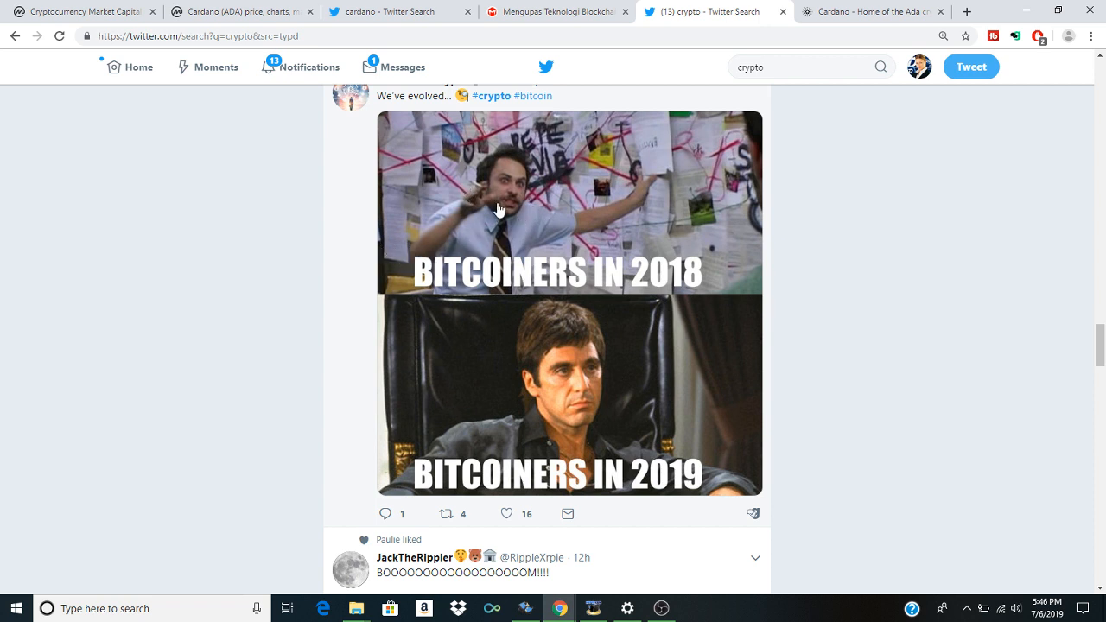
pyautogui.moveTo(607, 304)
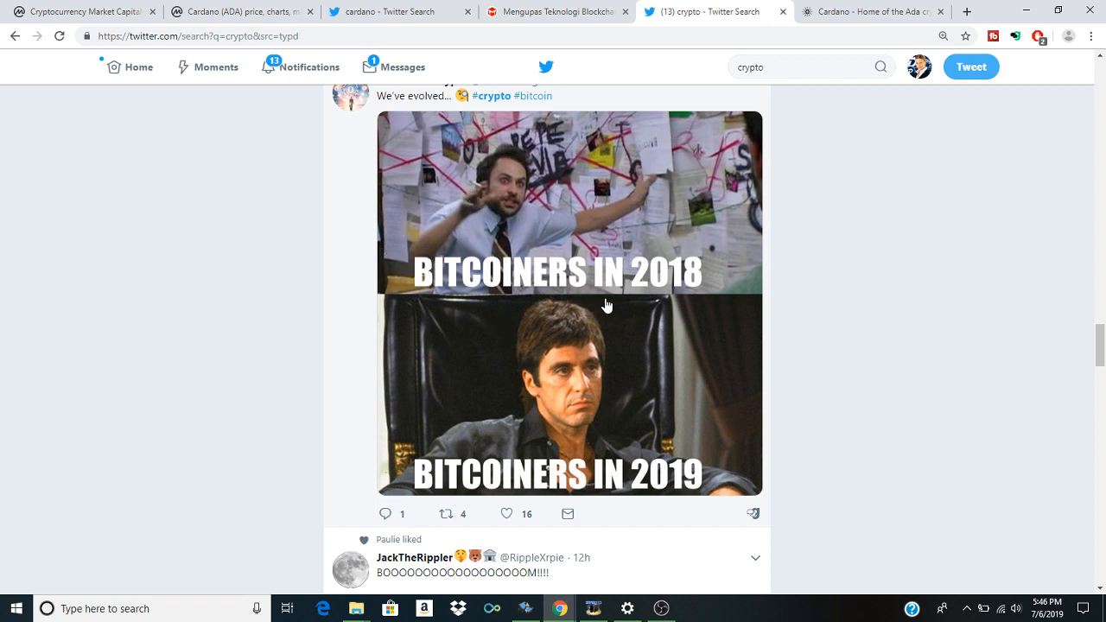
# Step: Continue to the CoinDesk Markets article on institutional investment
pyautogui.scroll(-3)
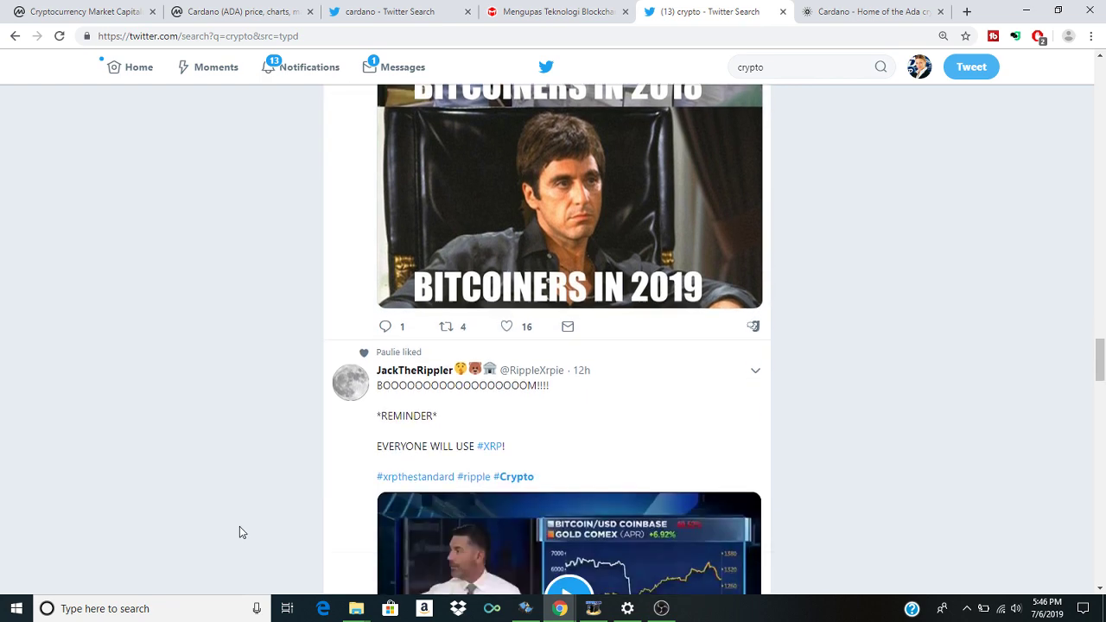
pyautogui.scroll(-3)
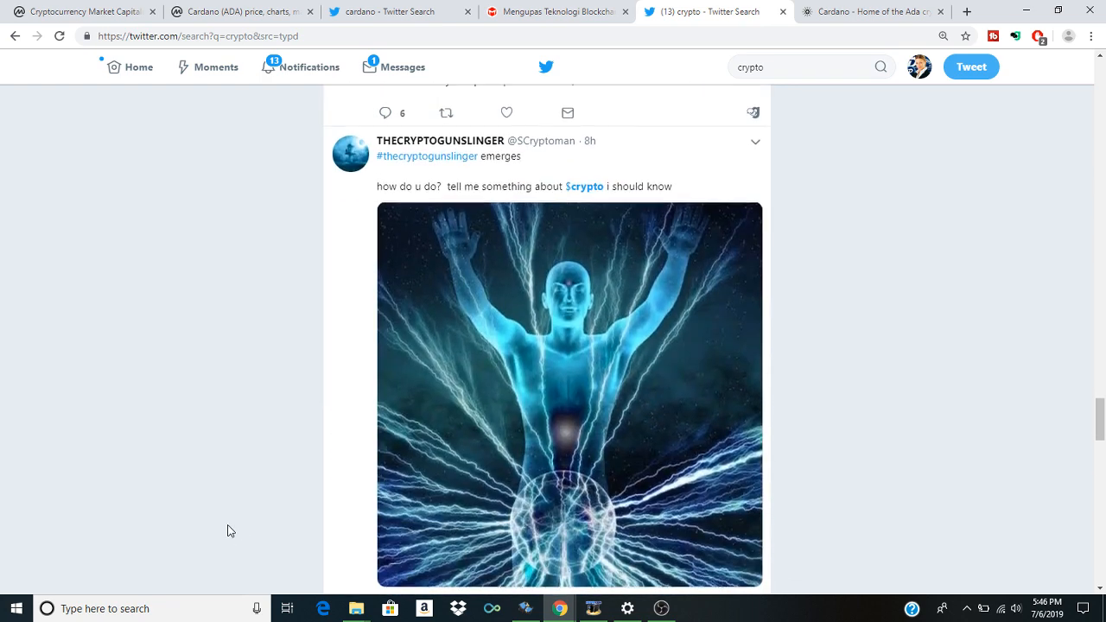
pyautogui.scroll(-3)
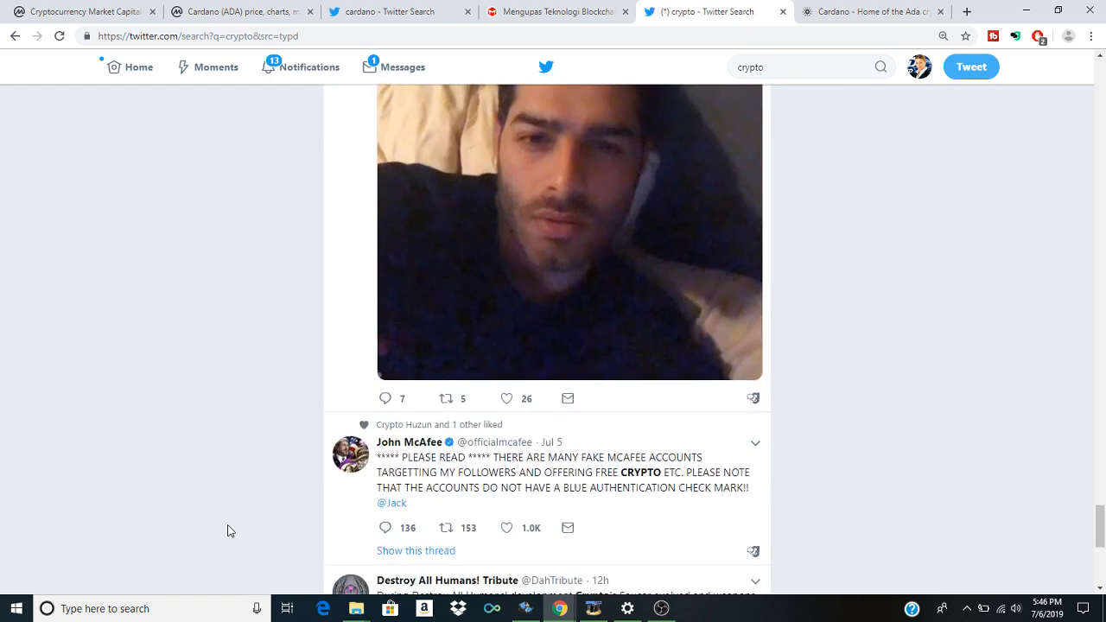
pyautogui.scroll(-3)
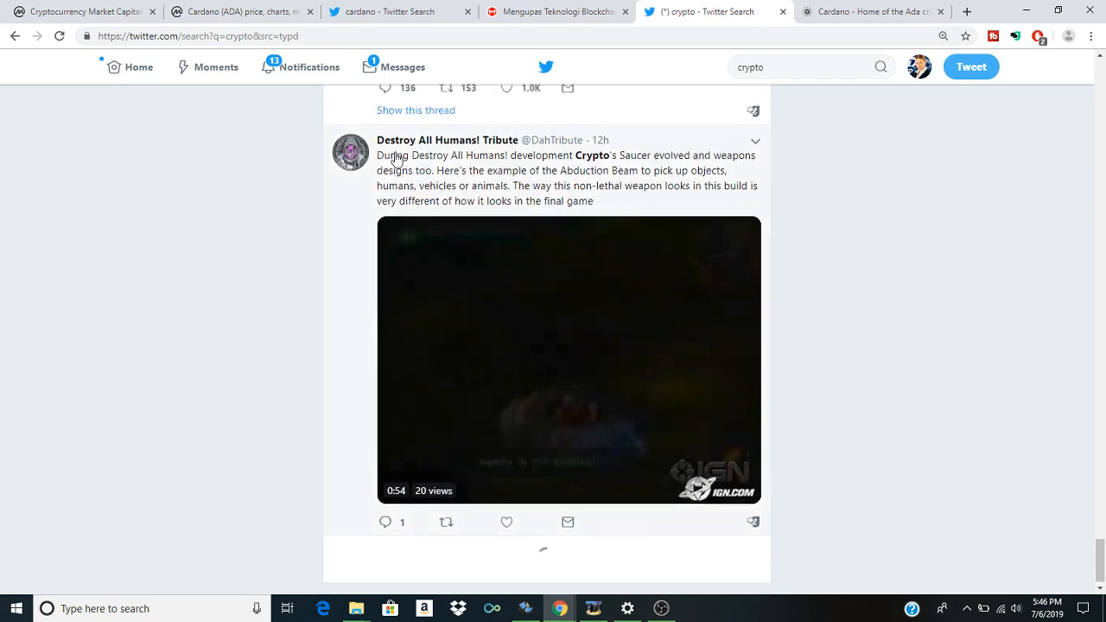
pyautogui.scroll(-3)
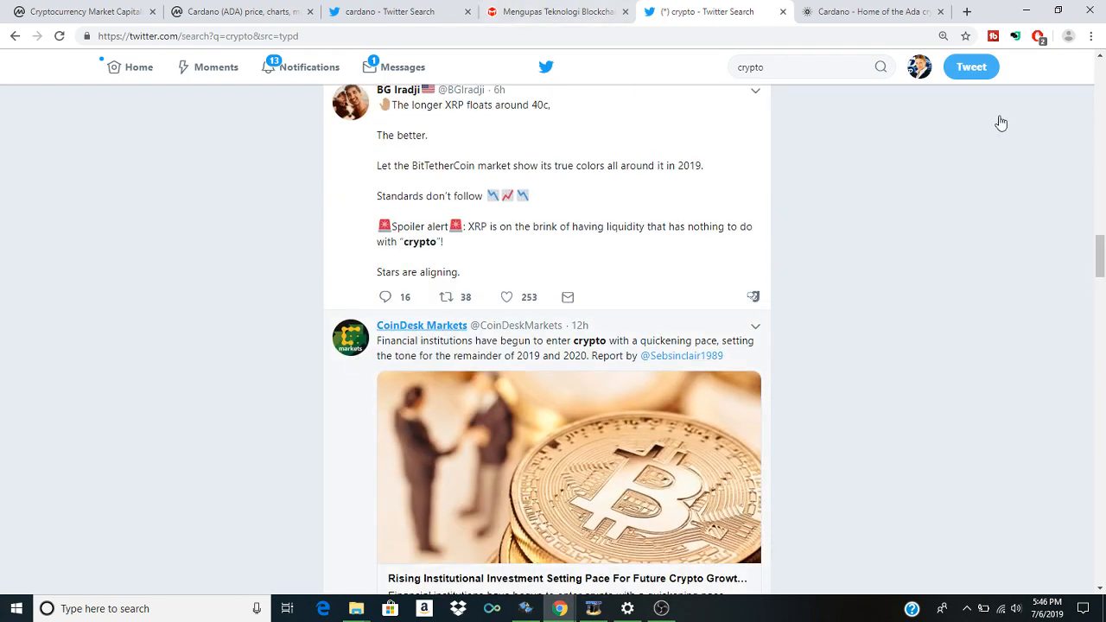
# Step: View the cardano.org homepage and read its decentralised blockchain project description
pyautogui.click(881, 11)
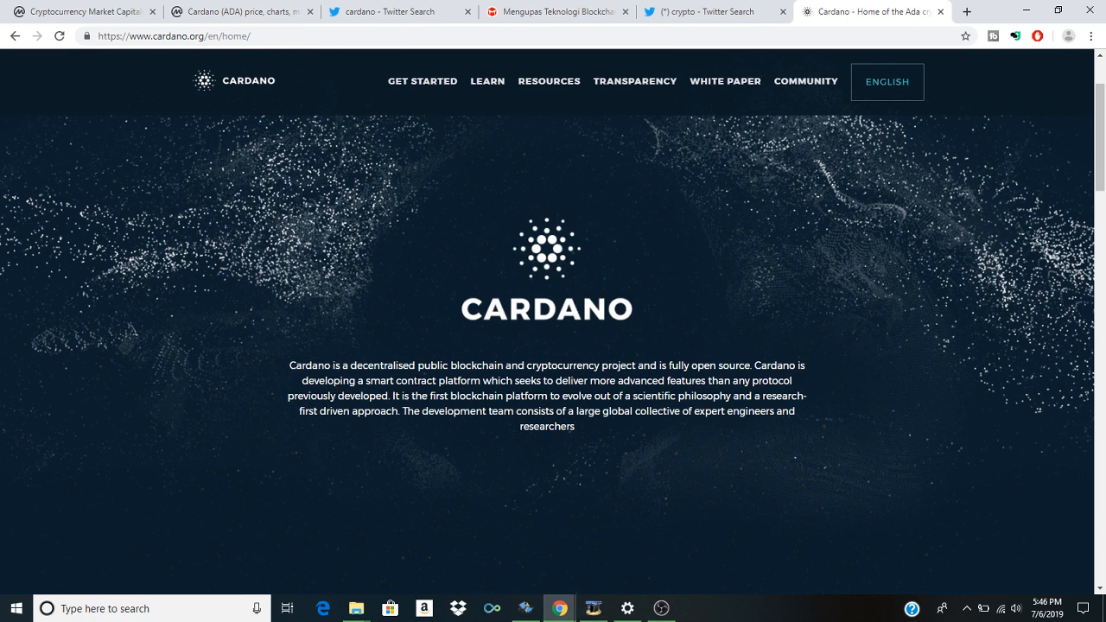
pyautogui.moveTo(373, 467)
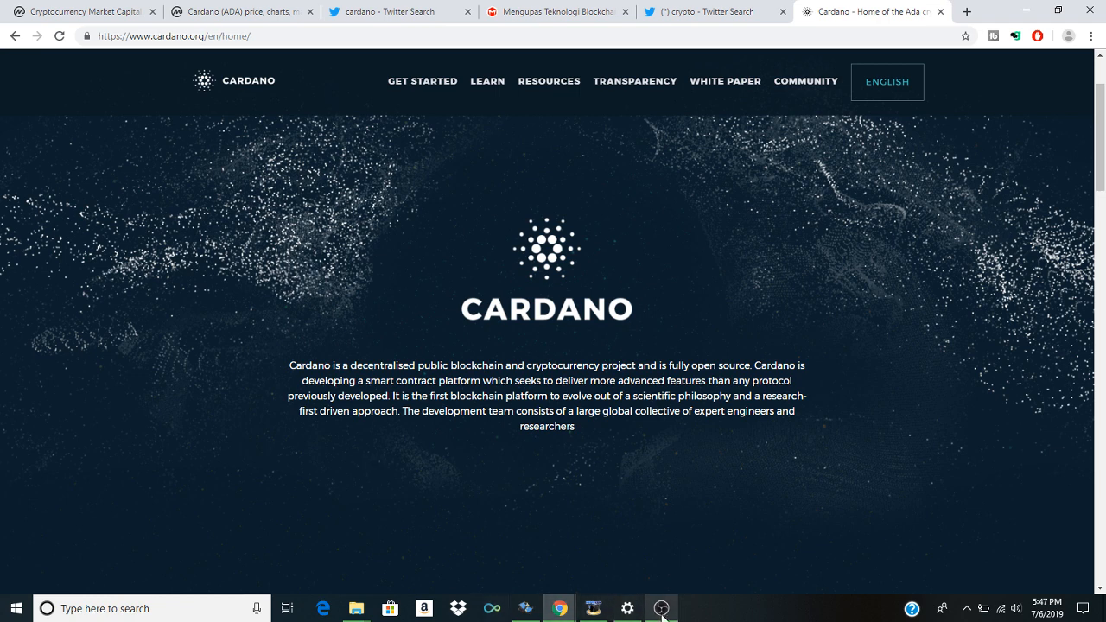
pyautogui.click(664, 609)
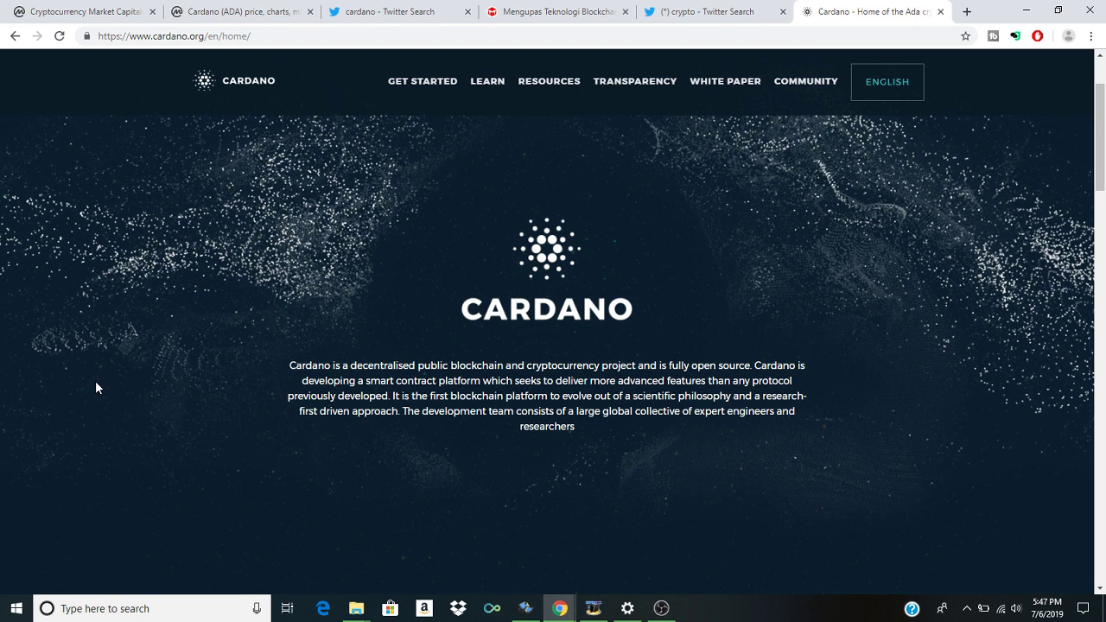
pyautogui.moveTo(270, 433)
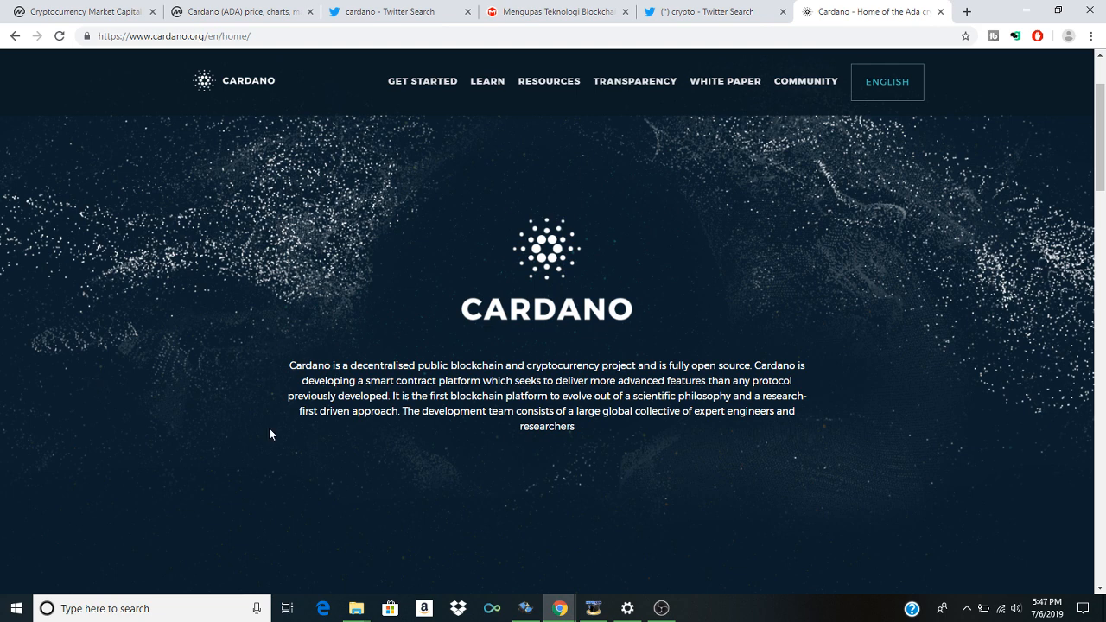
pyautogui.moveTo(237, 417)
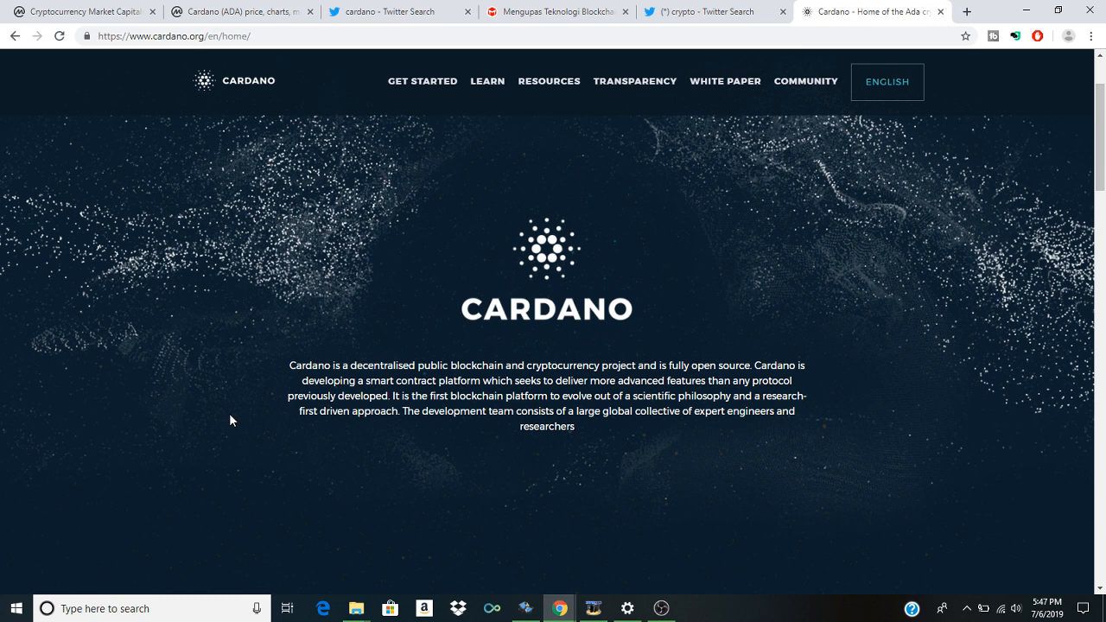
pyautogui.scroll(-3)
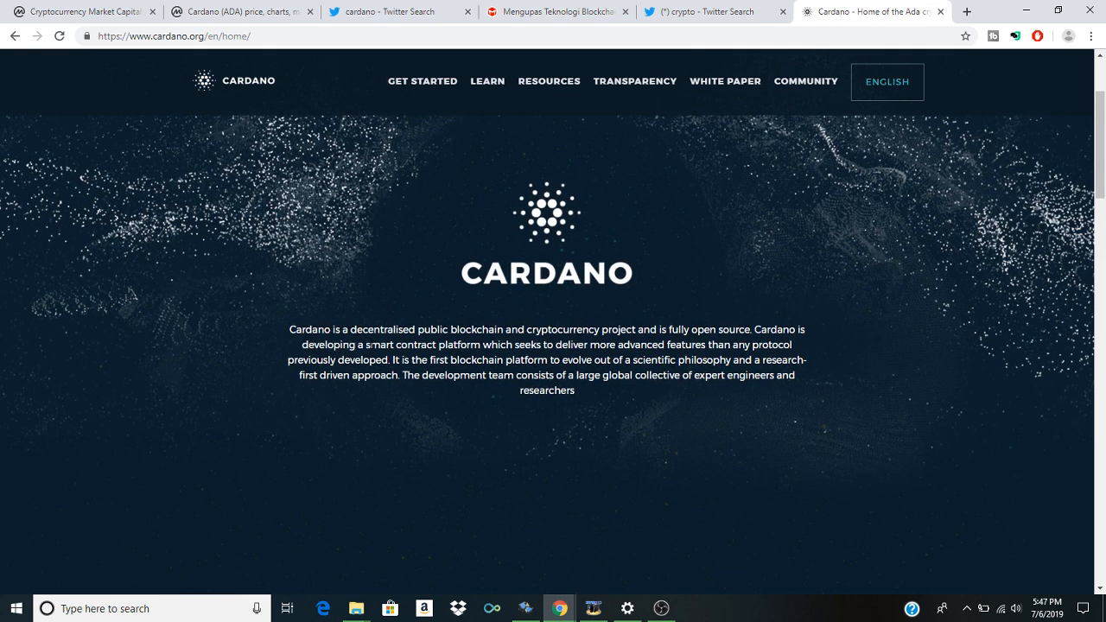
pyautogui.moveTo(197, 437)
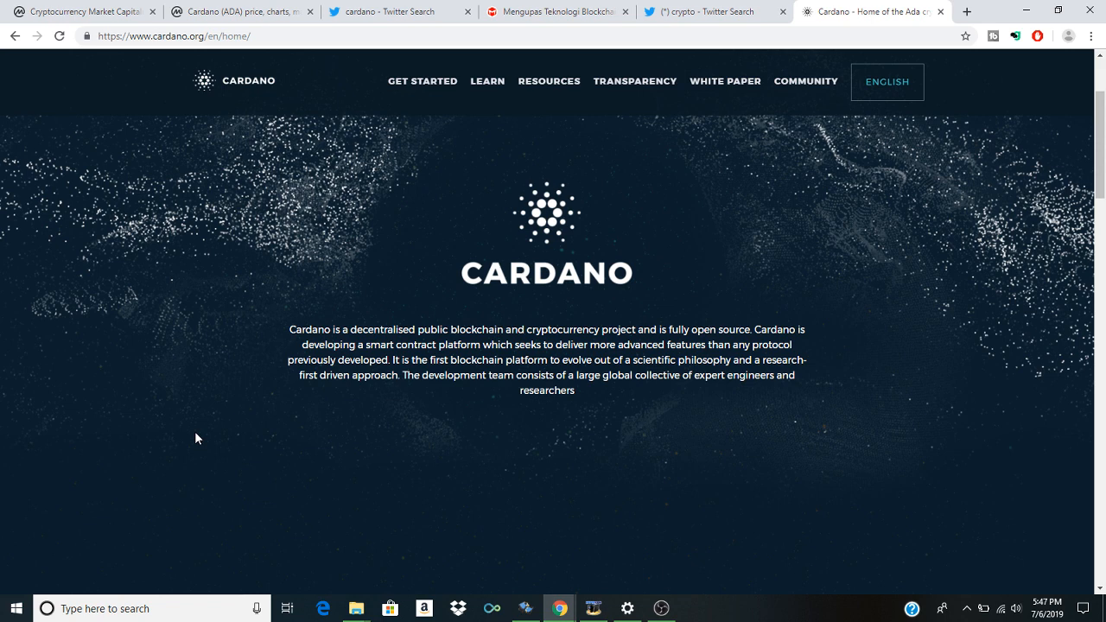
pyautogui.moveTo(146, 11)
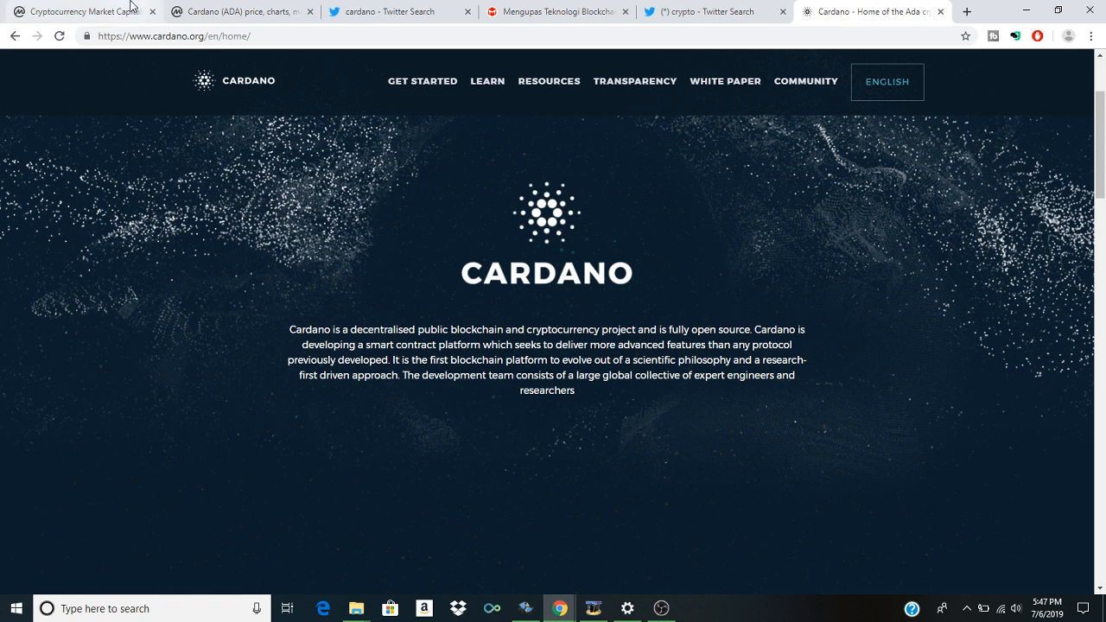
# Step: View CoinMarketCap's Top 100 by market cap, glancing down to Cardano and back
pyautogui.click(83, 14)
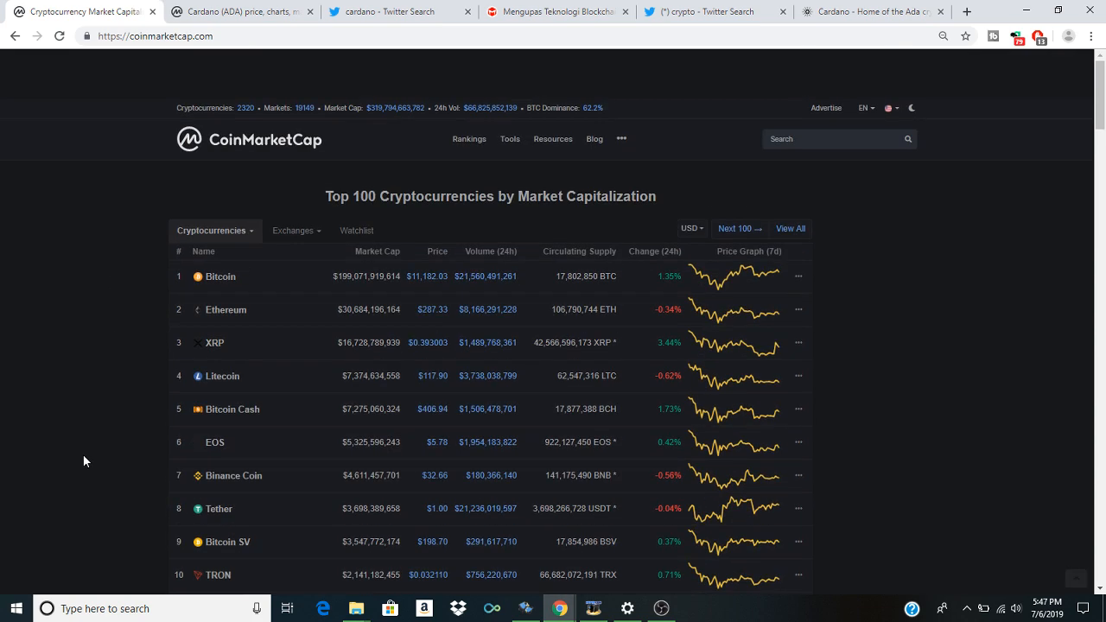
pyautogui.moveTo(123, 377)
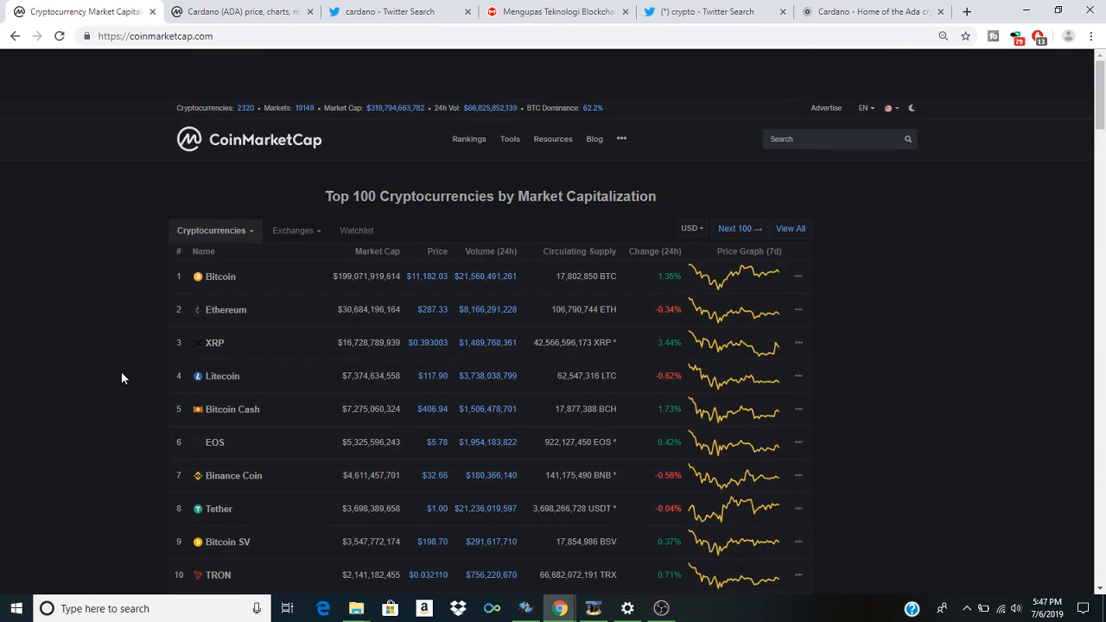
pyautogui.scroll(-3)
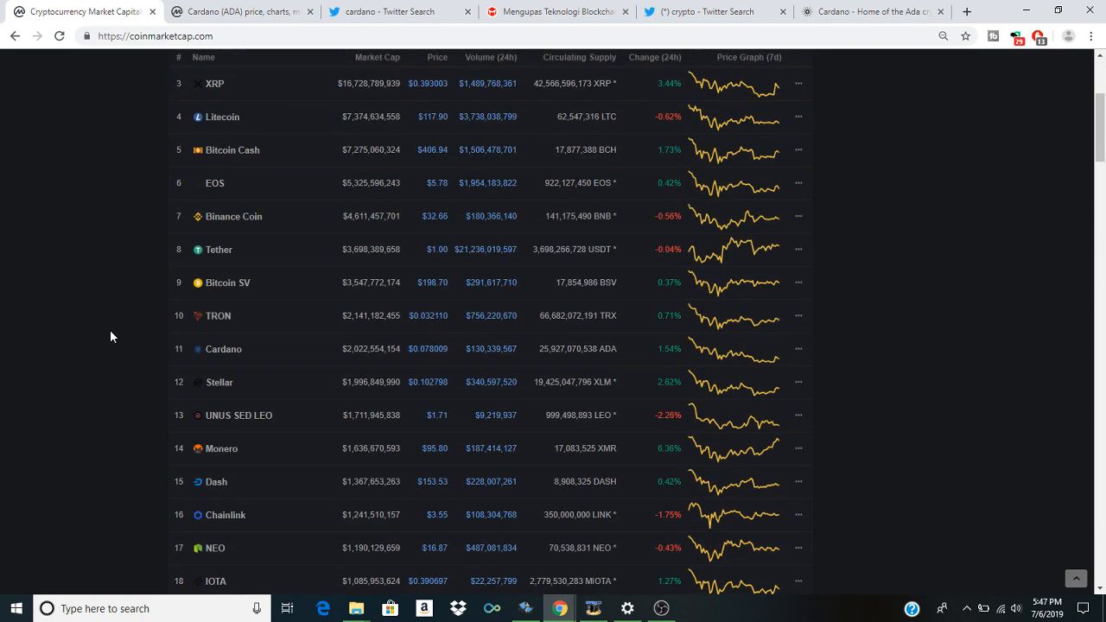
pyautogui.scroll(3)
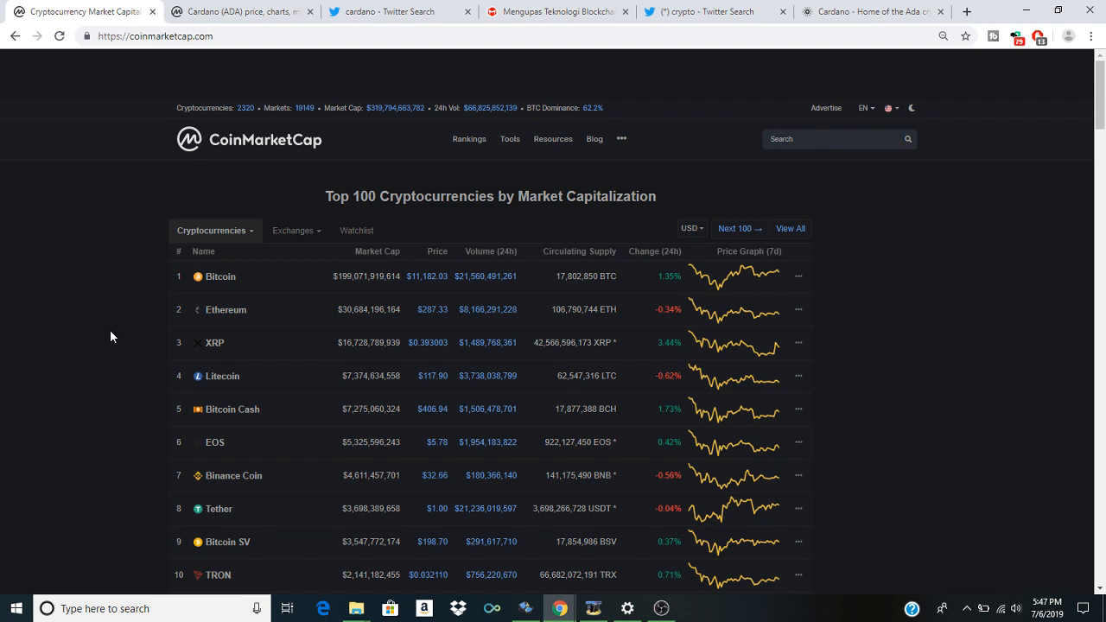
pyautogui.moveTo(688, 504)
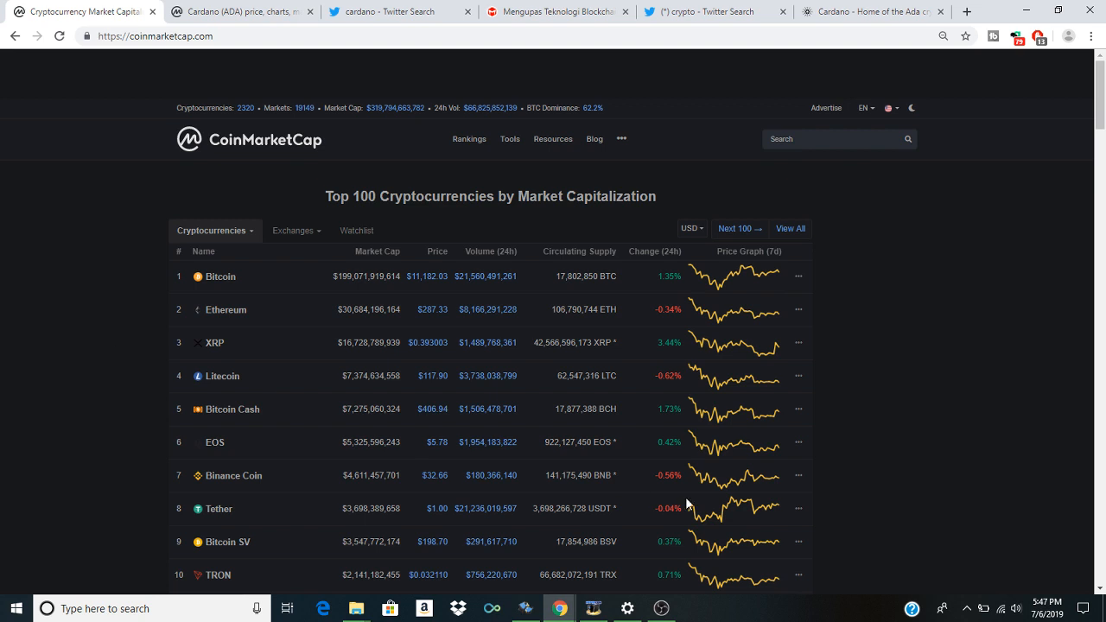
pyautogui.click(664, 607)
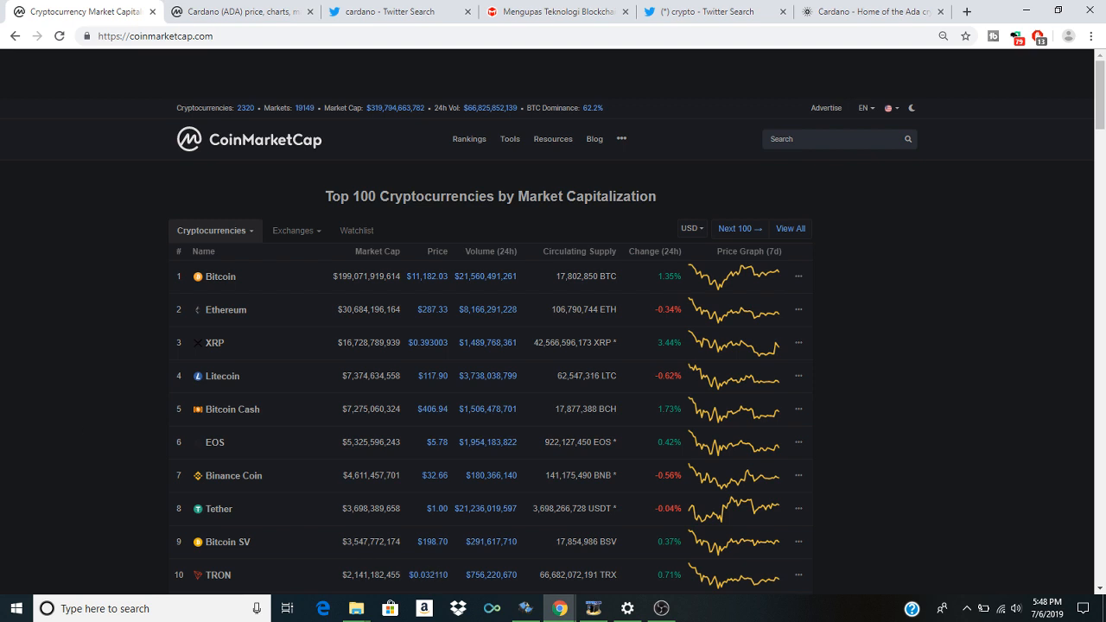
pyautogui.click(660, 605)
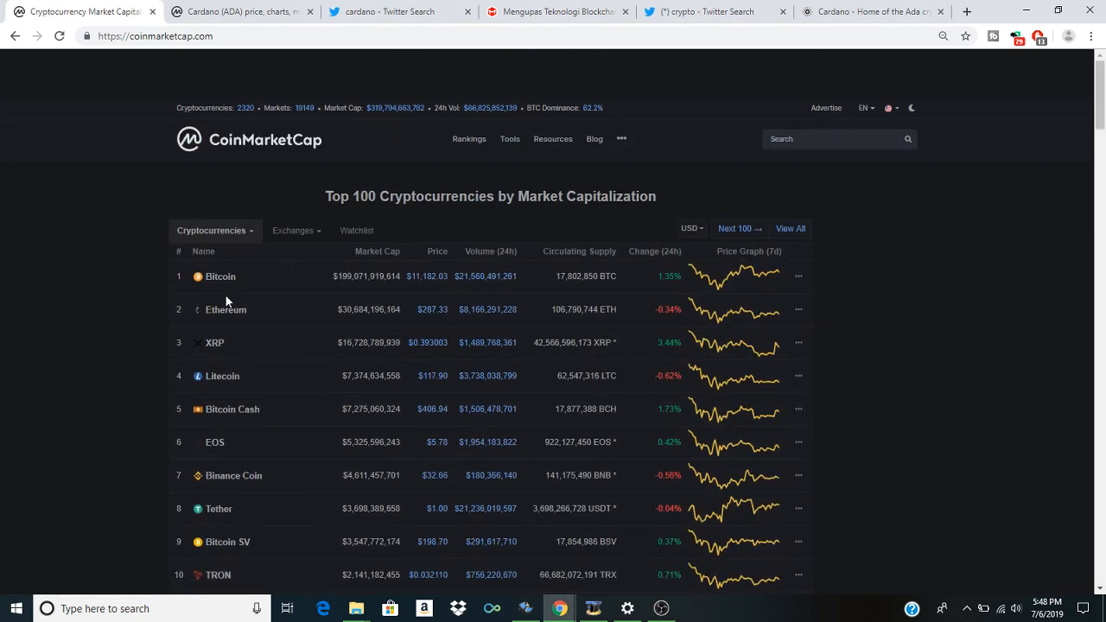
pyautogui.moveTo(262, 291)
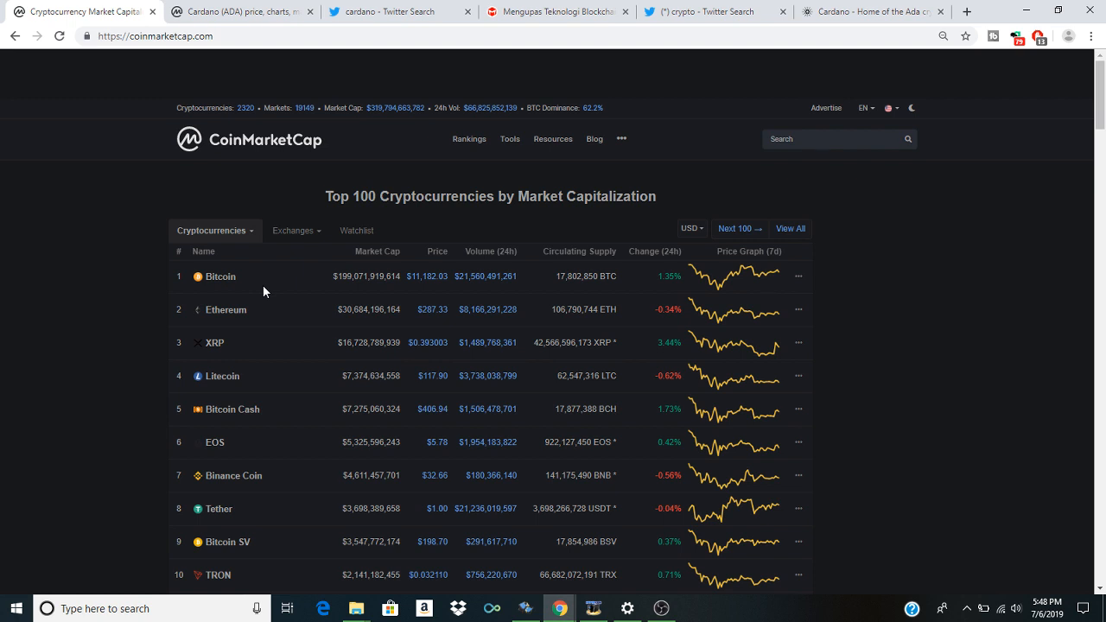
pyautogui.moveTo(389, 335)
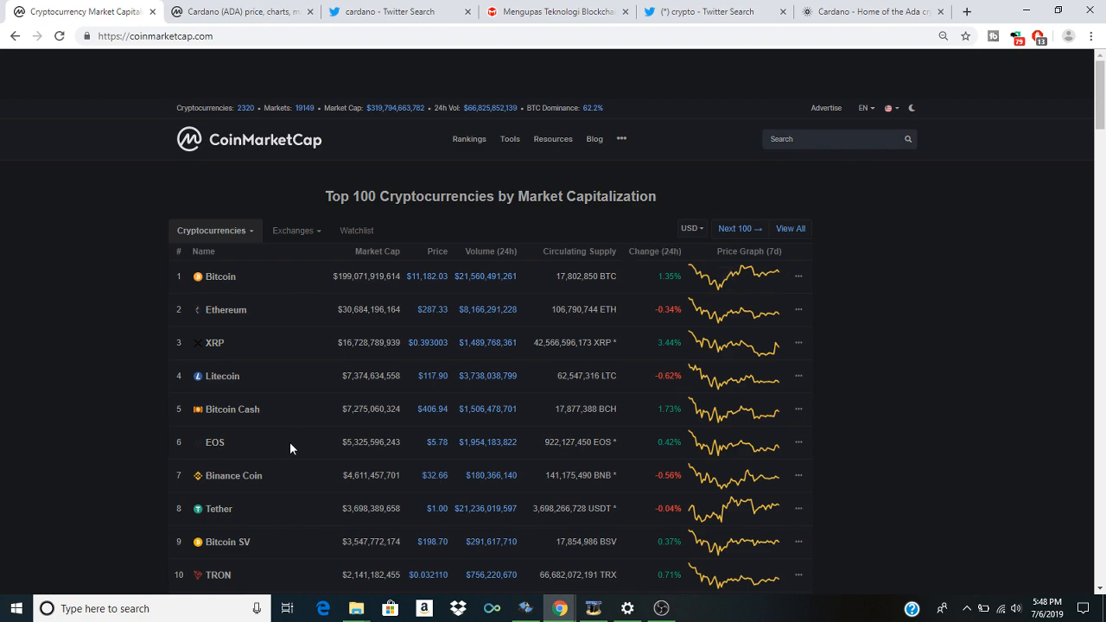
pyautogui.scroll(-3)
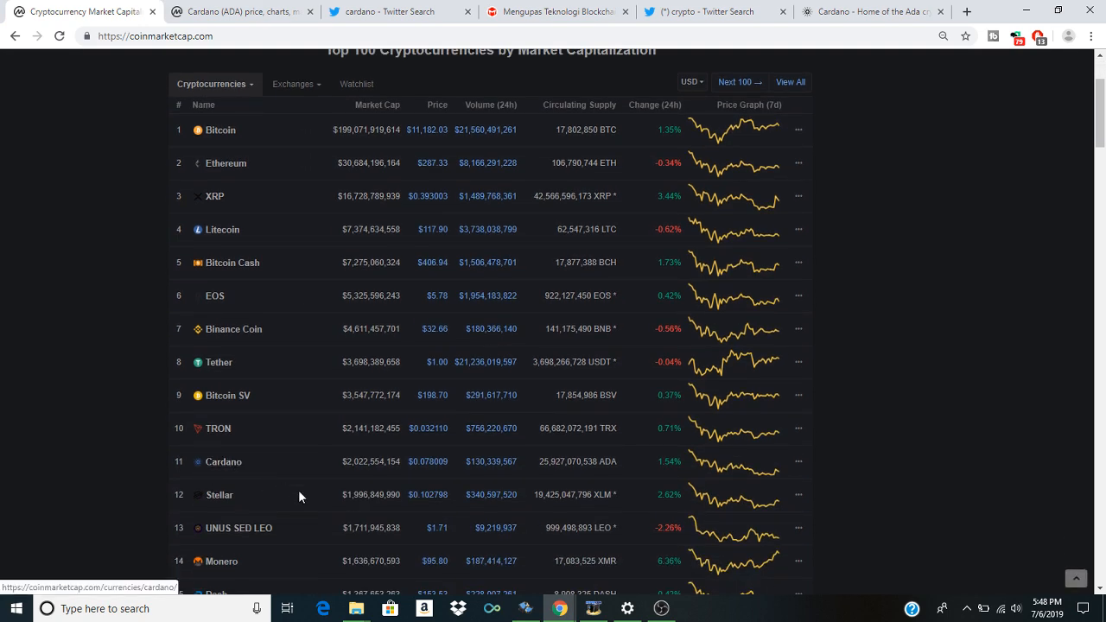
pyautogui.scroll(-3)
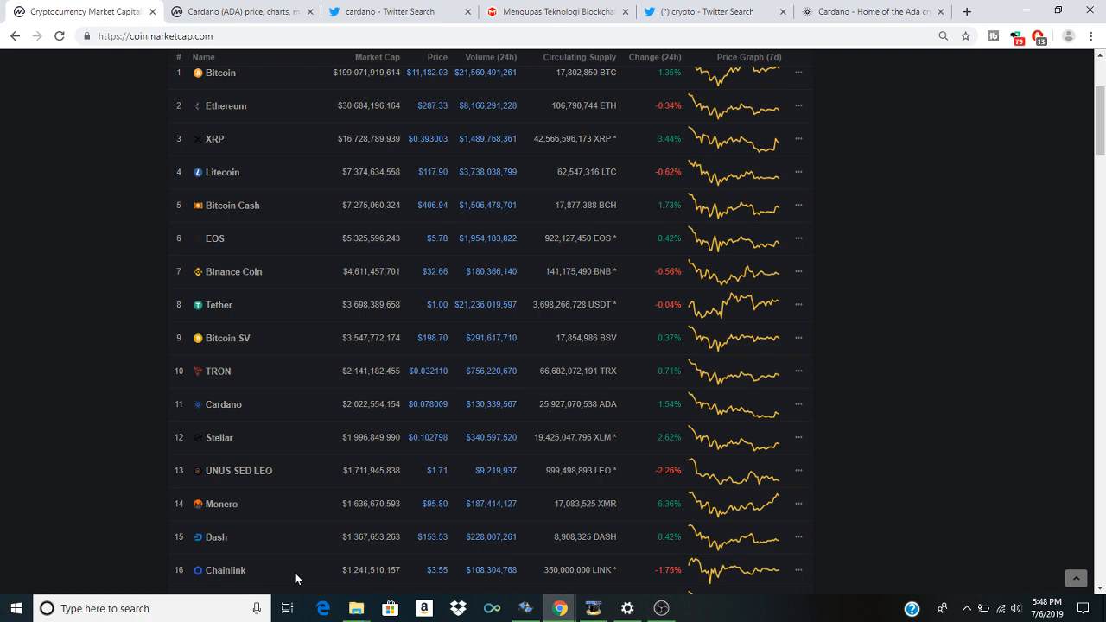
pyautogui.scroll(-3)
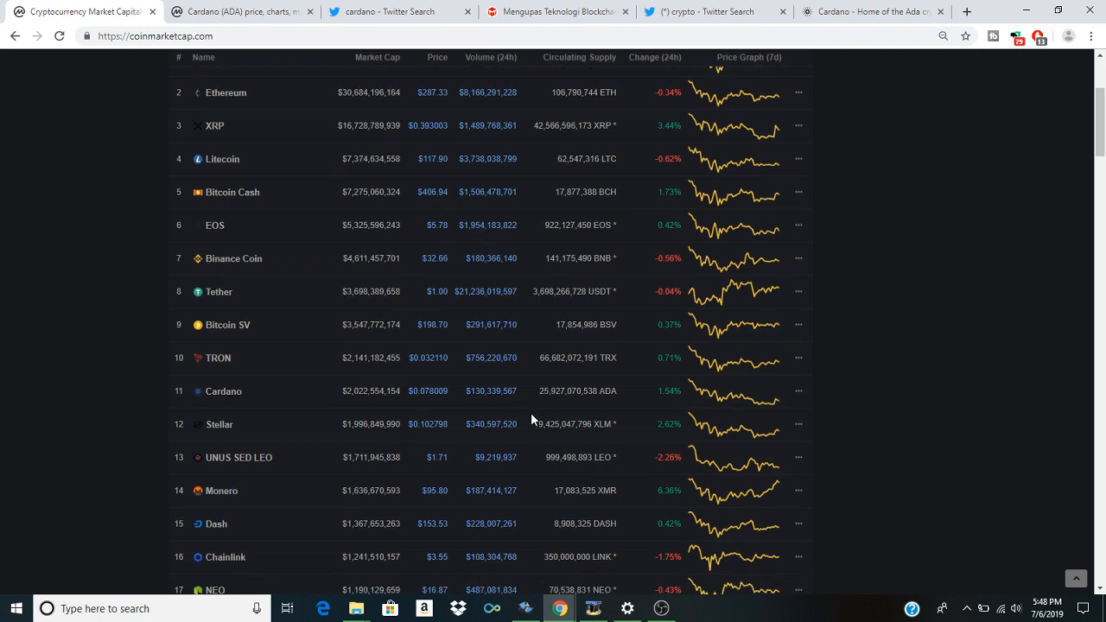
pyautogui.scroll(3)
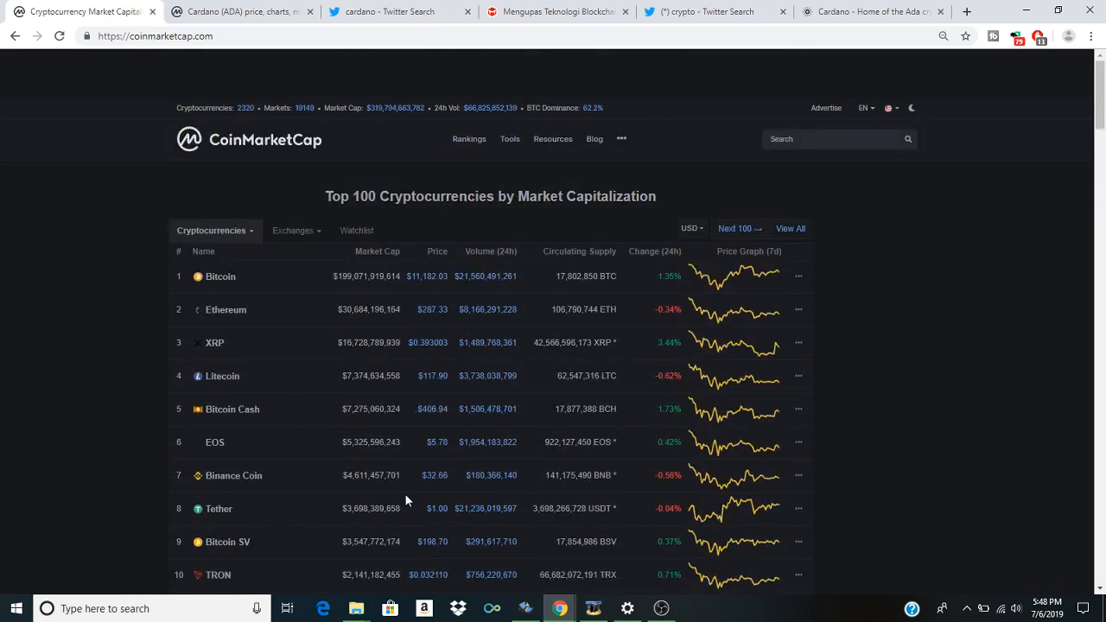
pyautogui.click(662, 607)
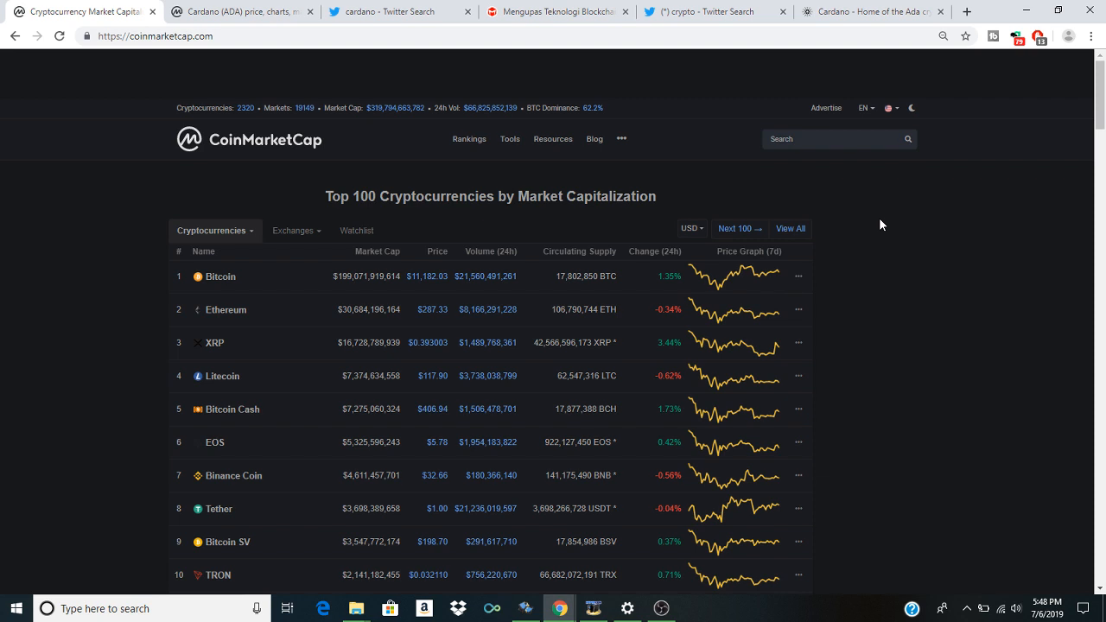
# Step: Reload the CoinMarketCap Cardano (ADA) price page to get updated figures
pyautogui.click(242, 11)
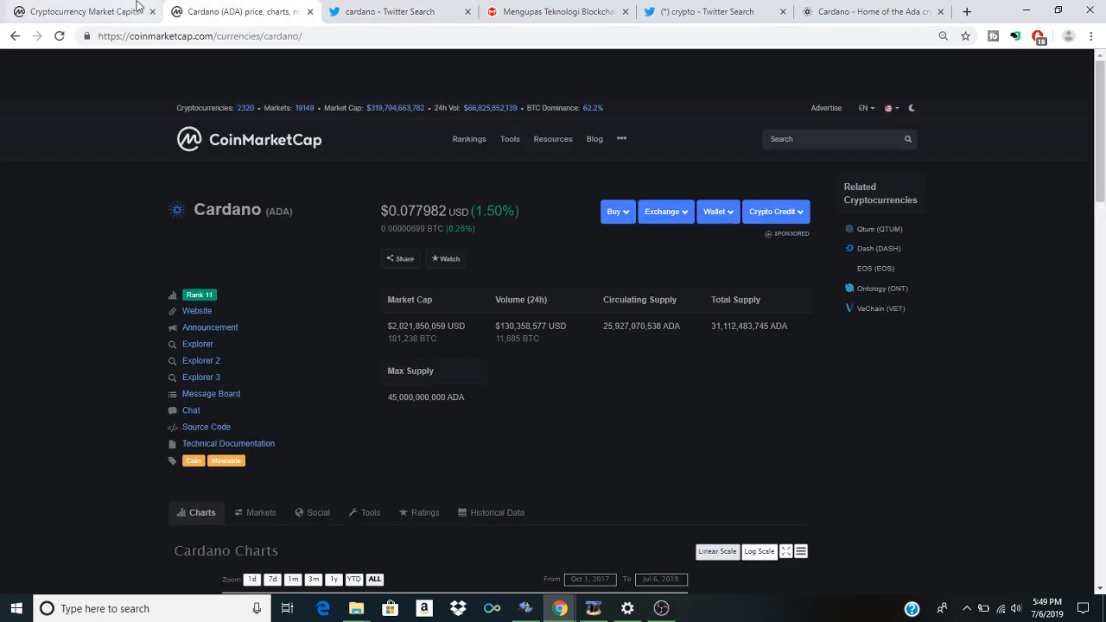
pyautogui.click(57, 36)
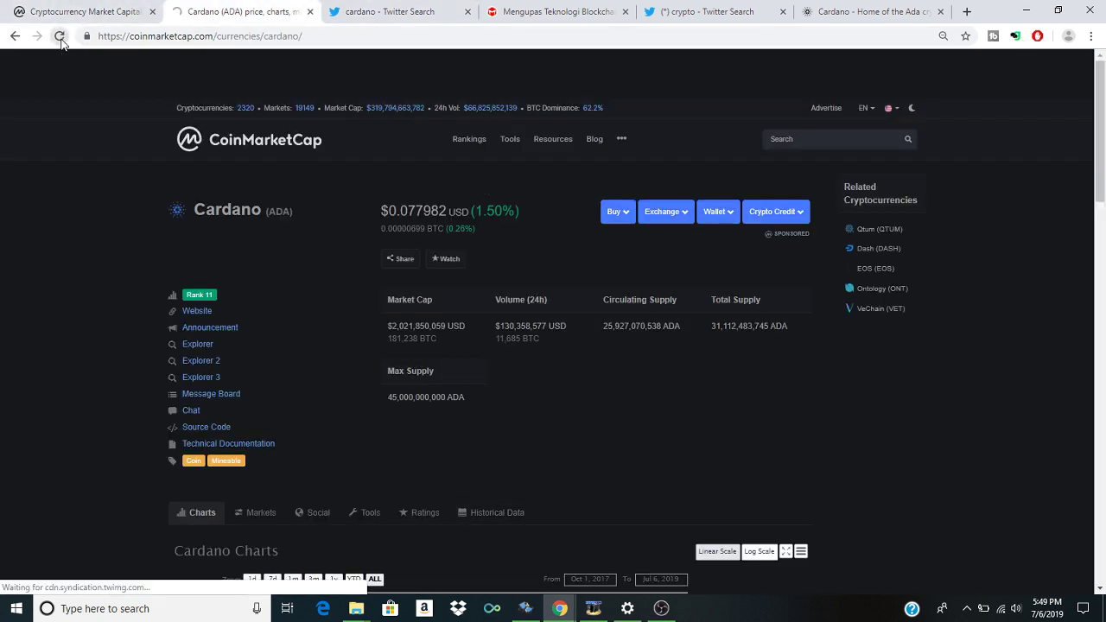
pyautogui.click(61, 37)
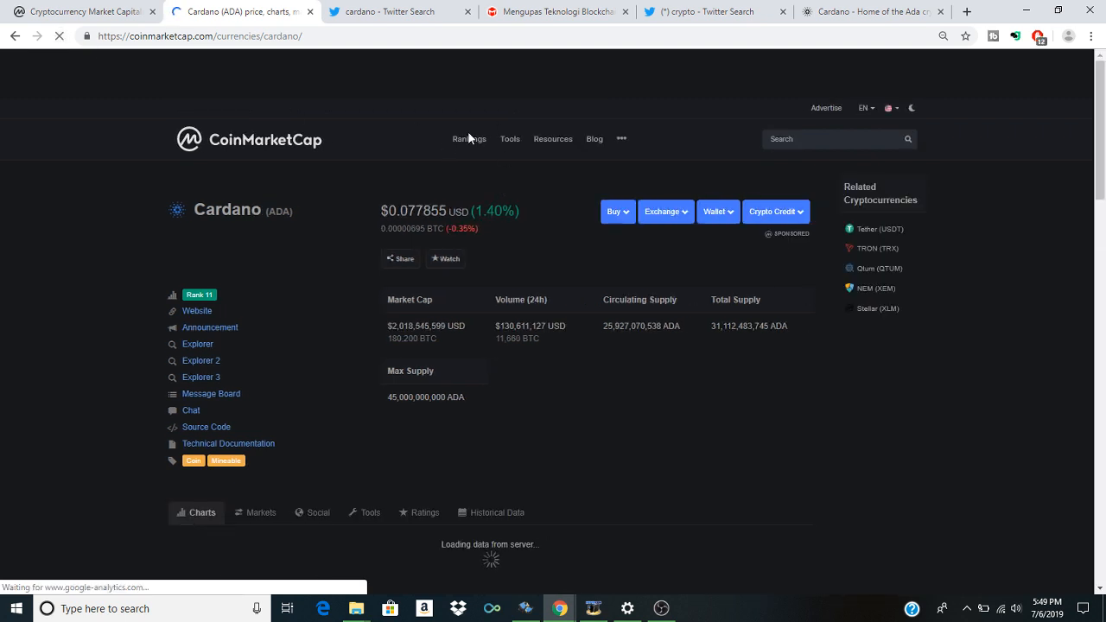
# Step: Switch from the Cardano page to the Top 100 market capitalization ranking
pyautogui.click(469, 138)
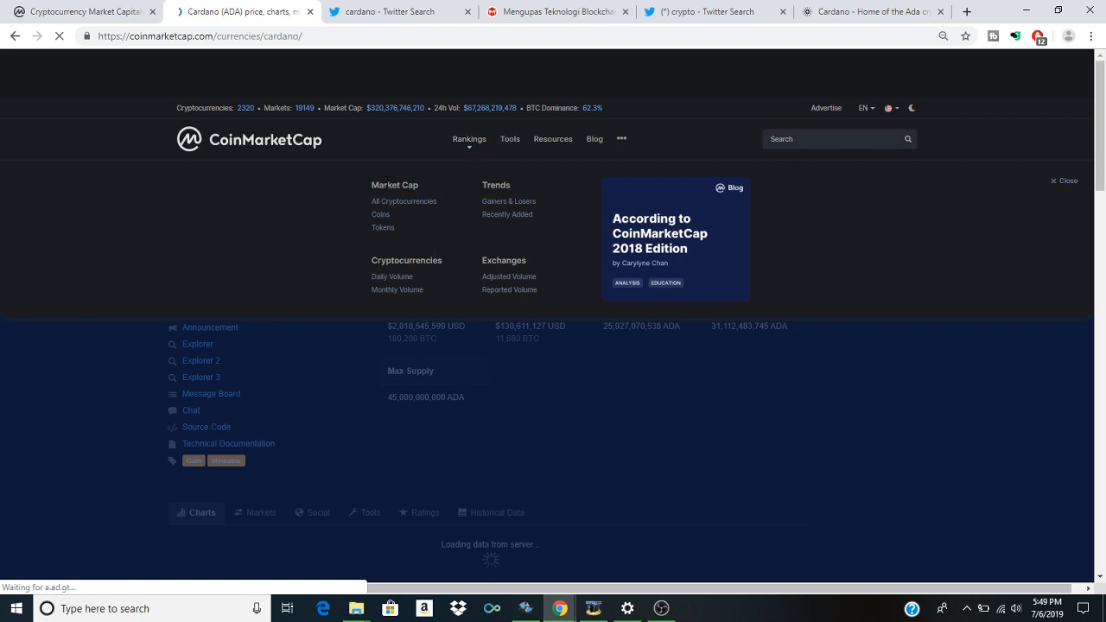
pyautogui.click(403, 200)
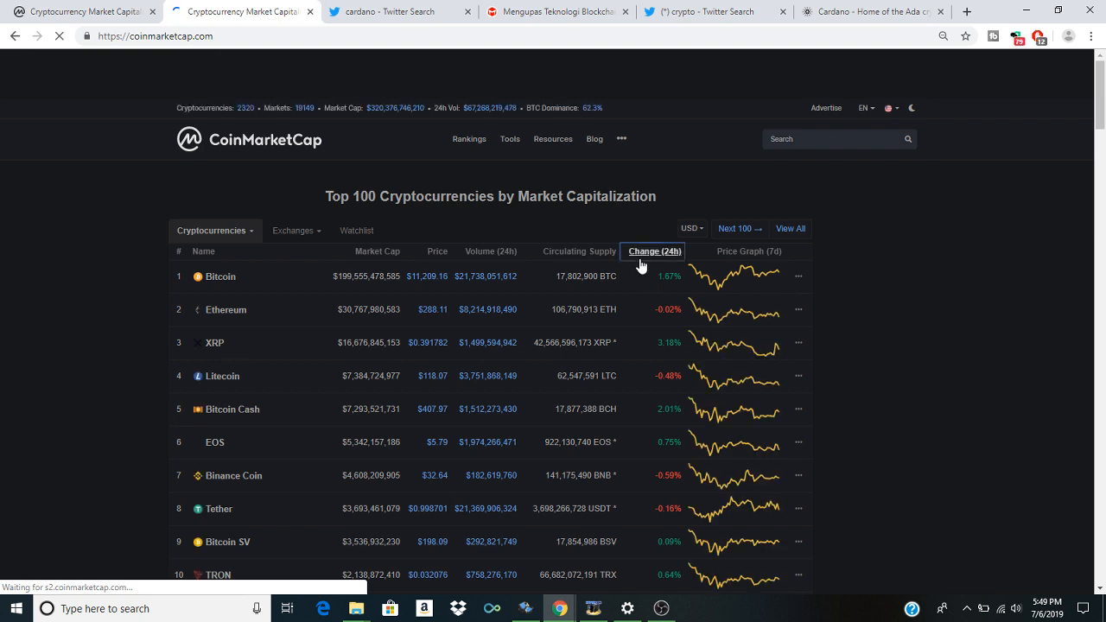
pyautogui.click(654, 253)
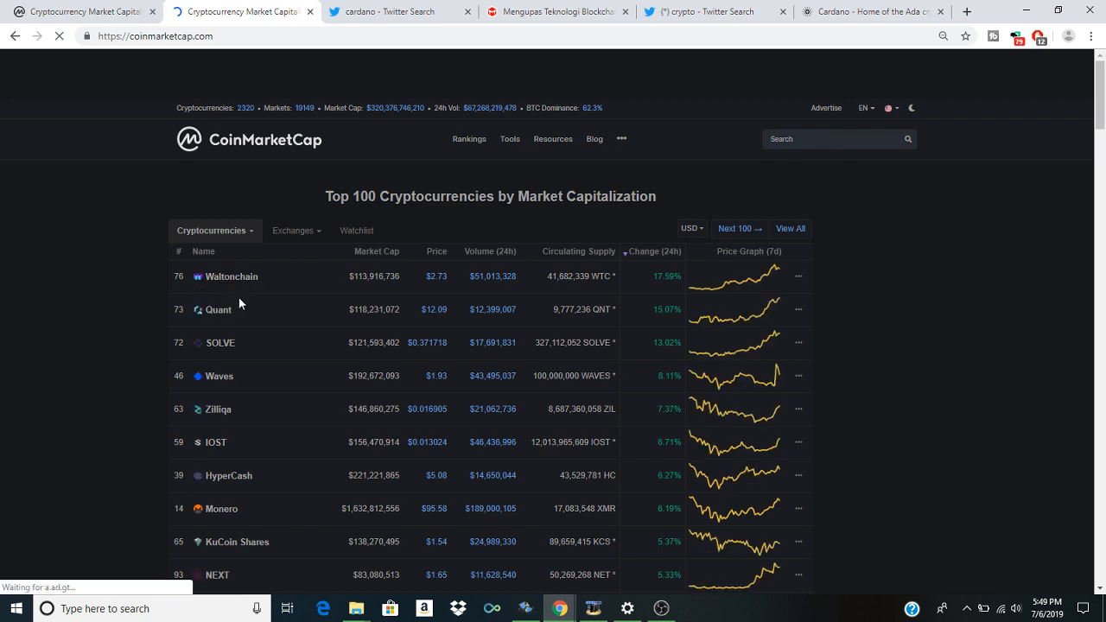
pyautogui.scroll(-3)
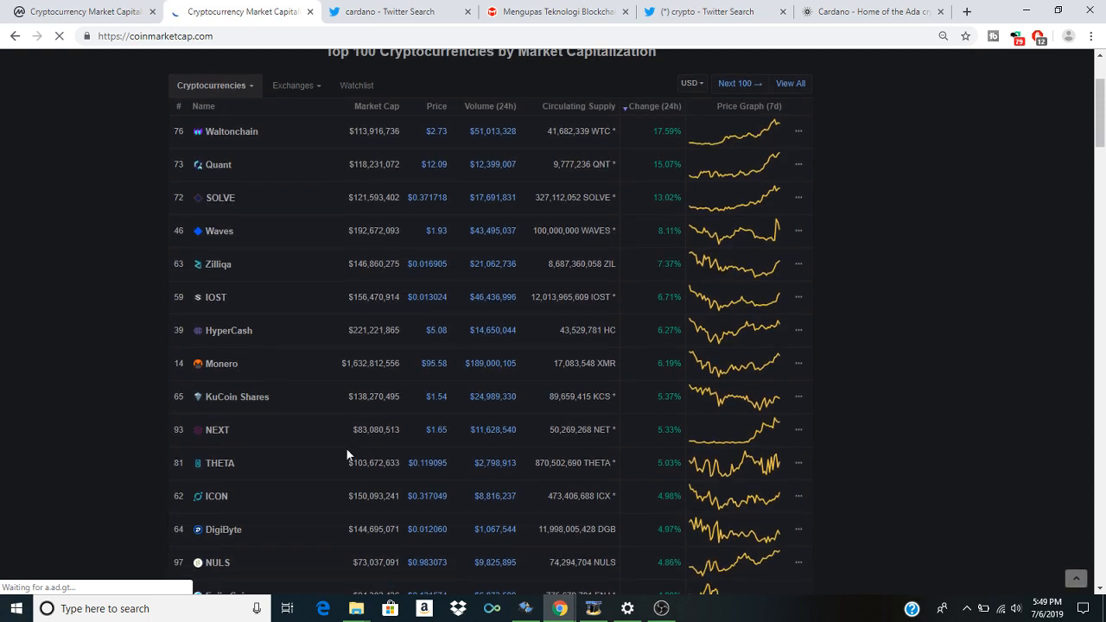
pyautogui.scroll(-3)
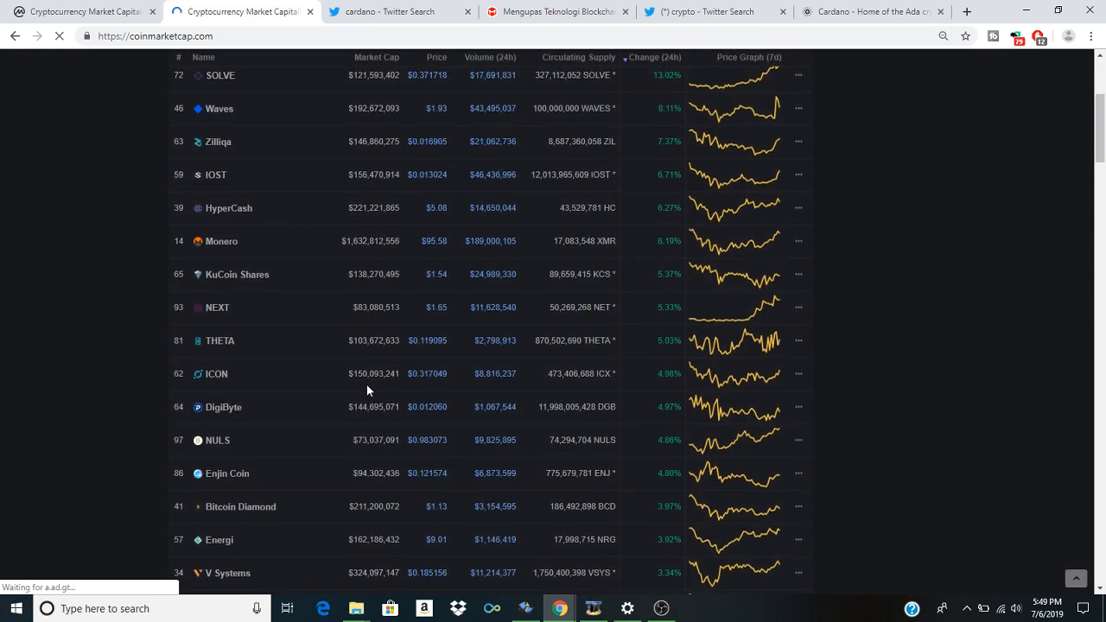
pyautogui.scroll(-3)
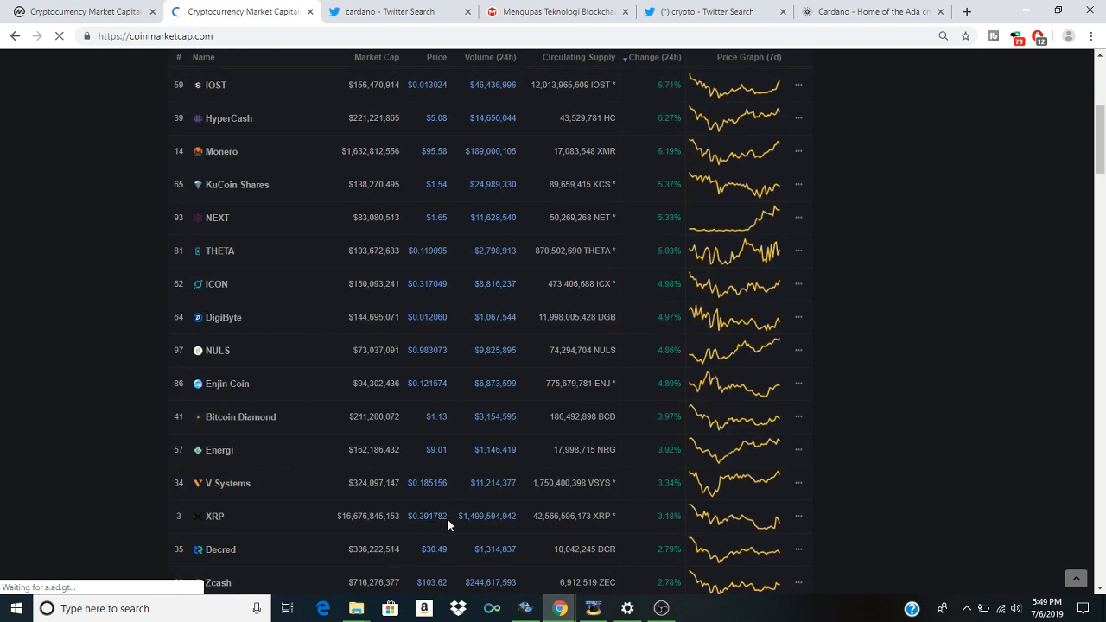
pyautogui.scroll(3)
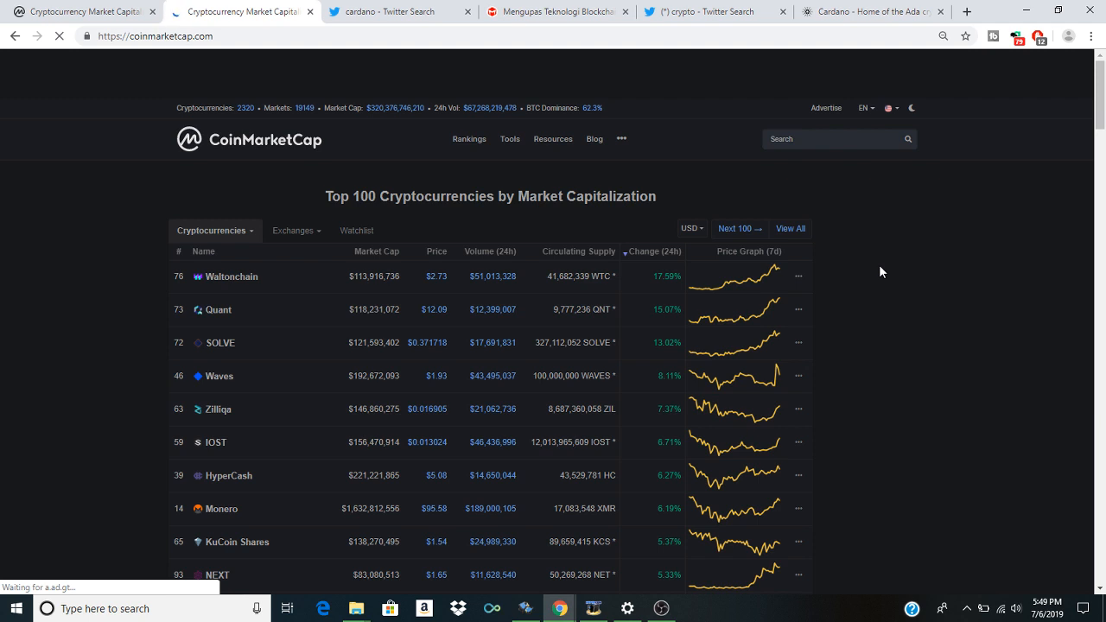
pyautogui.moveTo(872, 276)
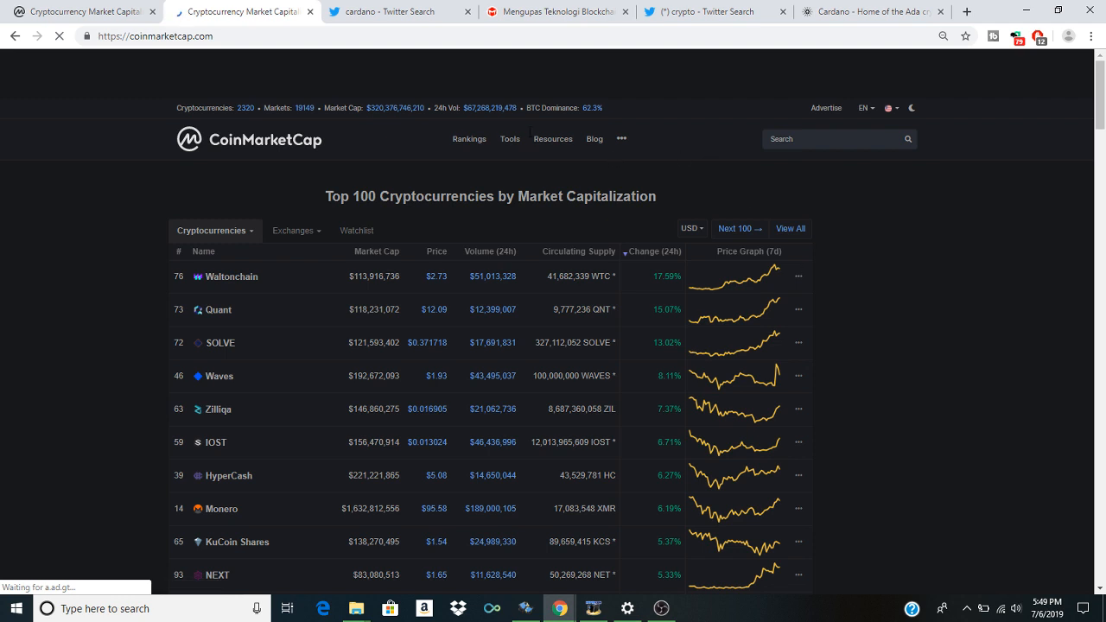
# Step: From the crypto search suggestions, view the Crypto Tuber profile and its recent tweets
pyautogui.click(712, 13)
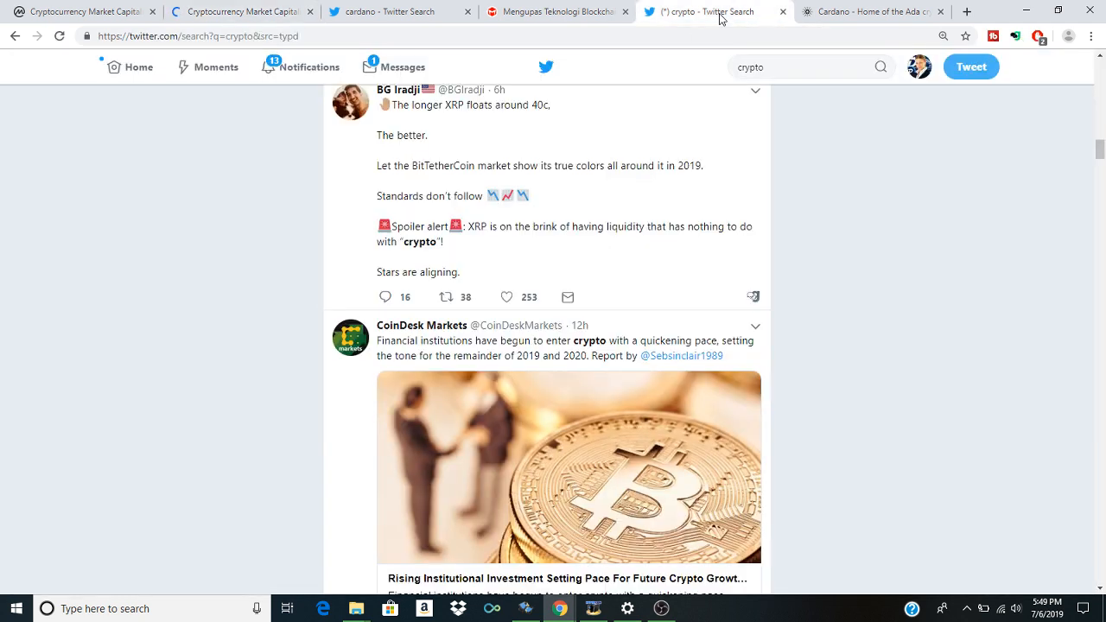
pyautogui.click(804, 66)
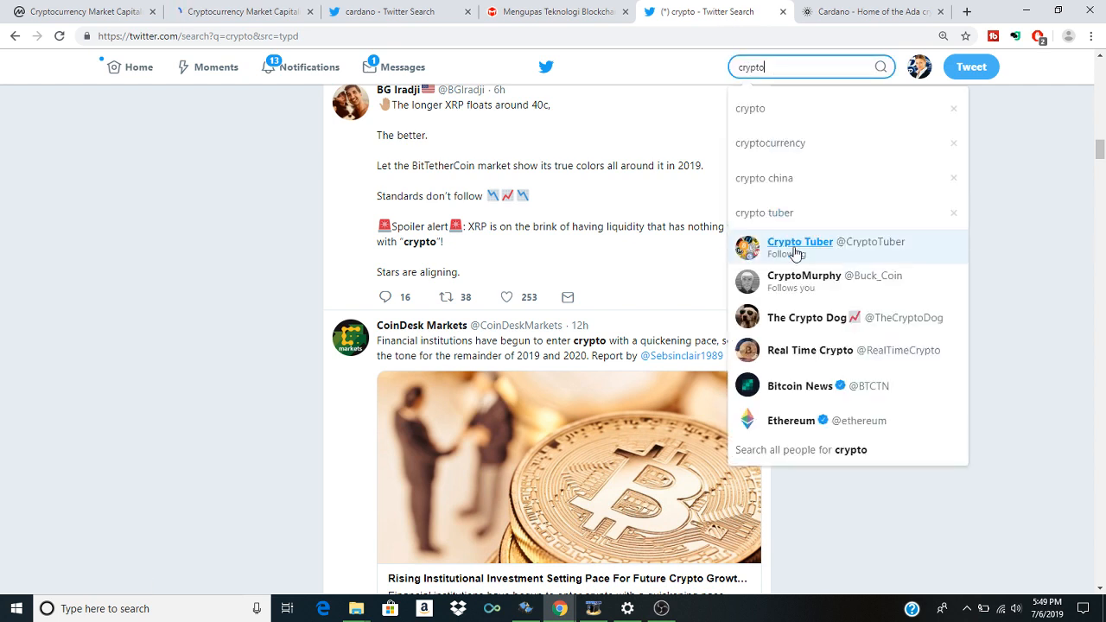
pyautogui.click(795, 246)
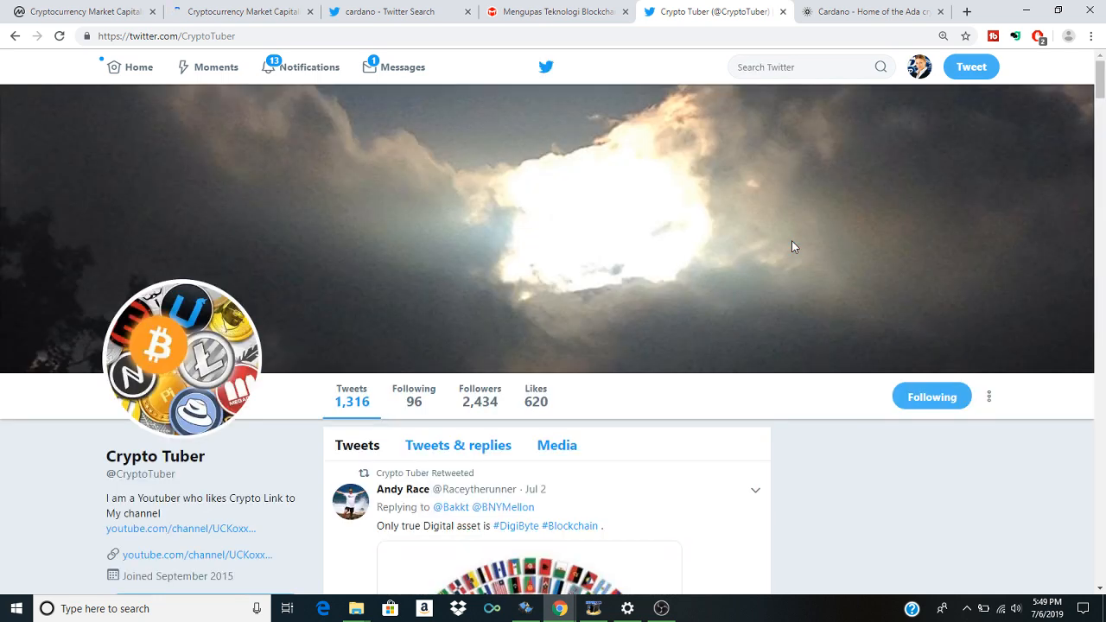
pyautogui.scroll(-3)
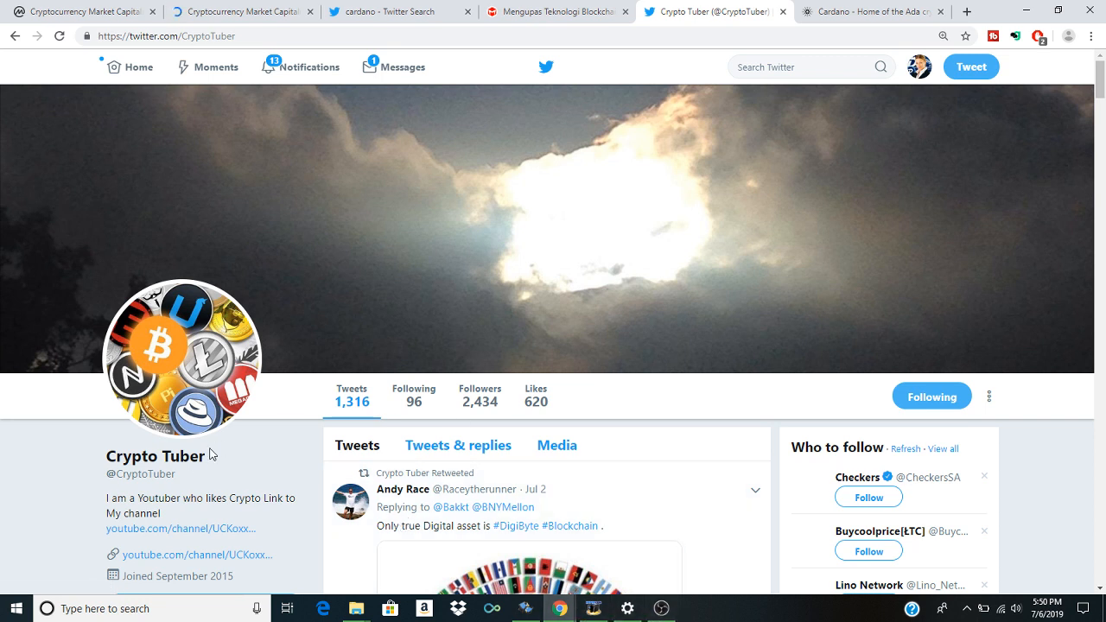
pyautogui.moveTo(130, 484)
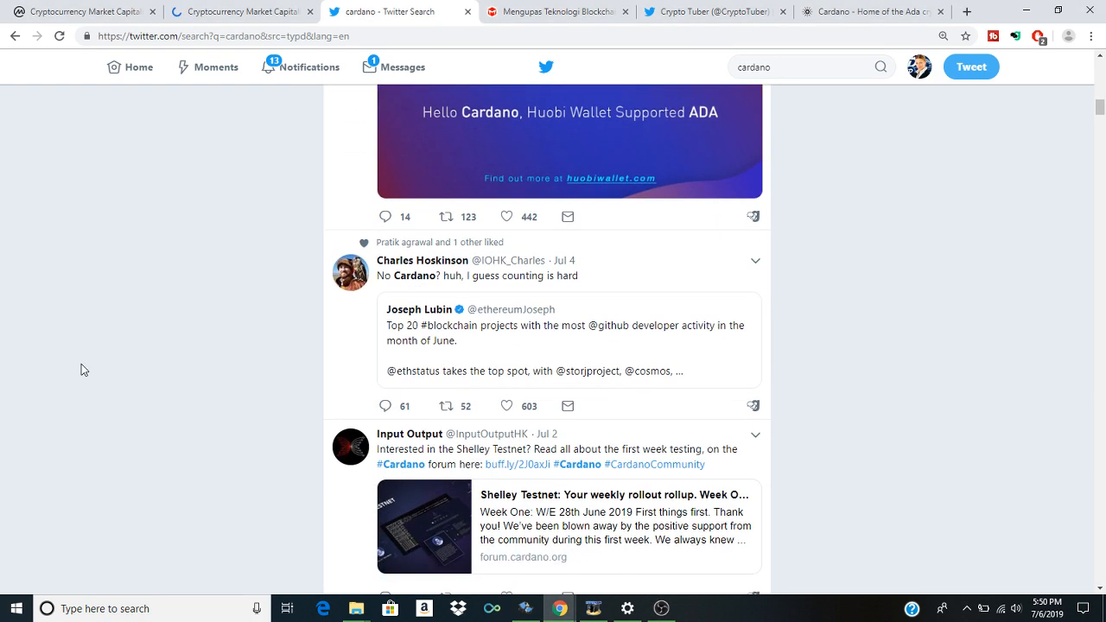
# Step: Read down the cardano tweets past the Netflix documentary and Olympiad posts, then return to CoinMarketCap
pyautogui.scroll(-3)
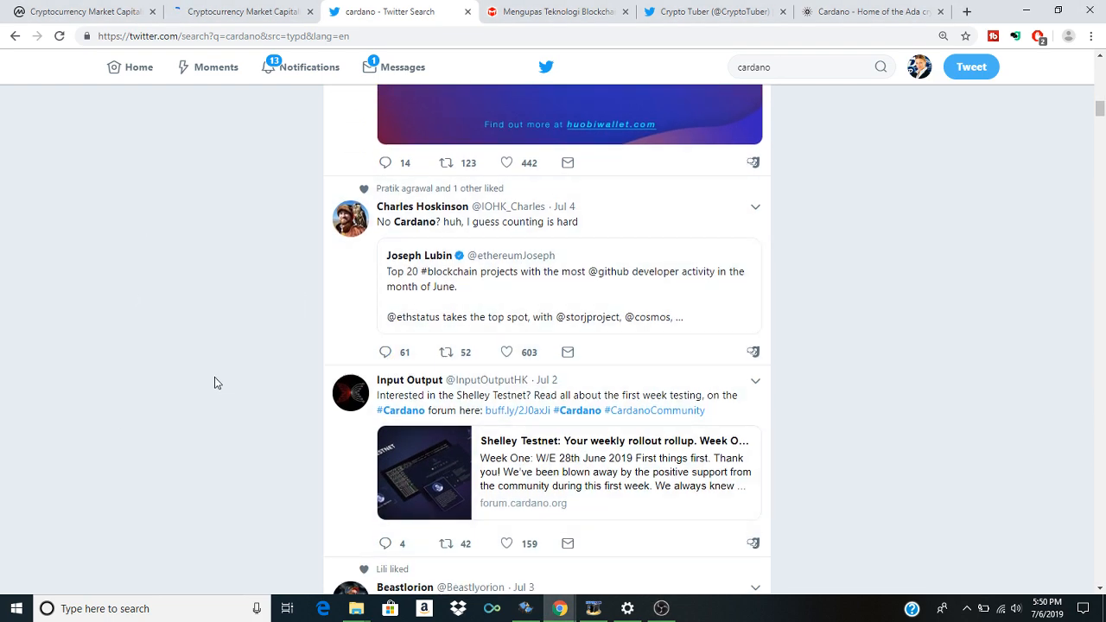
pyautogui.scroll(-3)
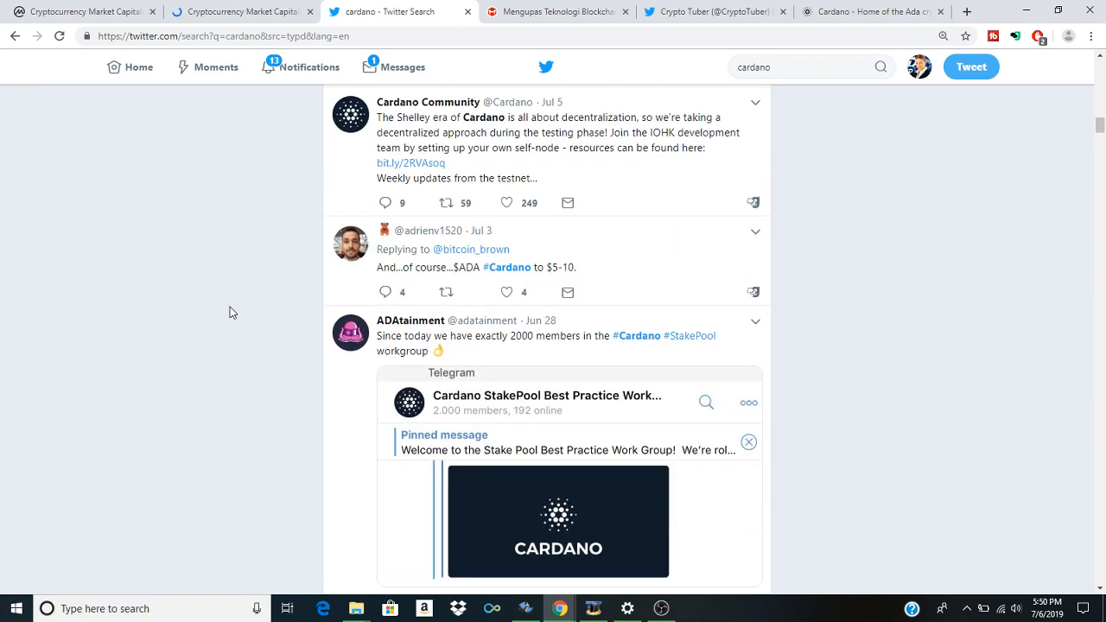
pyautogui.scroll(-3)
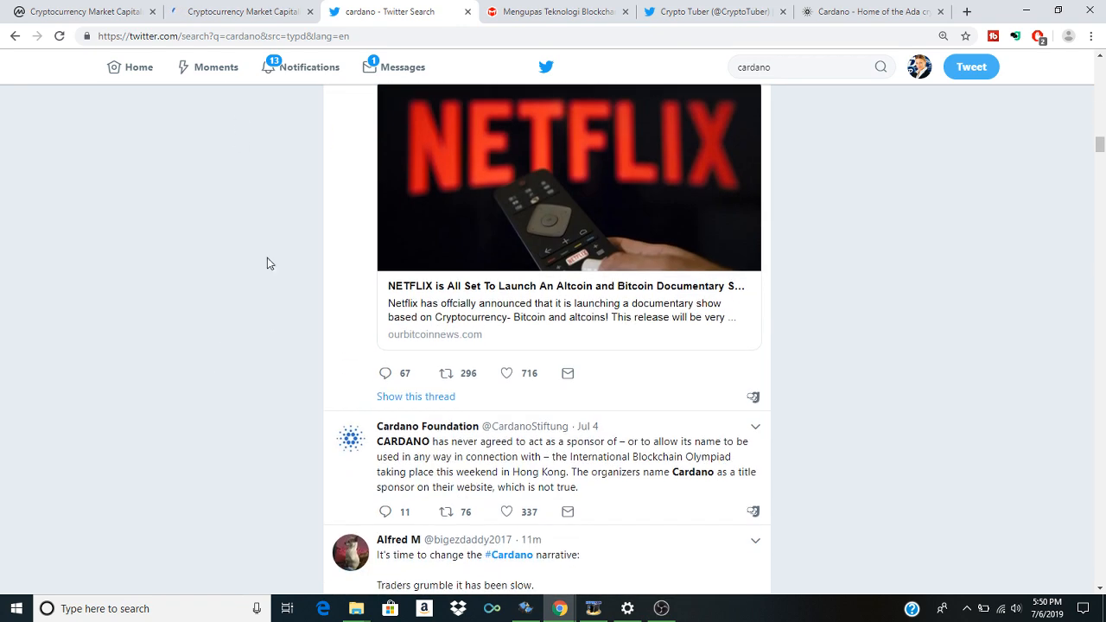
pyautogui.scroll(-3)
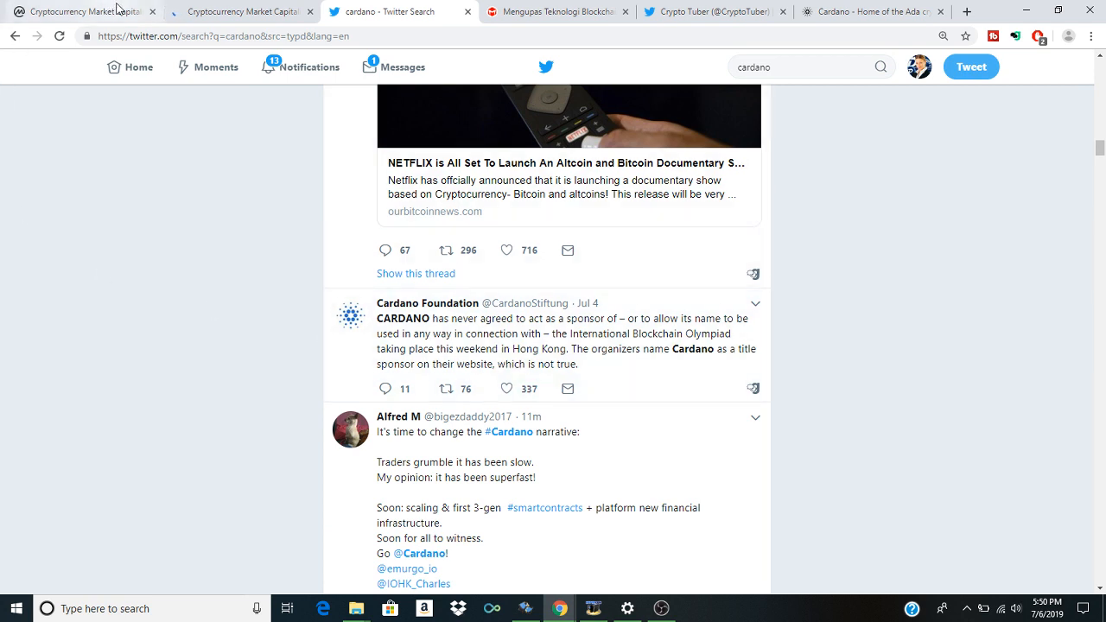
pyautogui.click(242, 10)
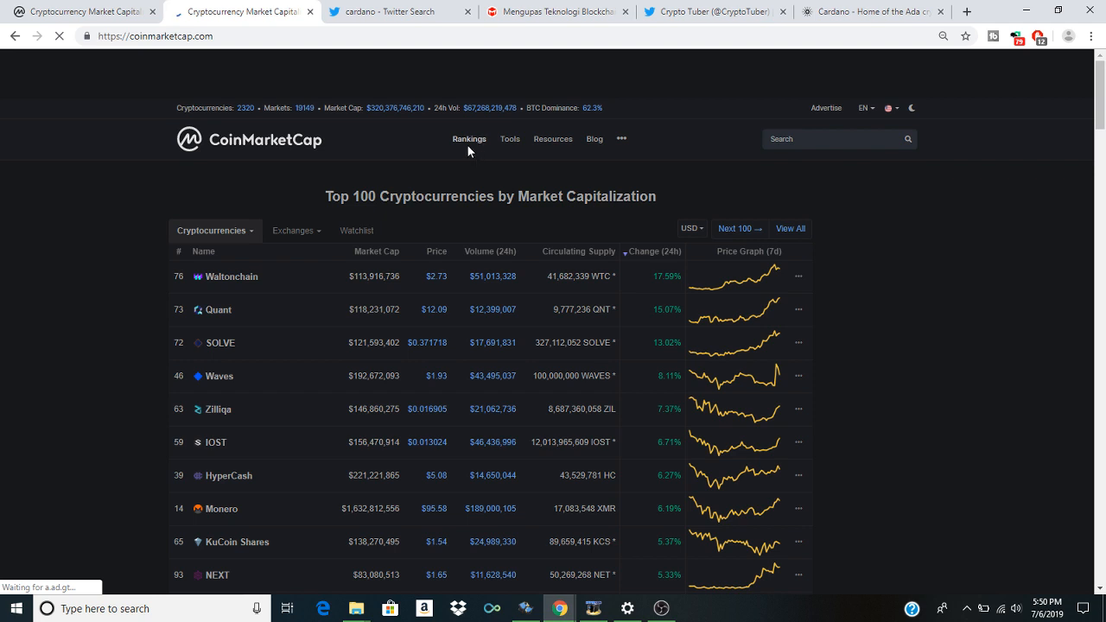
# Step: Restore the Top 100 list to default market-cap order with Bitcoin, Ethereum and XRP leading
pyautogui.click(470, 139)
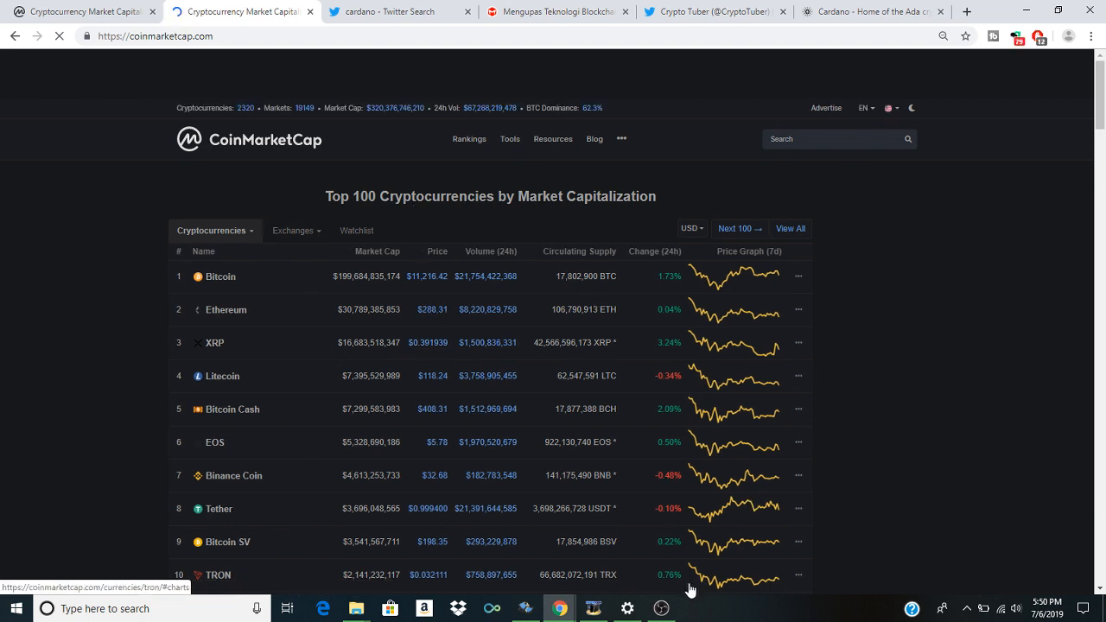
pyautogui.click(661, 605)
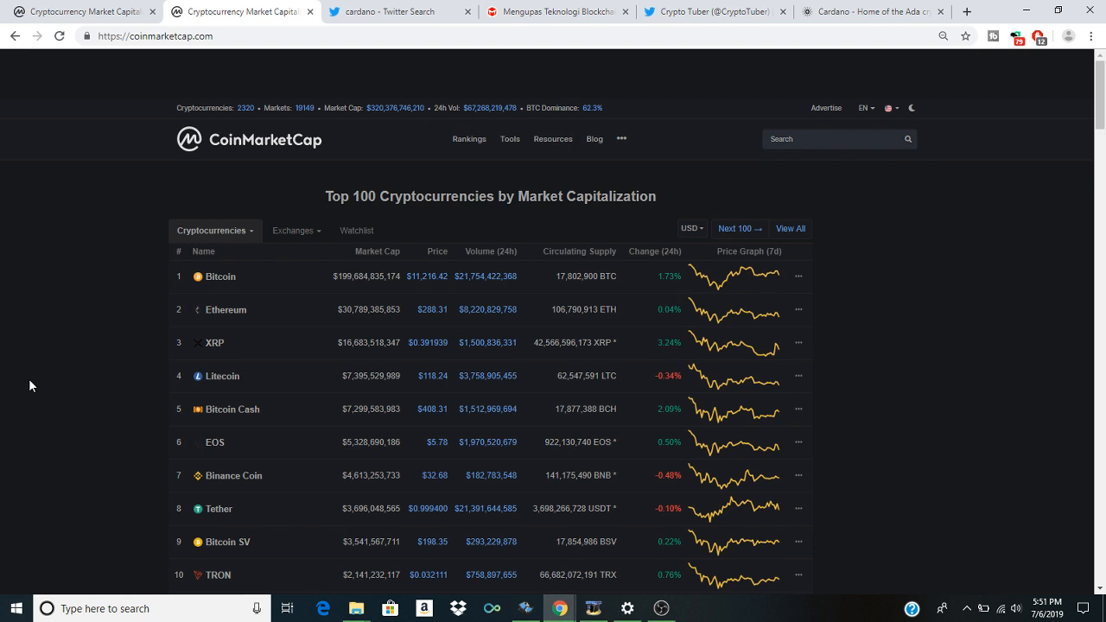
pyautogui.moveTo(169, 512)
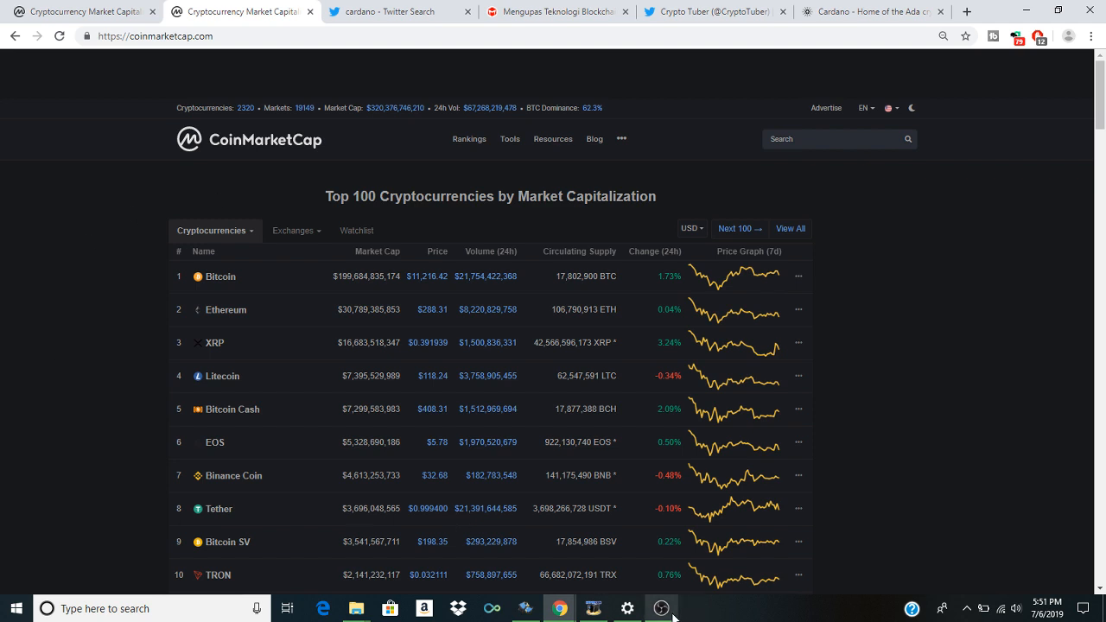
pyautogui.moveTo(1033, 195)
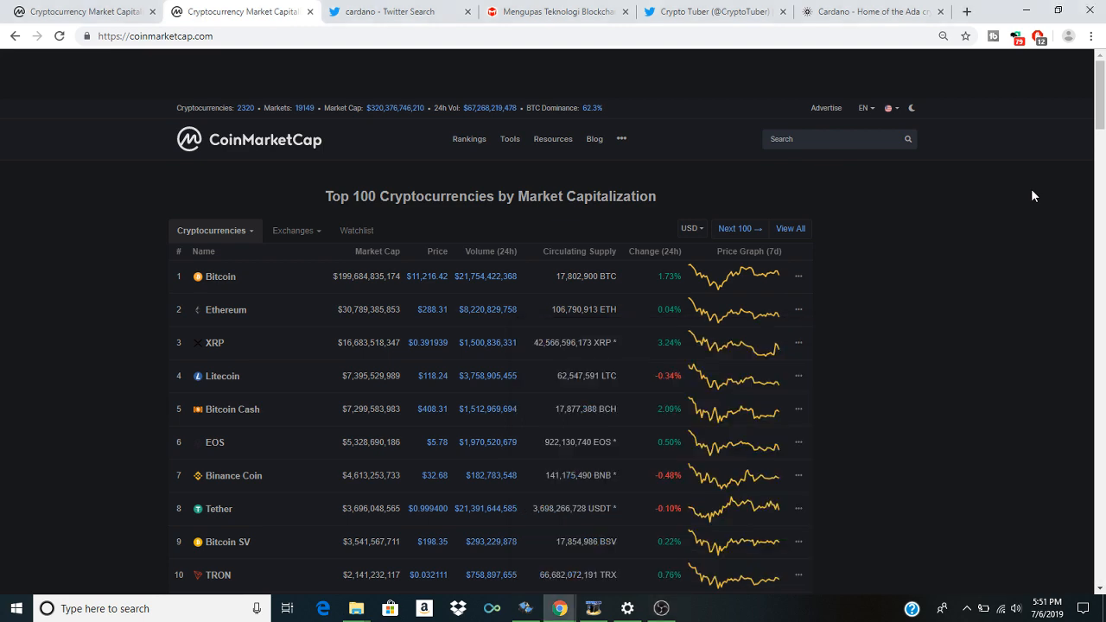
pyautogui.moveTo(401, 7)
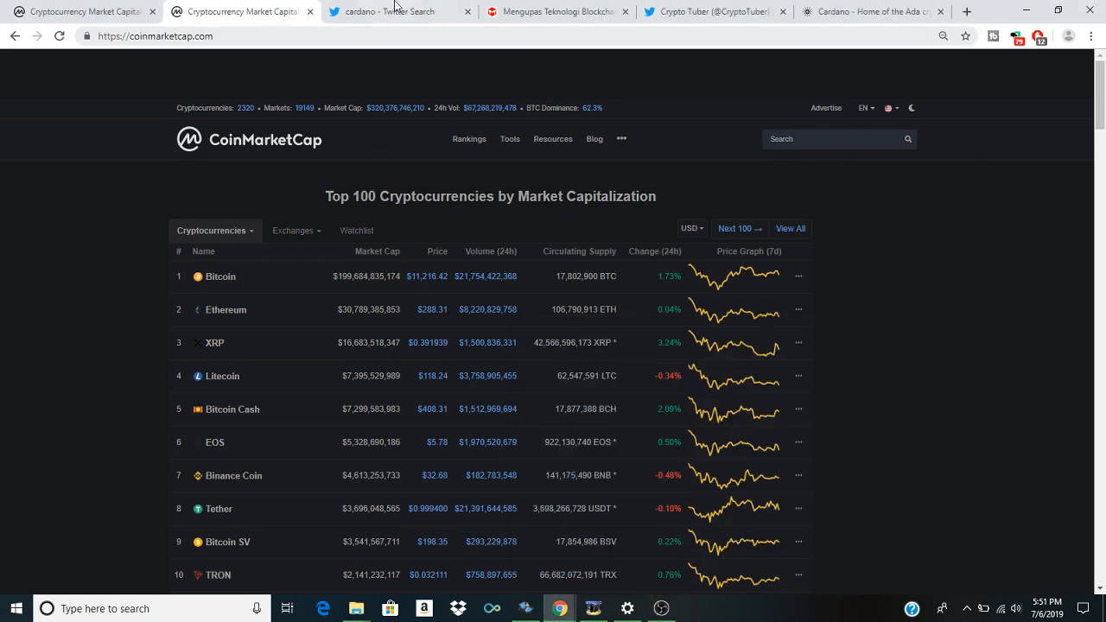
# Step: Leave the cardano search for the Twitter home timeline and read past giveaway posts to Pomp's Bitcoin tweet
pyautogui.click(397, 10)
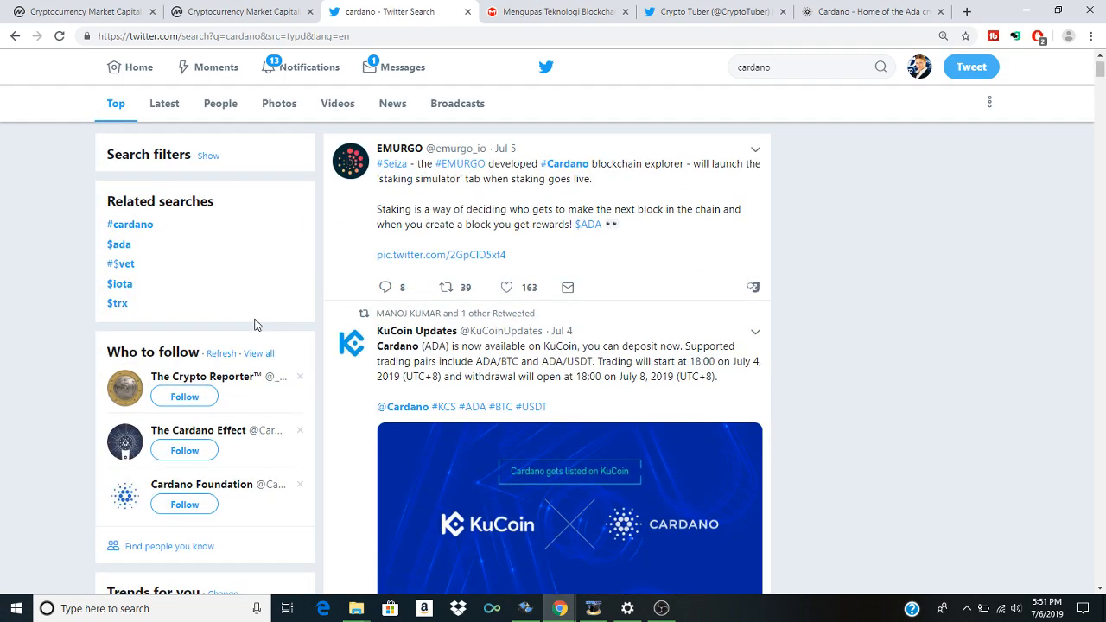
pyautogui.click(138, 69)
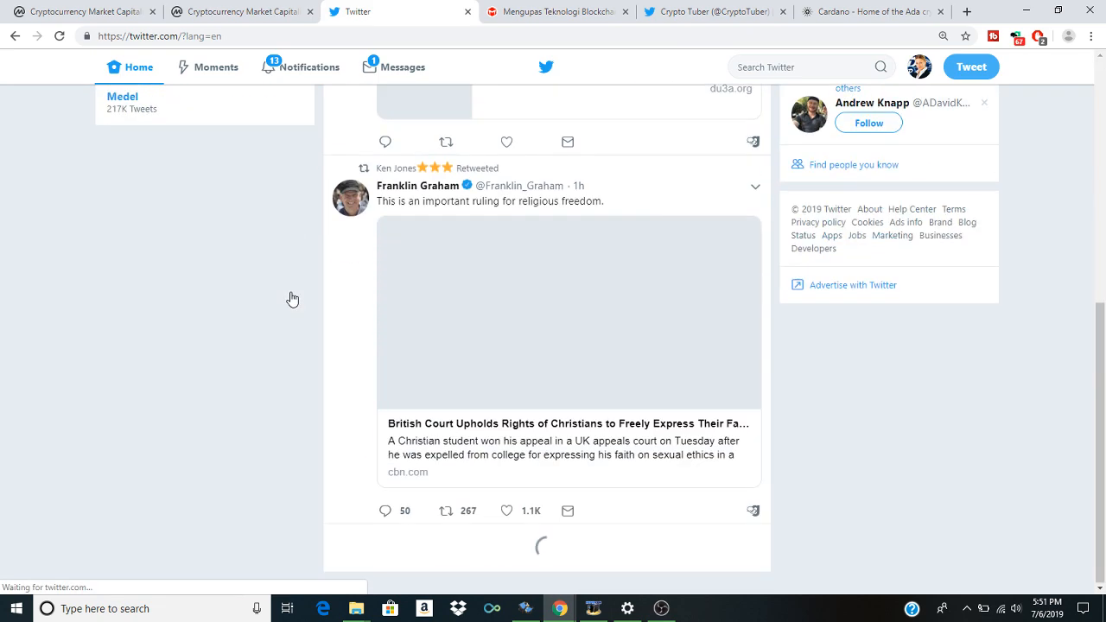
pyautogui.scroll(-3)
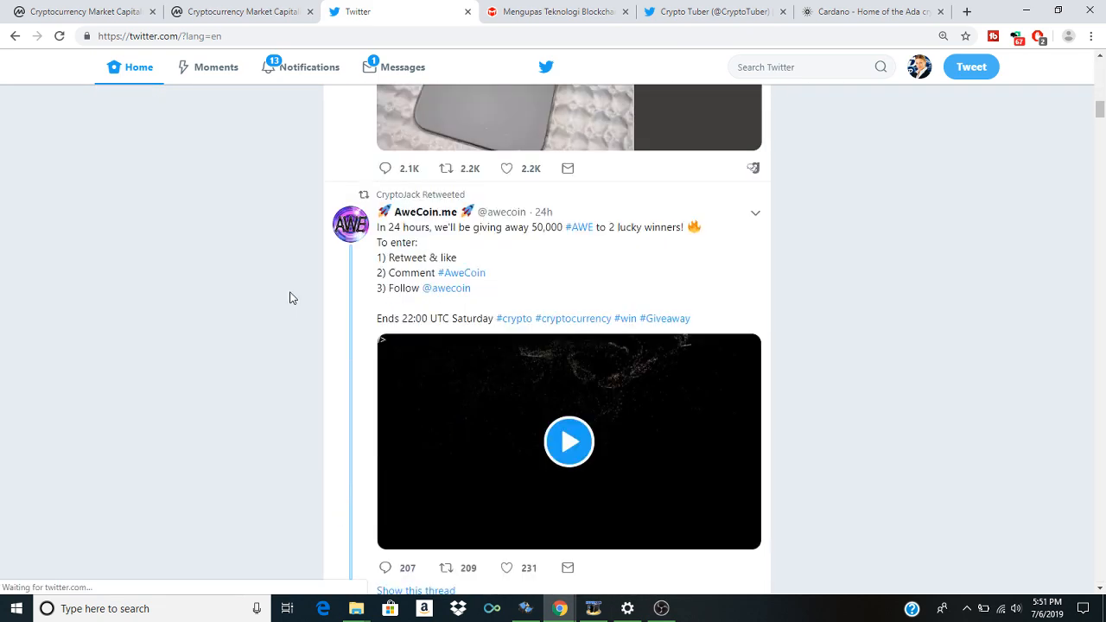
pyautogui.scroll(-3)
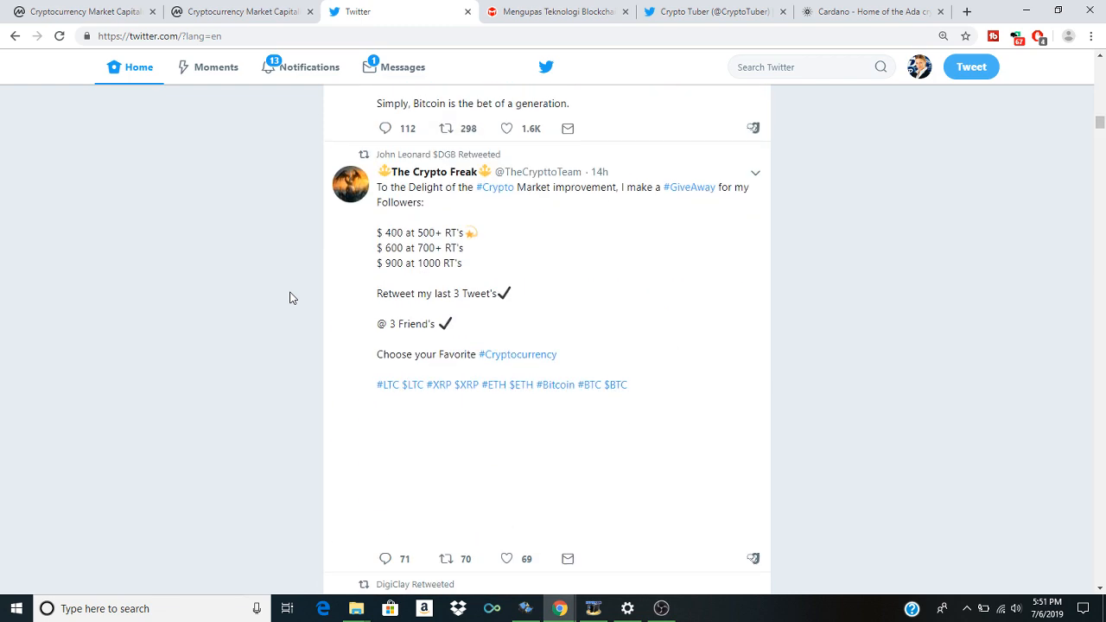
pyautogui.scroll(3)
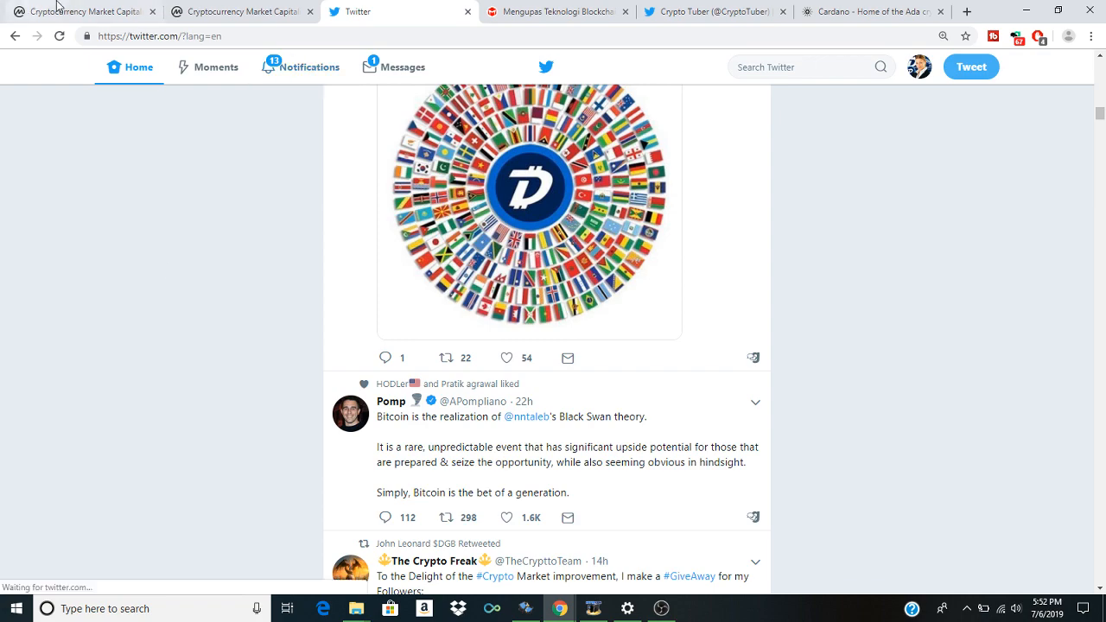
# Step: Review the Cardano homepage down to its community links and footer, then back to the top
pyautogui.click(885, 10)
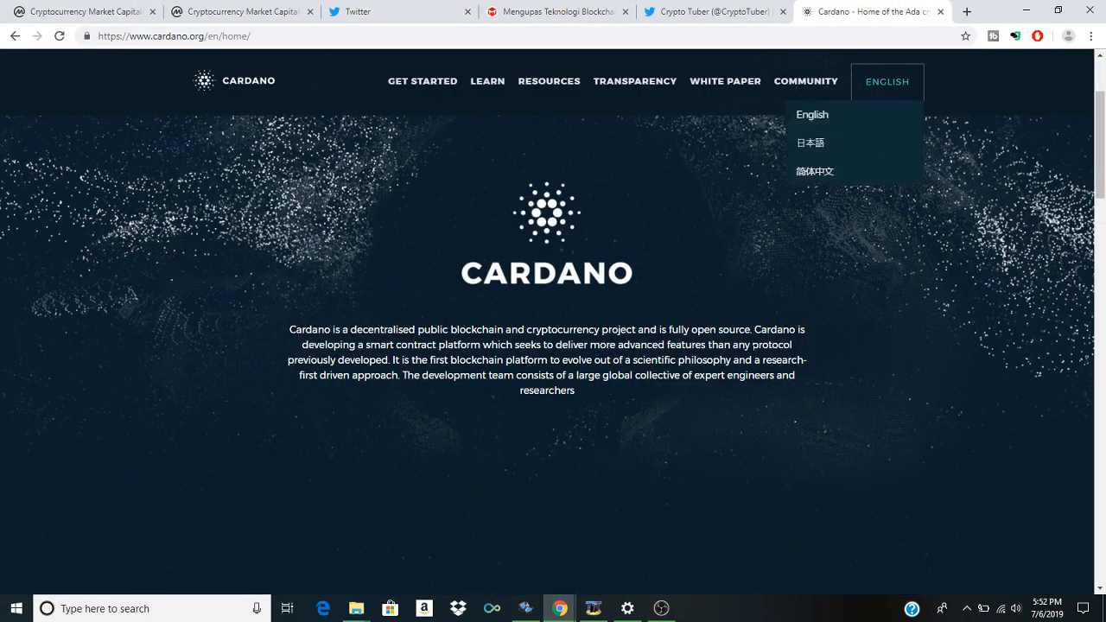
pyautogui.scroll(-3)
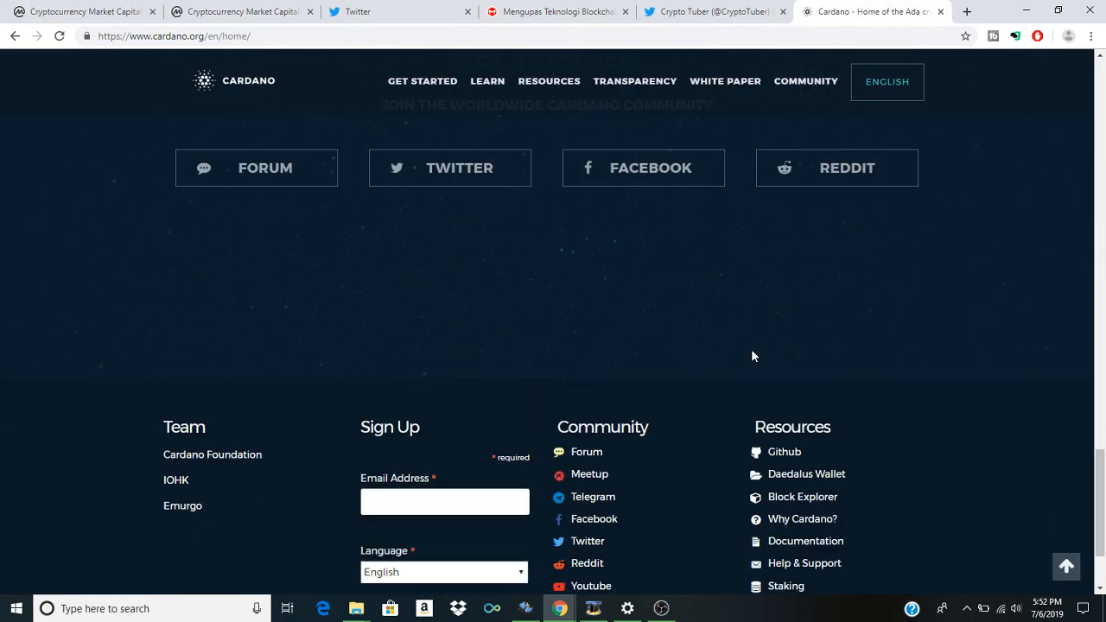
pyautogui.scroll(3)
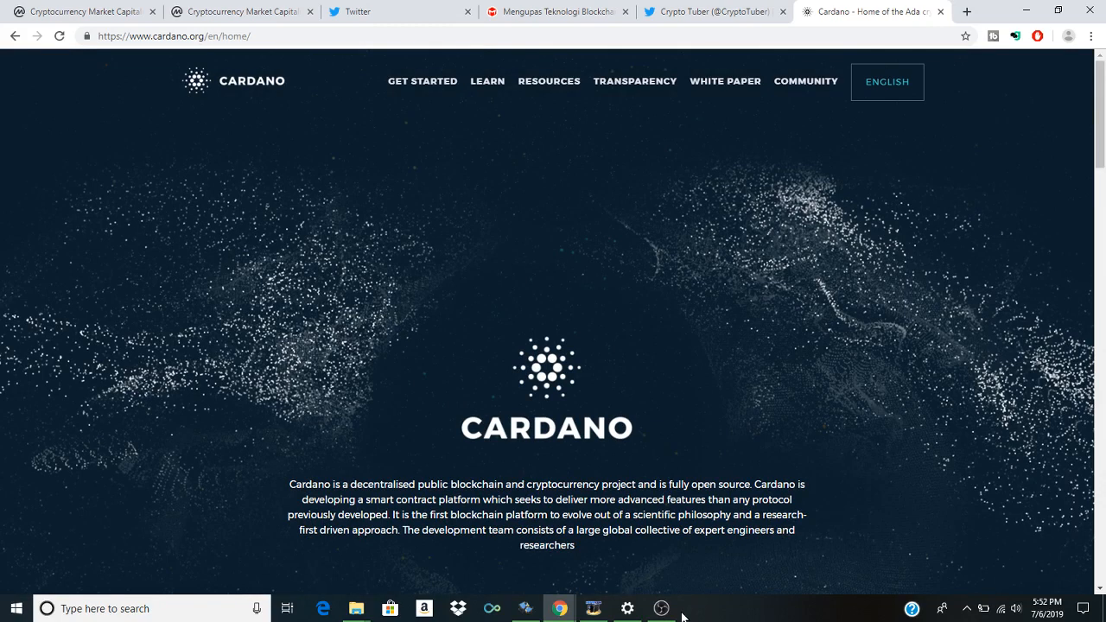
# Step: Bring the OBS Studio recording window to the front
pyautogui.click(660, 605)
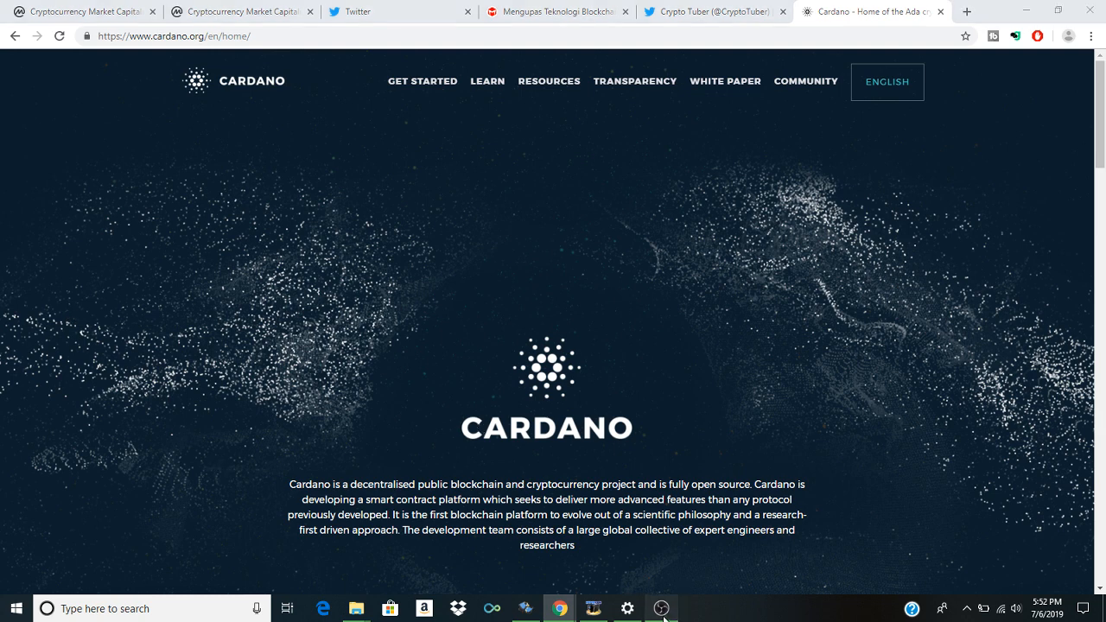
pyautogui.click(662, 608)
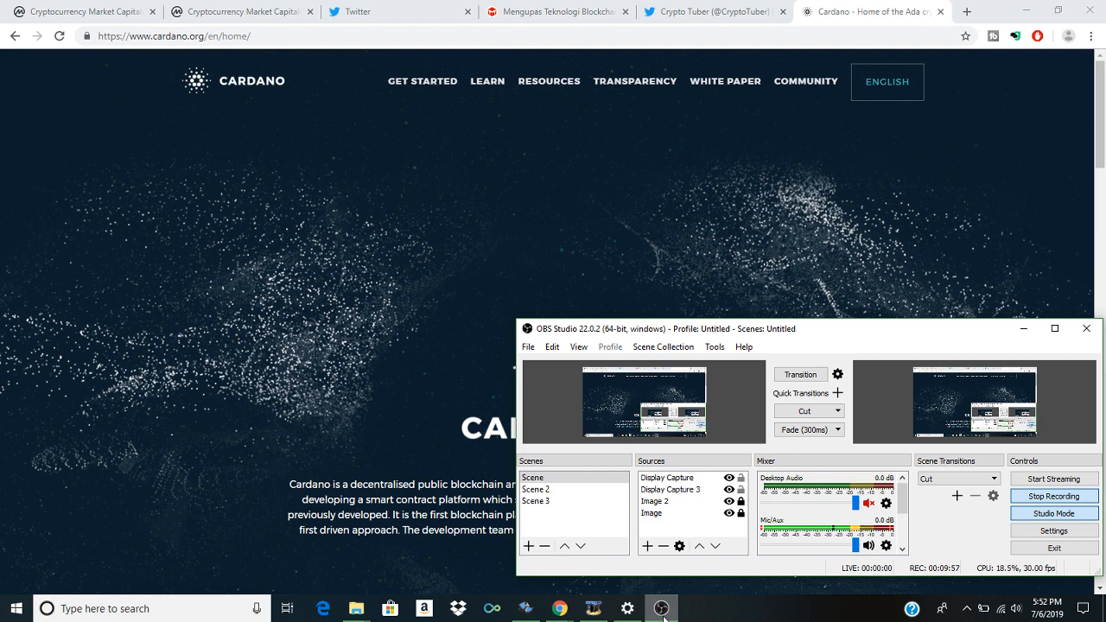